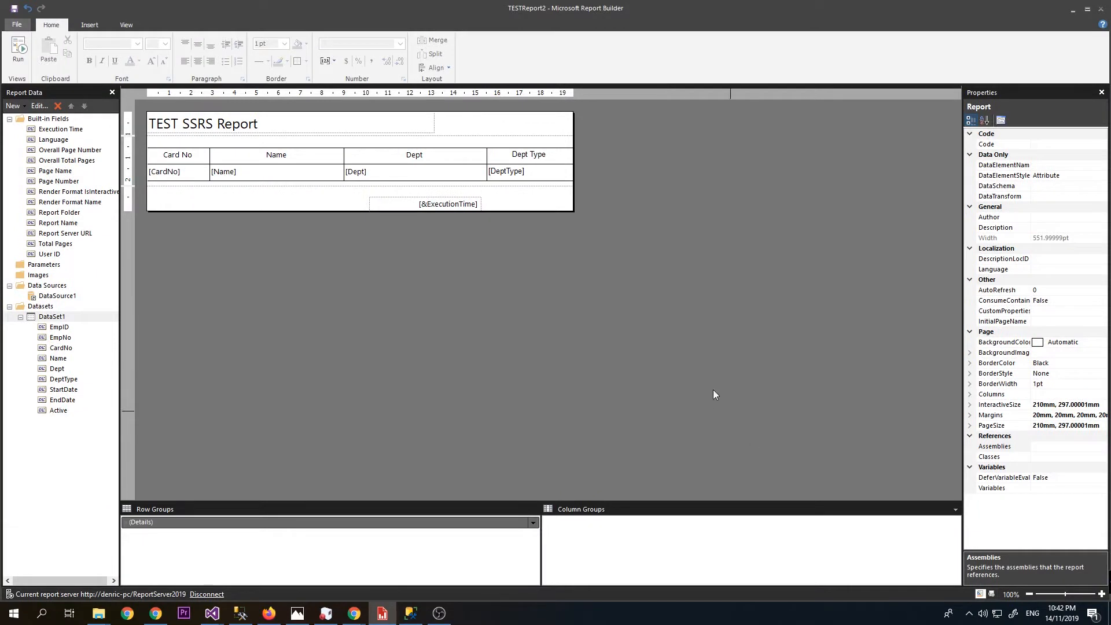
{"action": "mouse_move", "coordinate": [745, 281]}
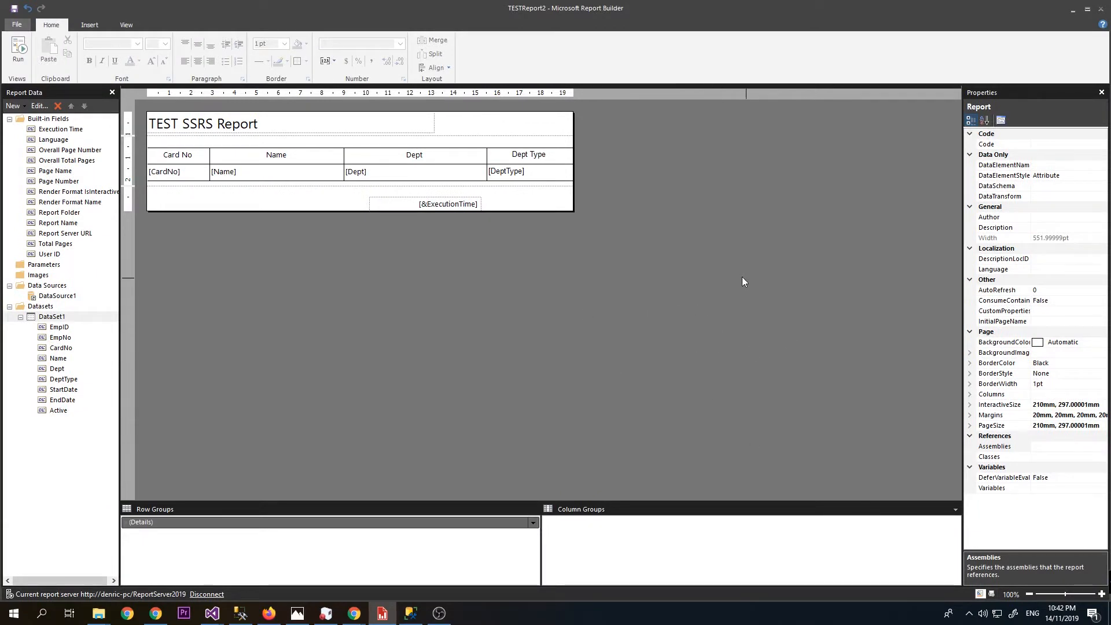
{"action": "mouse_move", "coordinate": [633, 297]}
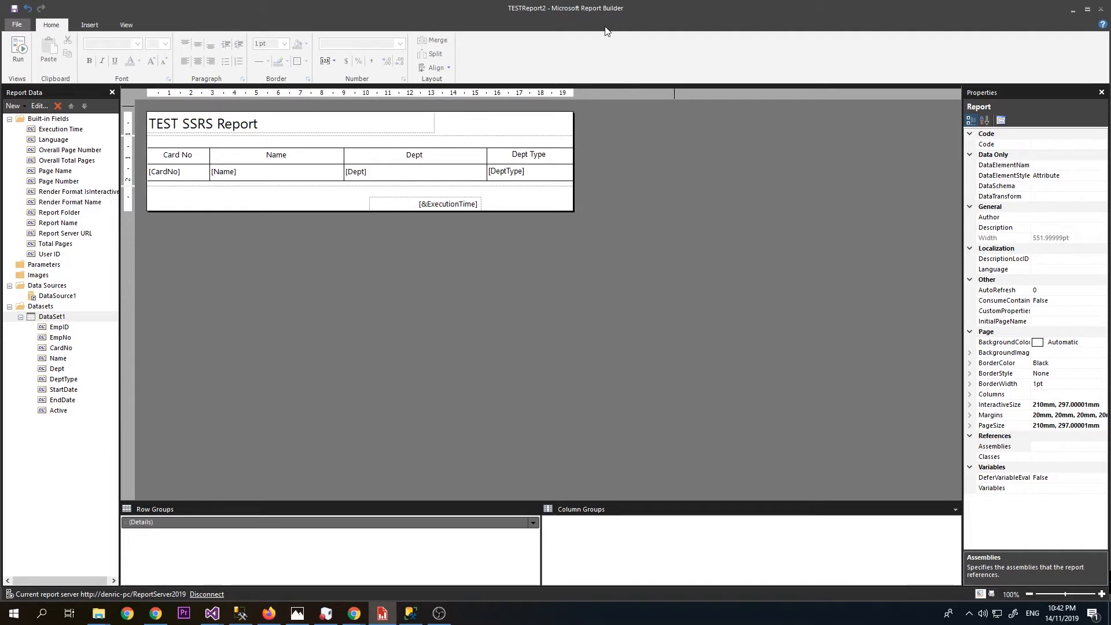
{"action": "mouse_move", "coordinate": [551, 17]}
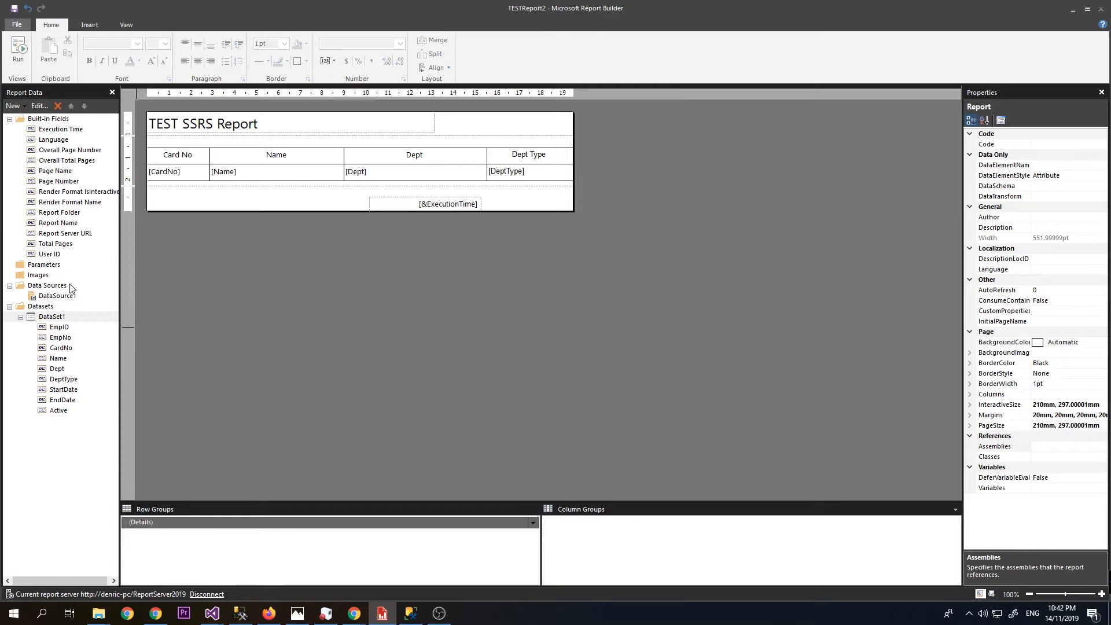
- Add a new report parameter named and prompted CardNo
{"action": "left_click", "coordinate": [43, 264]}
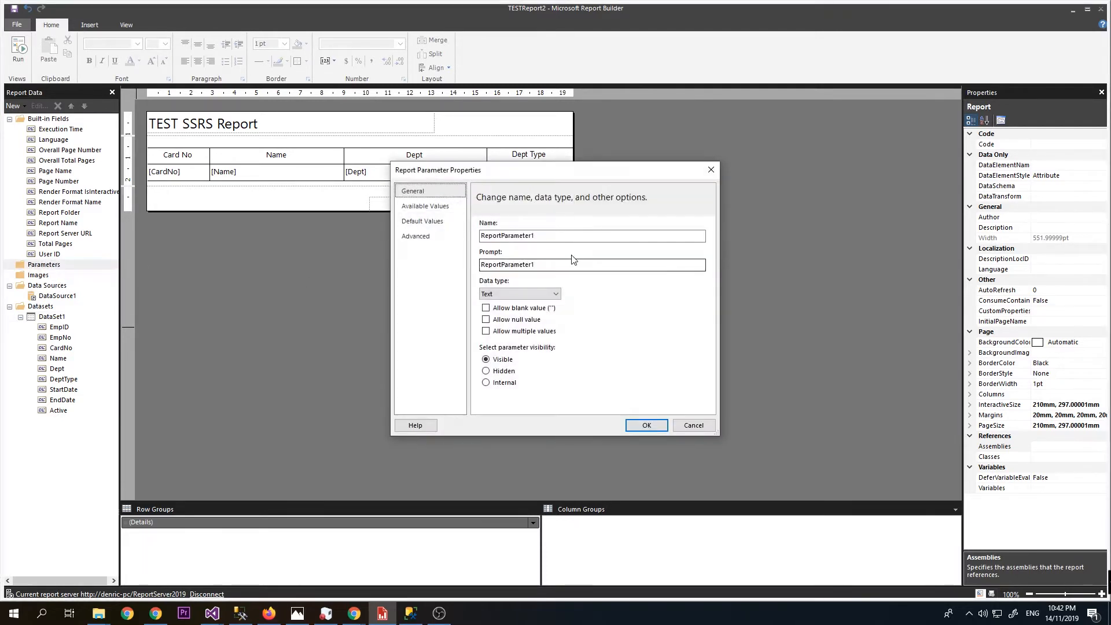
{"action": "type", "text": "CardNo"}
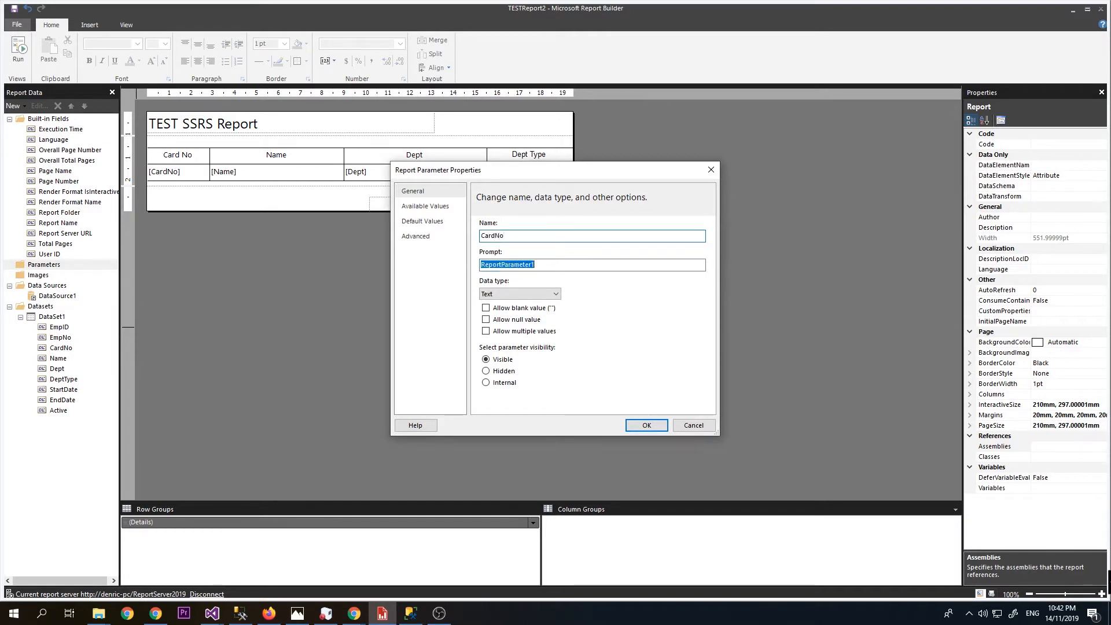
{"action": "type", "text": "CA"}
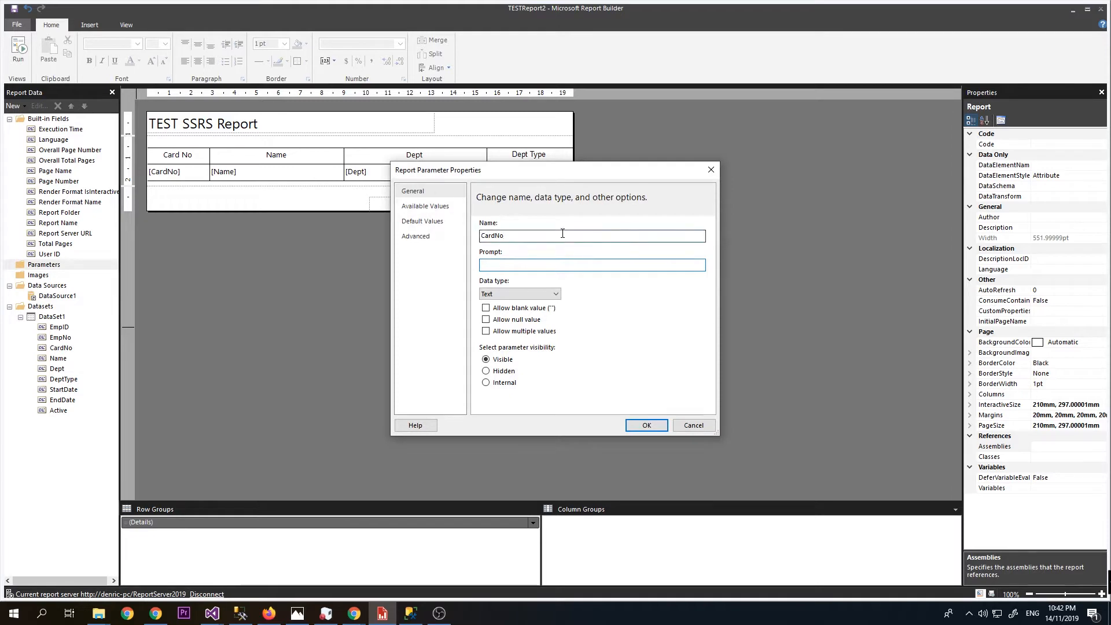
{"action": "type", "text": "CardNo"}
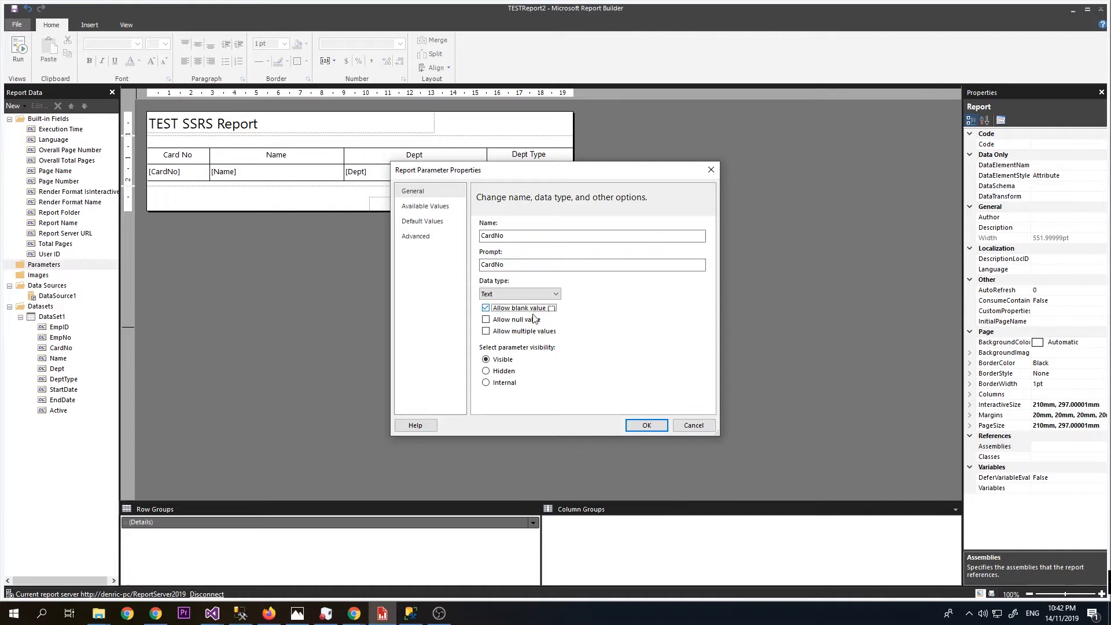
- Allow null values, make the CardNo parameter hidden, and confirm it
{"action": "left_click", "coordinate": [486, 320]}
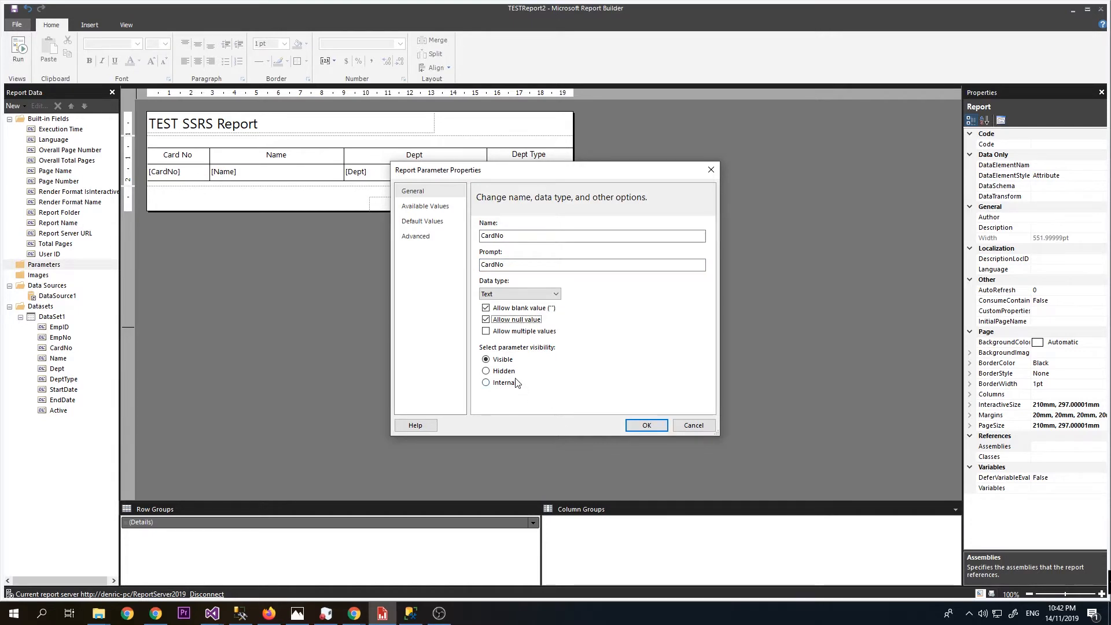
{"action": "left_click", "coordinate": [486, 370]}
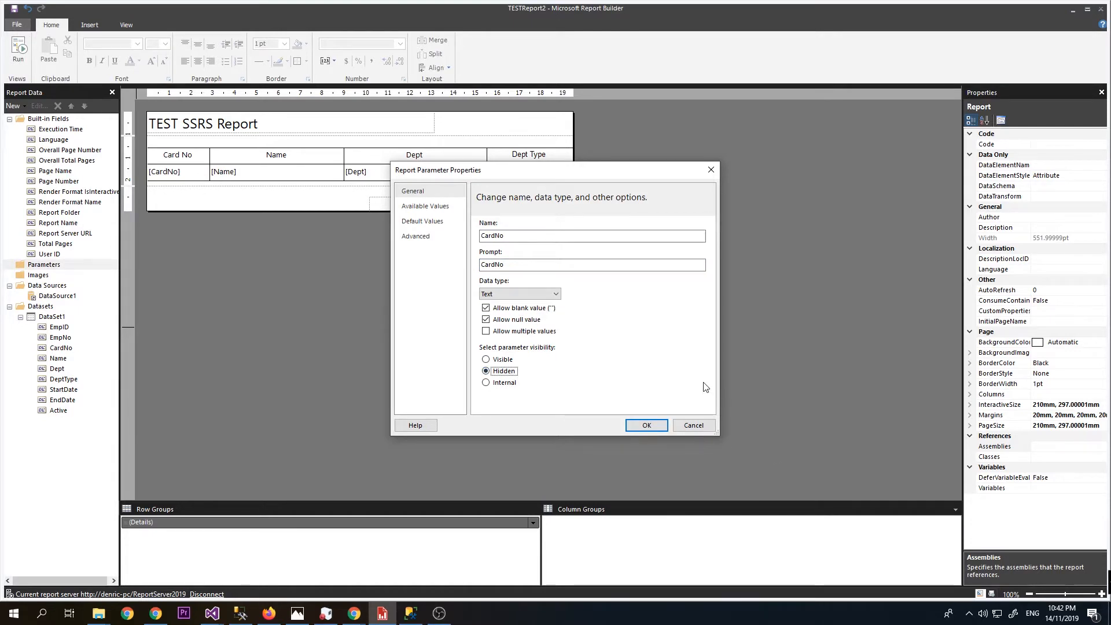
{"action": "mouse_move", "coordinate": [679, 408]}
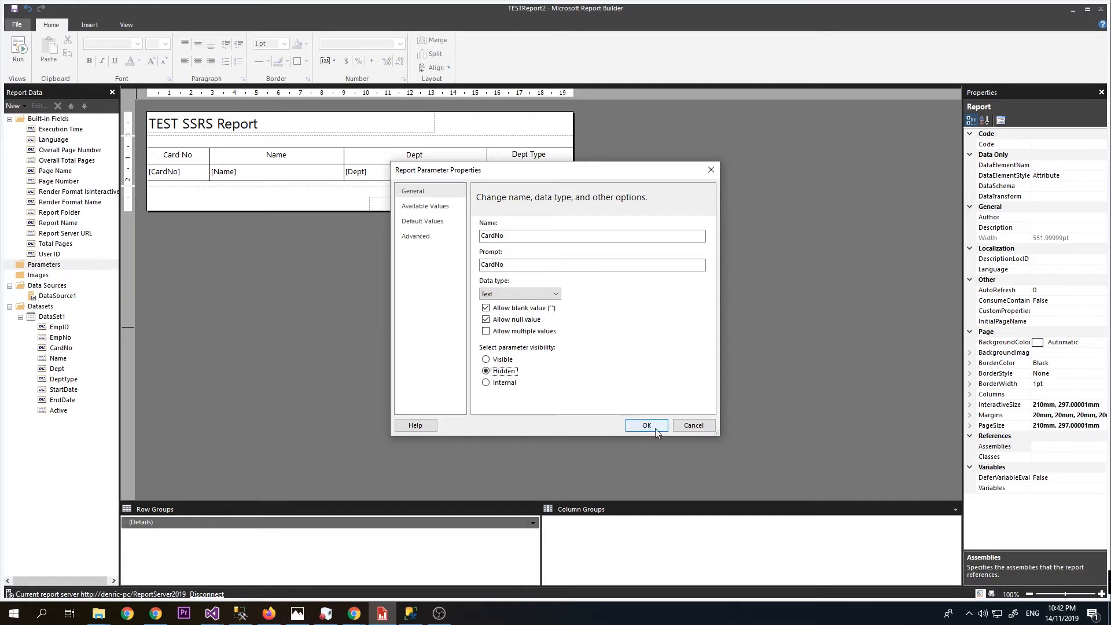
{"action": "left_click", "coordinate": [645, 425]}
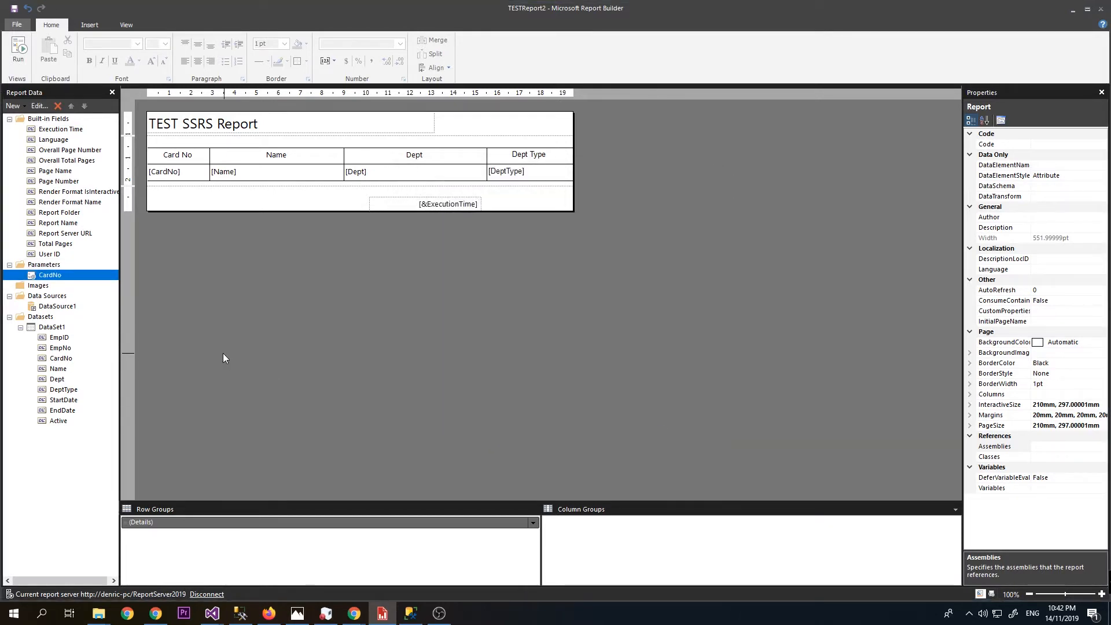
{"action": "left_click", "coordinate": [51, 326]}
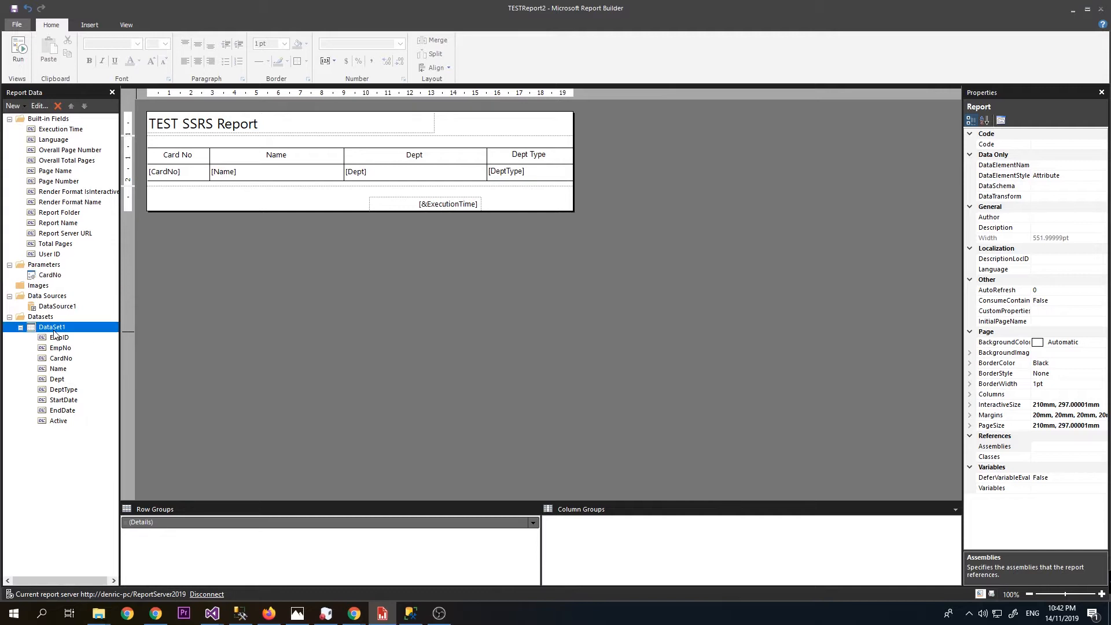
{"action": "double_click", "coordinate": [51, 326]}
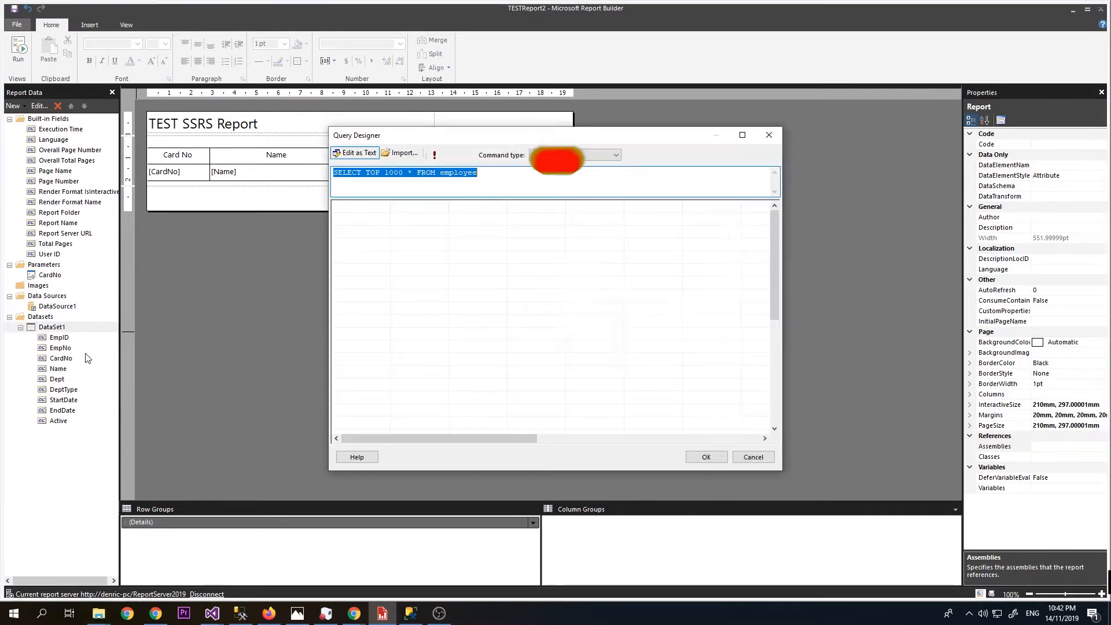
{"action": "left_click", "coordinate": [705, 456]}
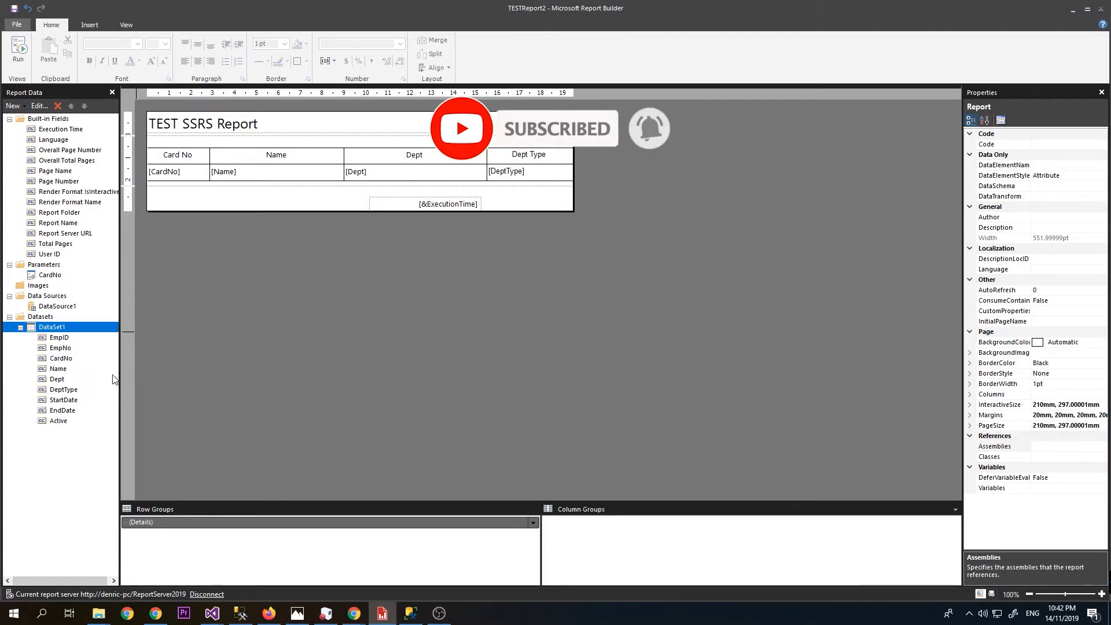
{"action": "double_click", "coordinate": [51, 327]}
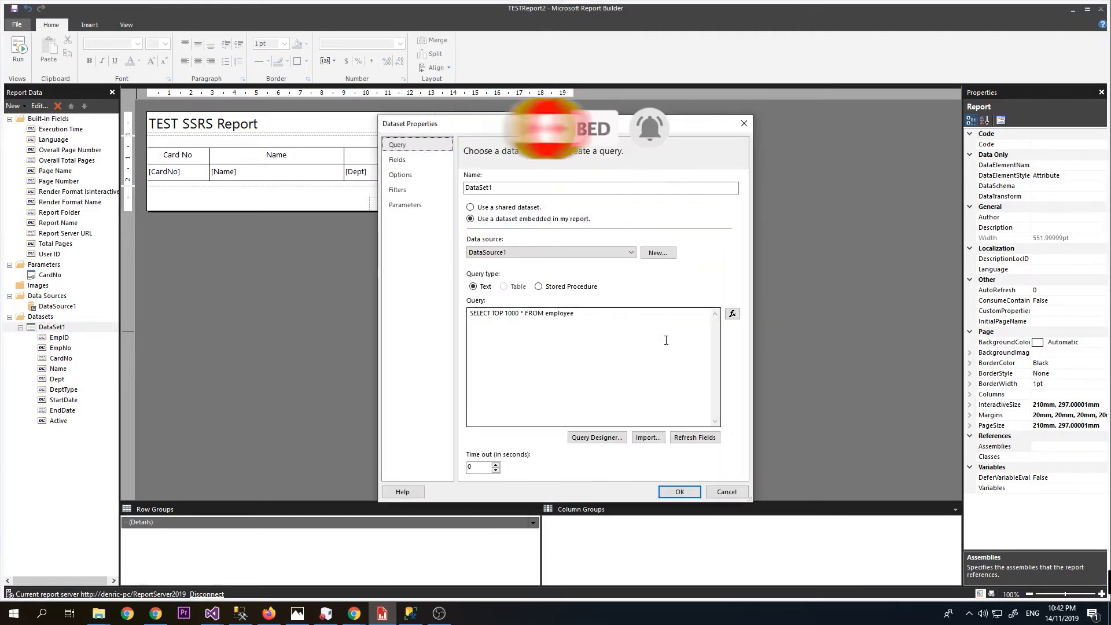
{"action": "type", "text": "W"}
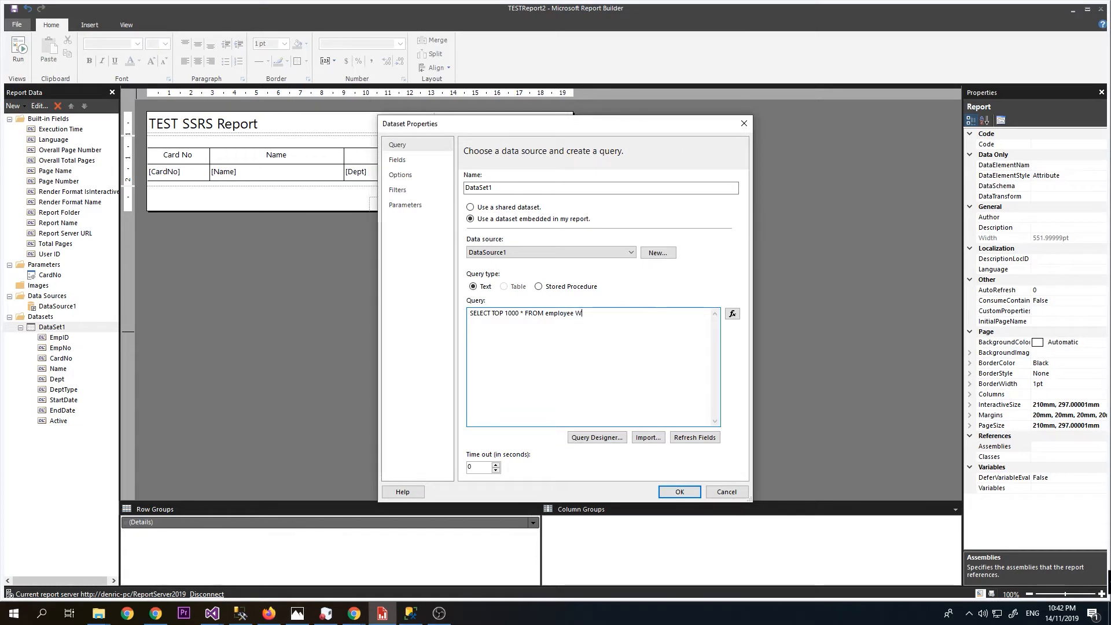
{"action": "type", "text": "HERE"}
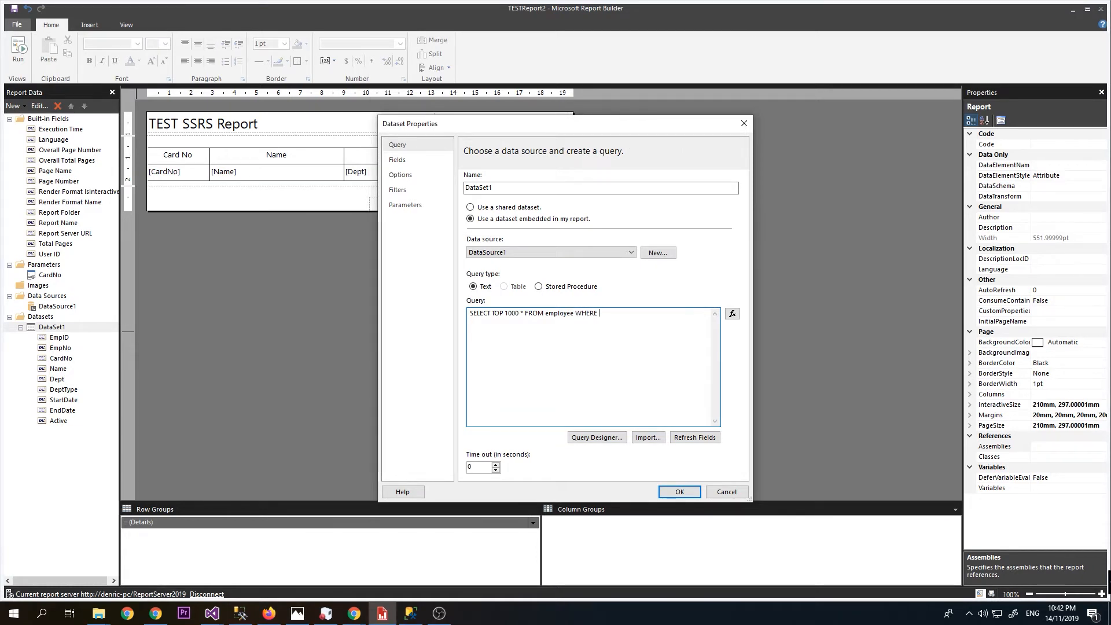
{"action": "type", "text": "CardNo ="}
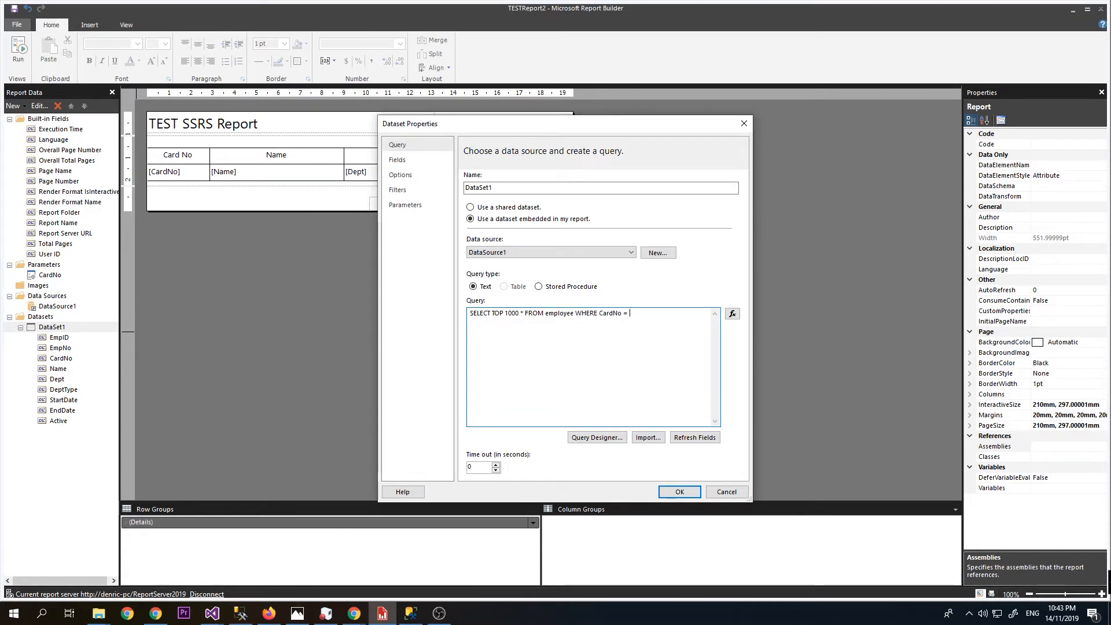
{"action": "type", "text": "@CardN"}
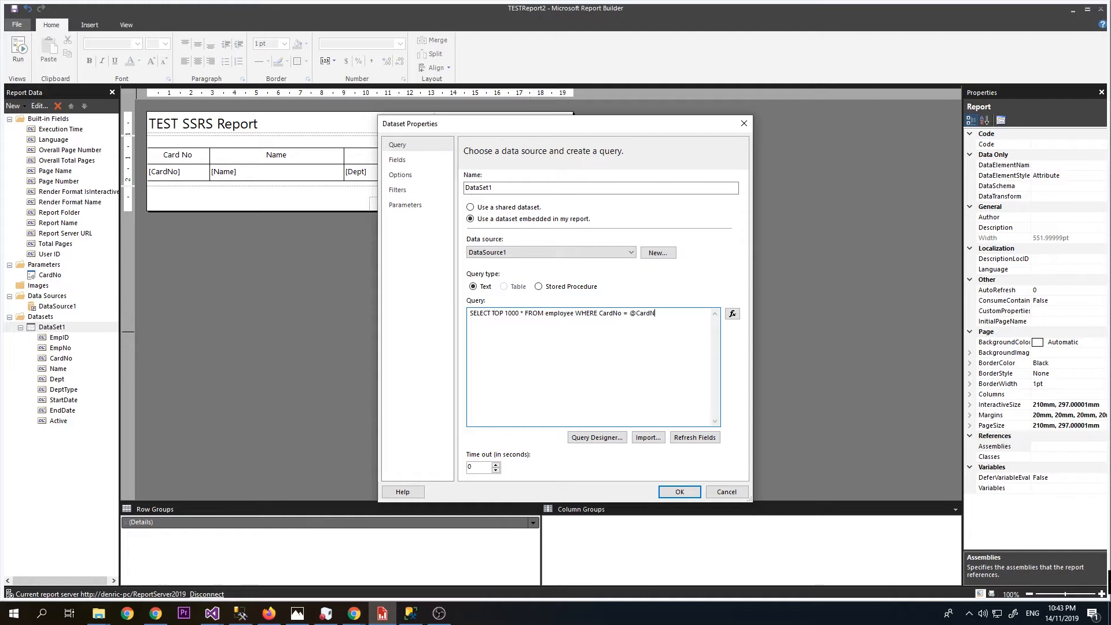
{"action": "type", "text": "OR"}
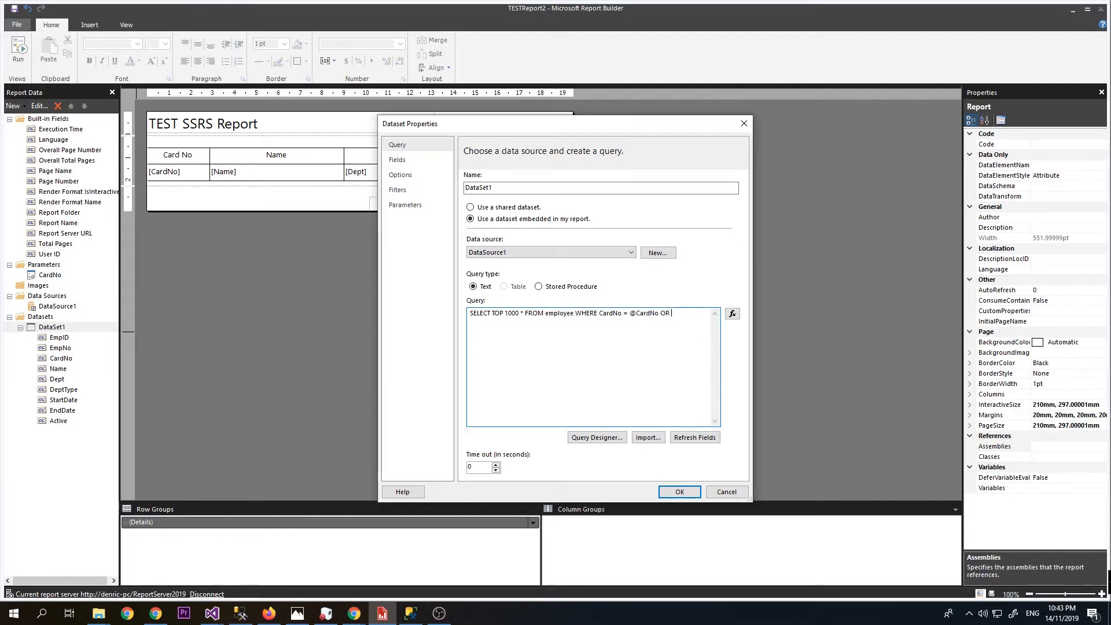
{"action": "type", "text": "@Card"}
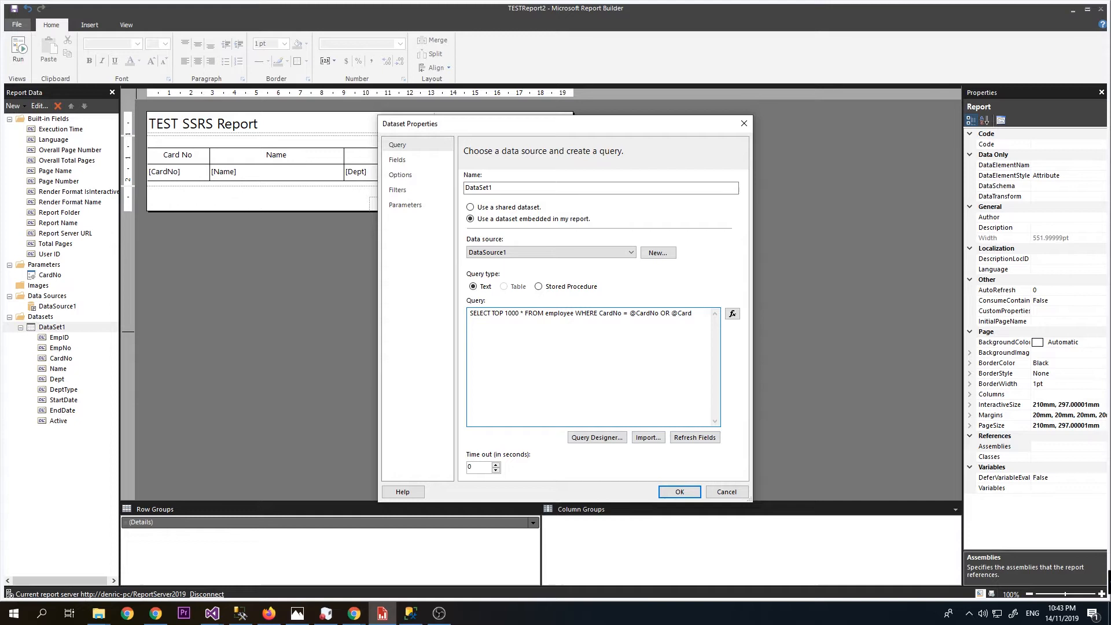
{"action": "type", "text": "No"}
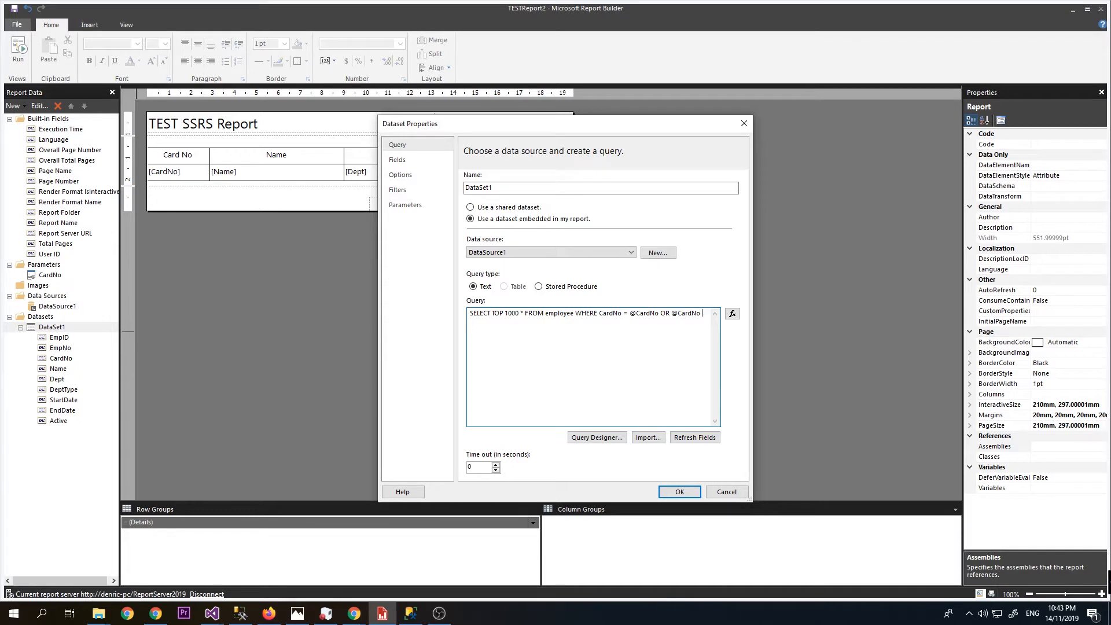
{"action": "type", "text": "IS NULL"}
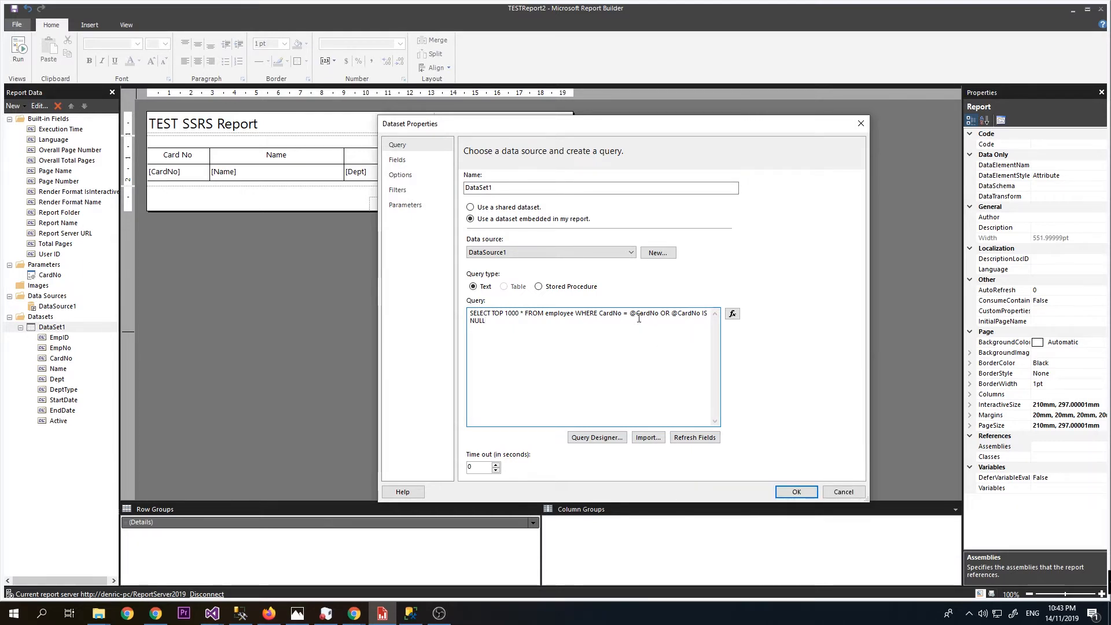
{"action": "double_click", "coordinate": [648, 313]}
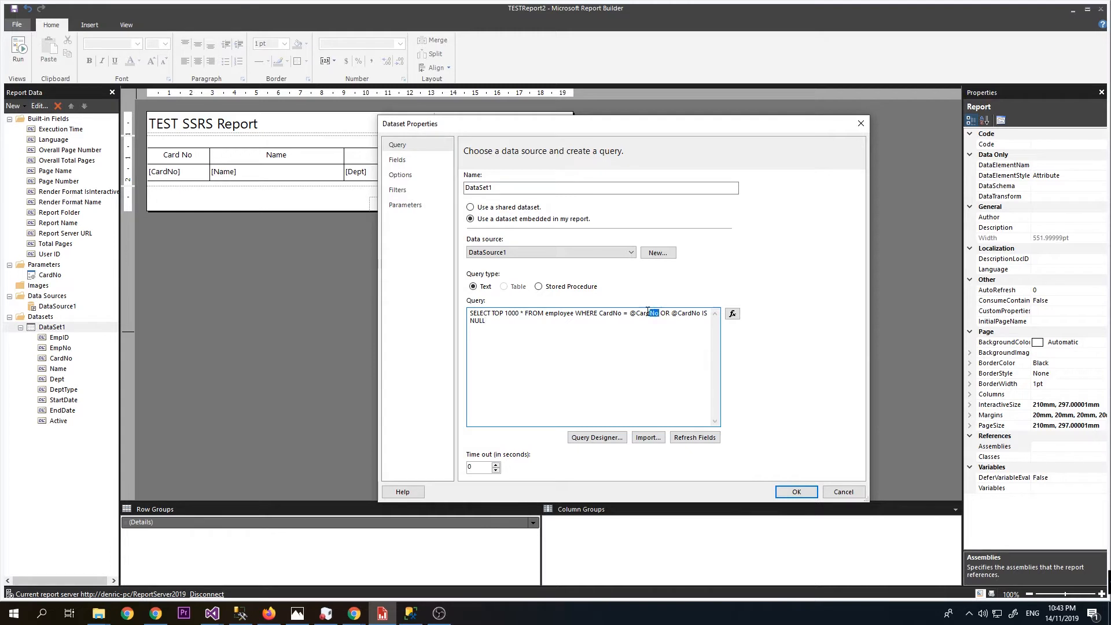
{"action": "double_click", "coordinate": [641, 313]}
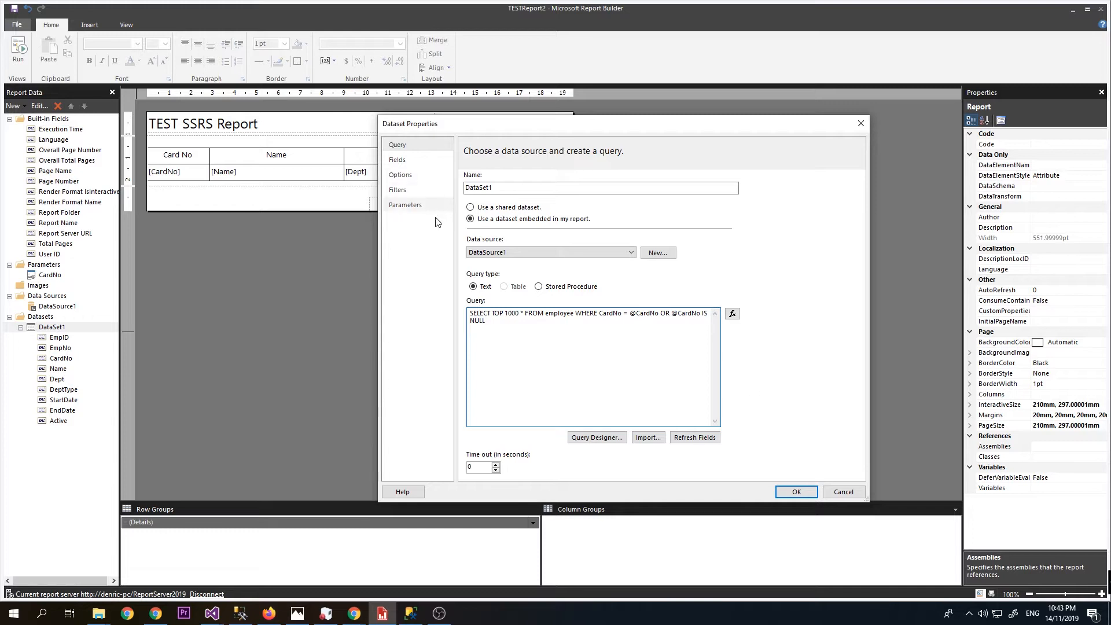
{"action": "left_click", "coordinate": [405, 205]}
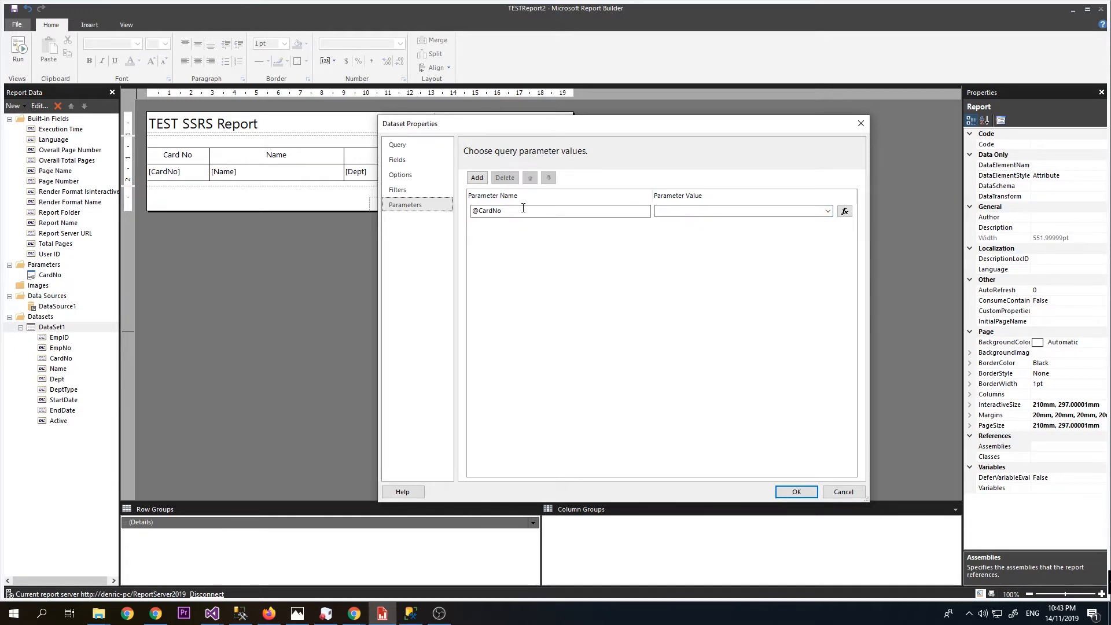
{"action": "left_click", "coordinate": [397, 145]}
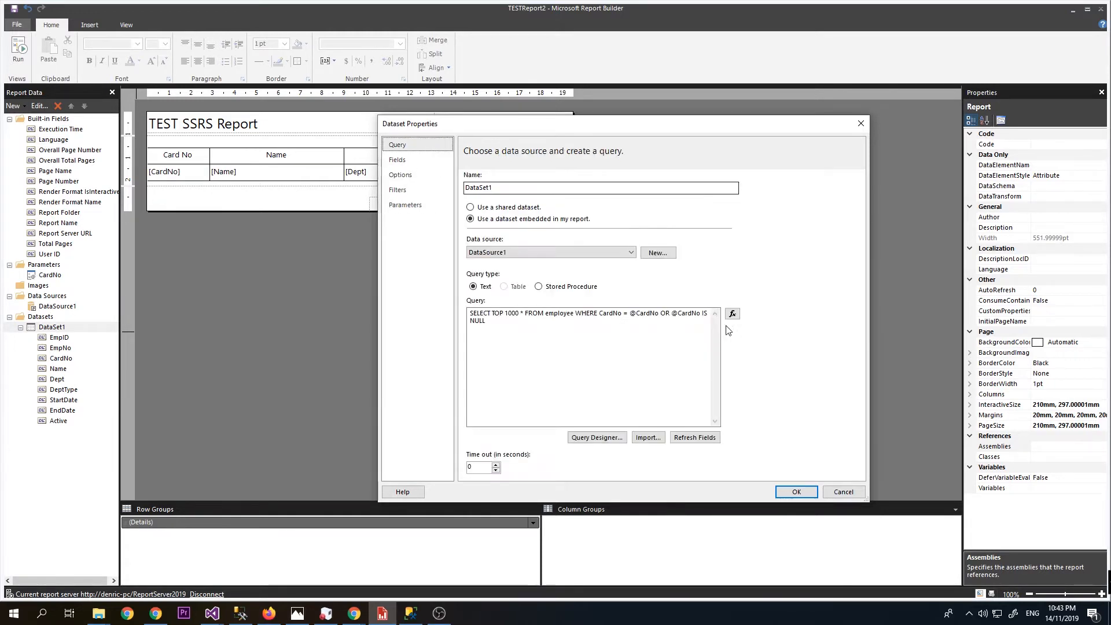
{"action": "left_click", "coordinate": [405, 205]}
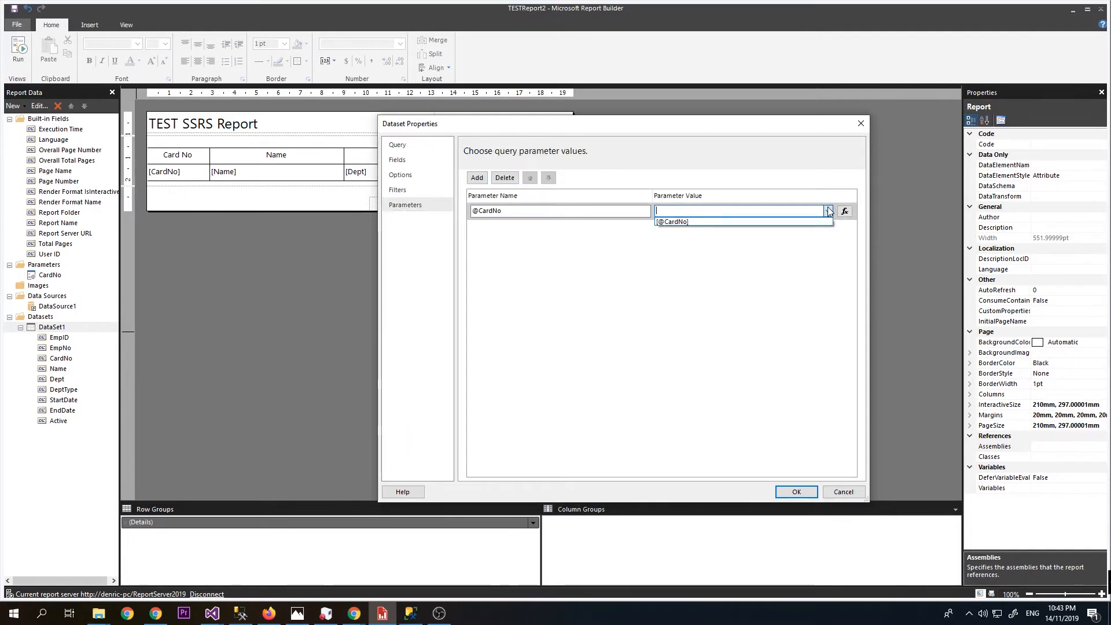
{"action": "left_click", "coordinate": [670, 222]}
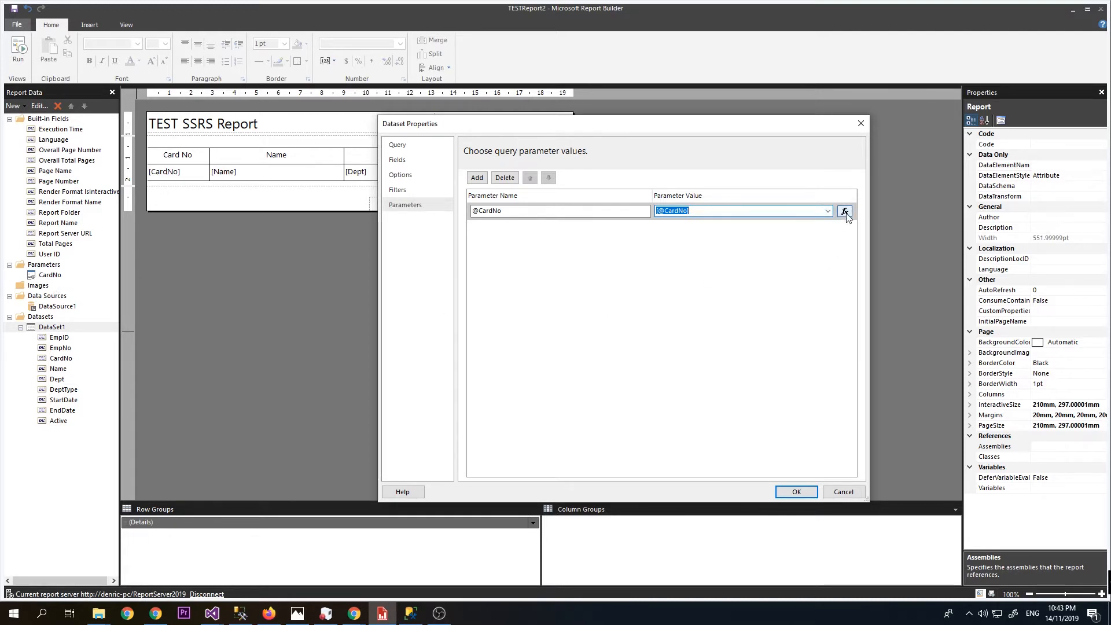
{"action": "left_click", "coordinate": [845, 211]}
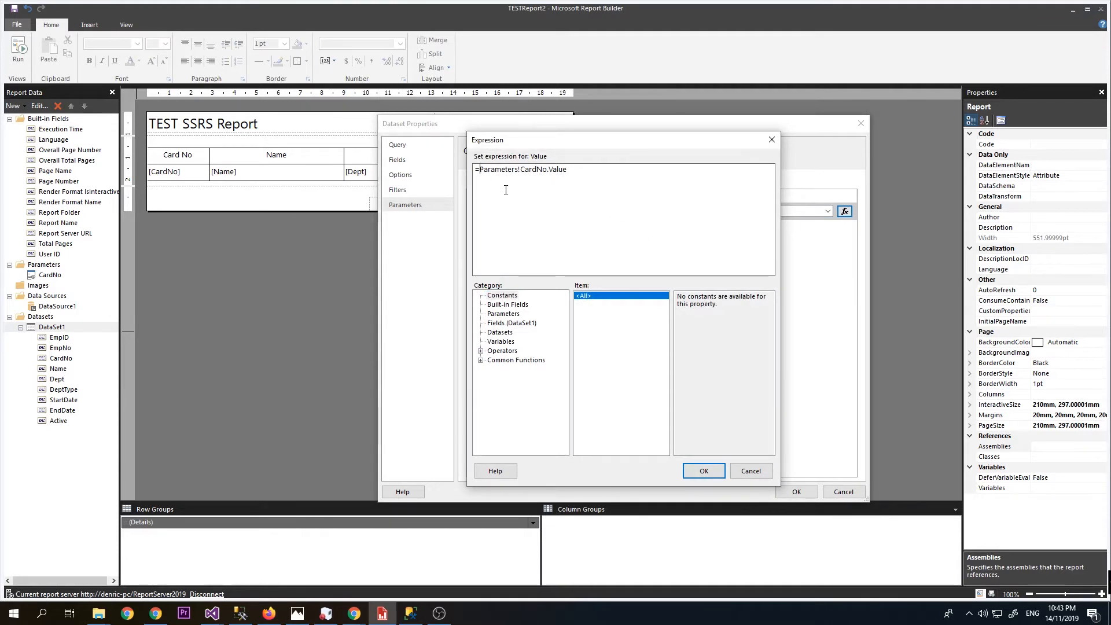
{"action": "type", "text": "IF("}
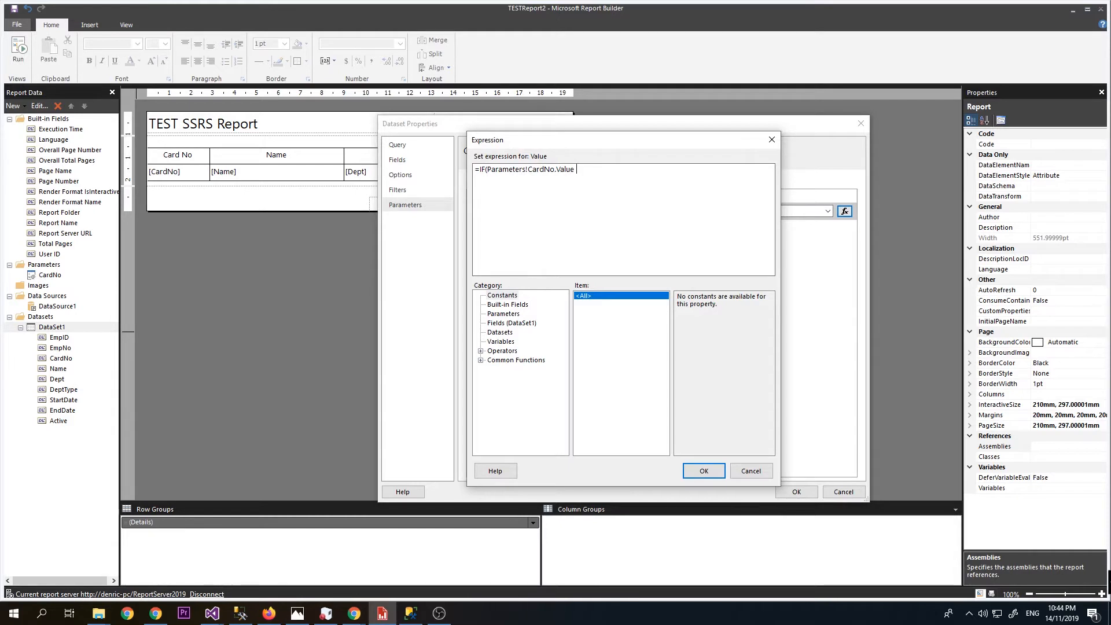
{"action": "type", "text": "=\"\","}
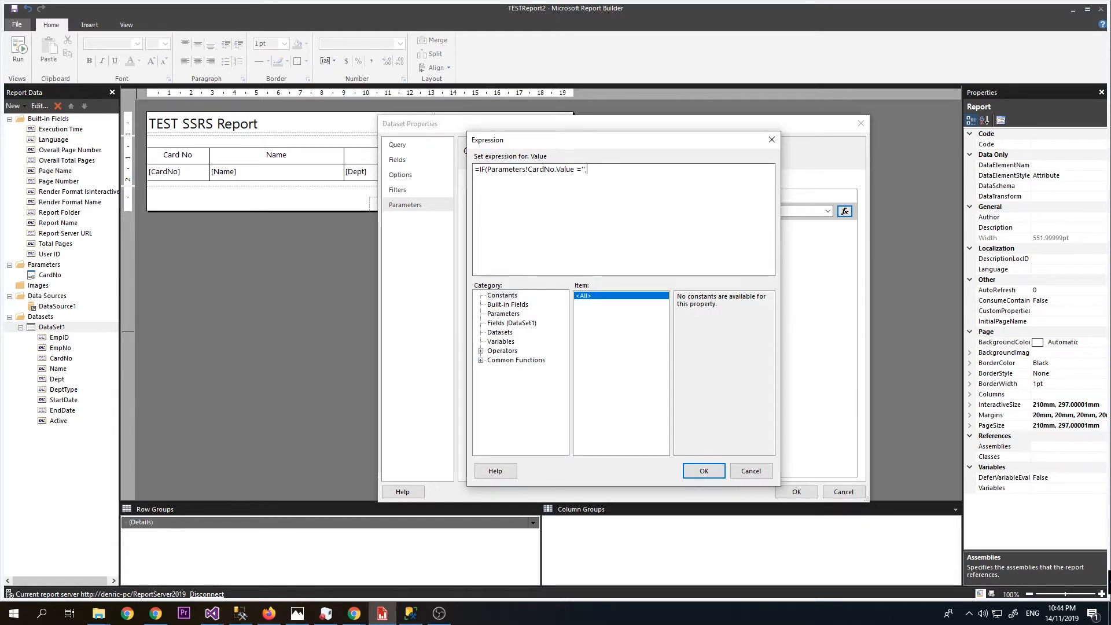
{"action": "type", "text": "NO"}
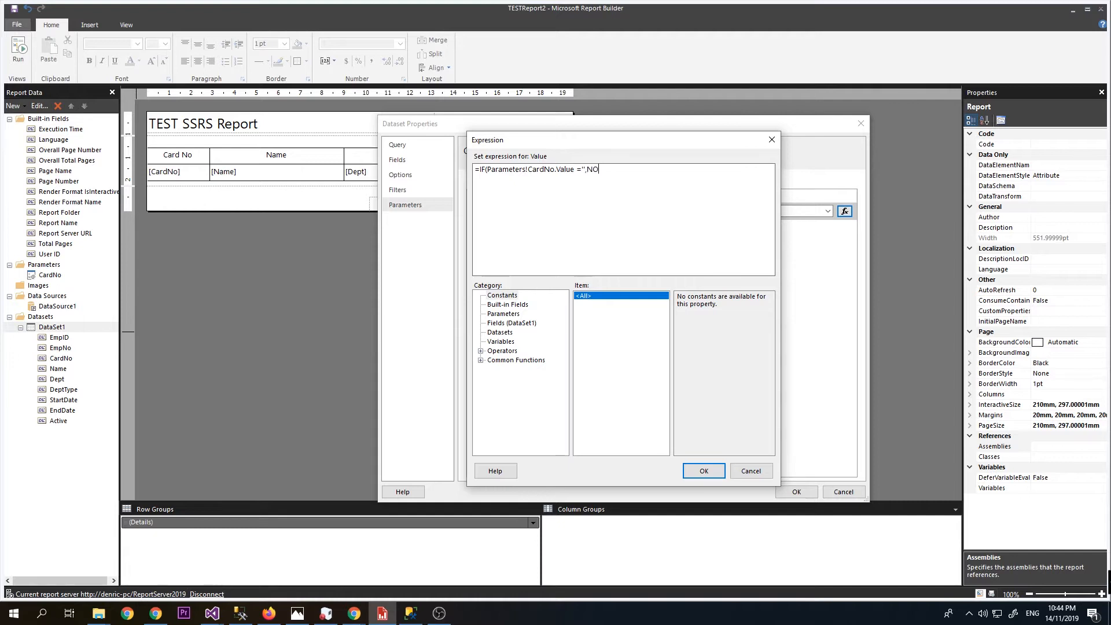
{"action": "key", "text": "Backspace"}
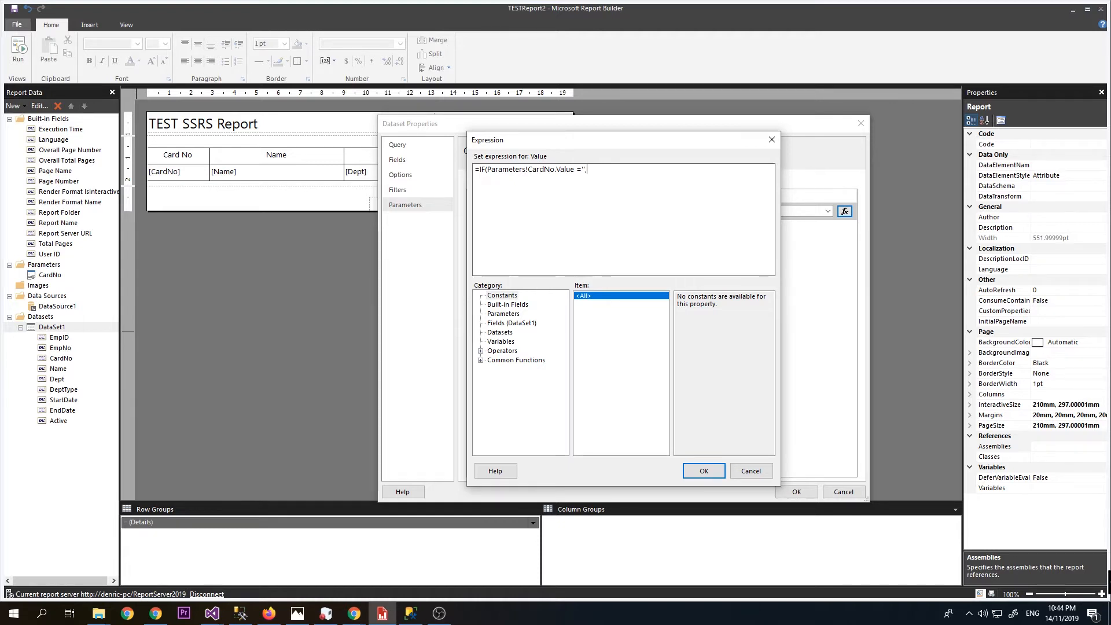
{"action": "type", "text": ",Nothi"}
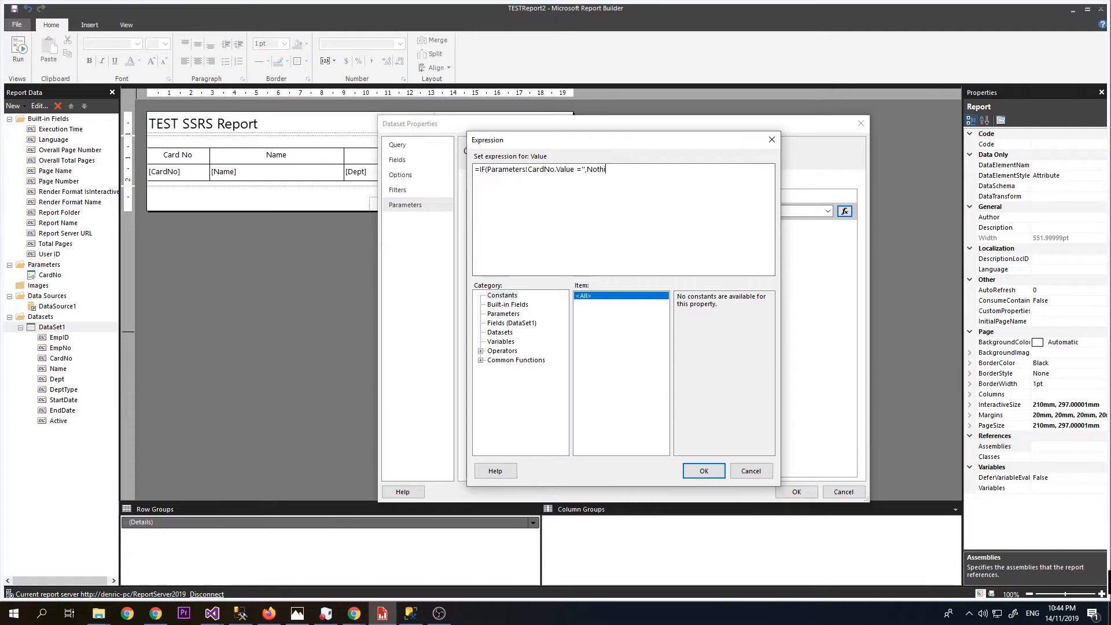
{"action": "type", "text": "ng,"}
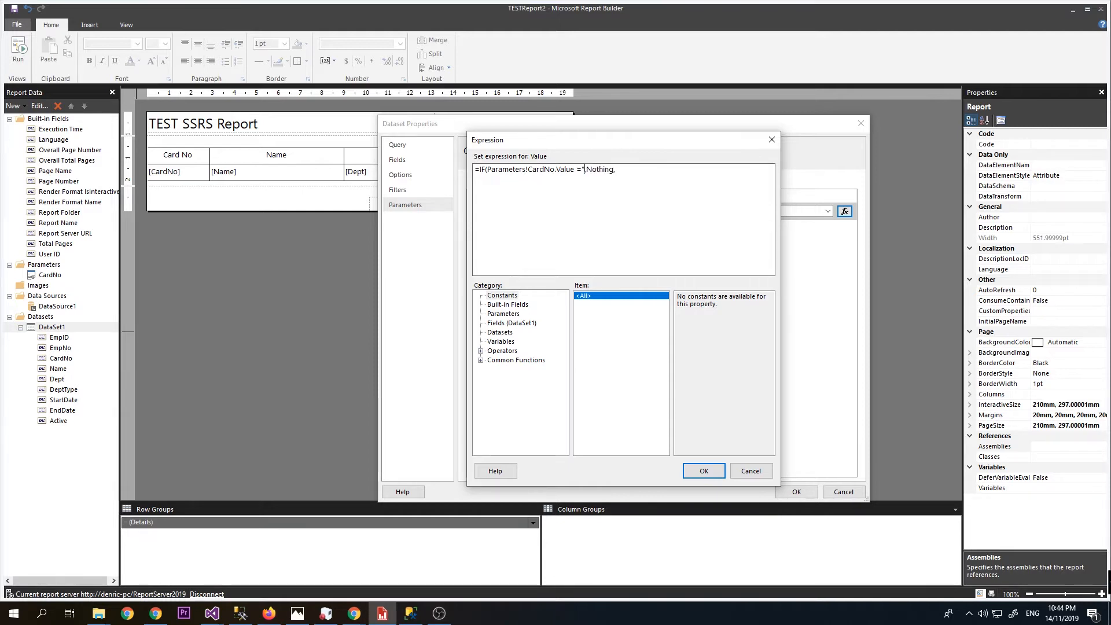
{"action": "type", "text": "\","}
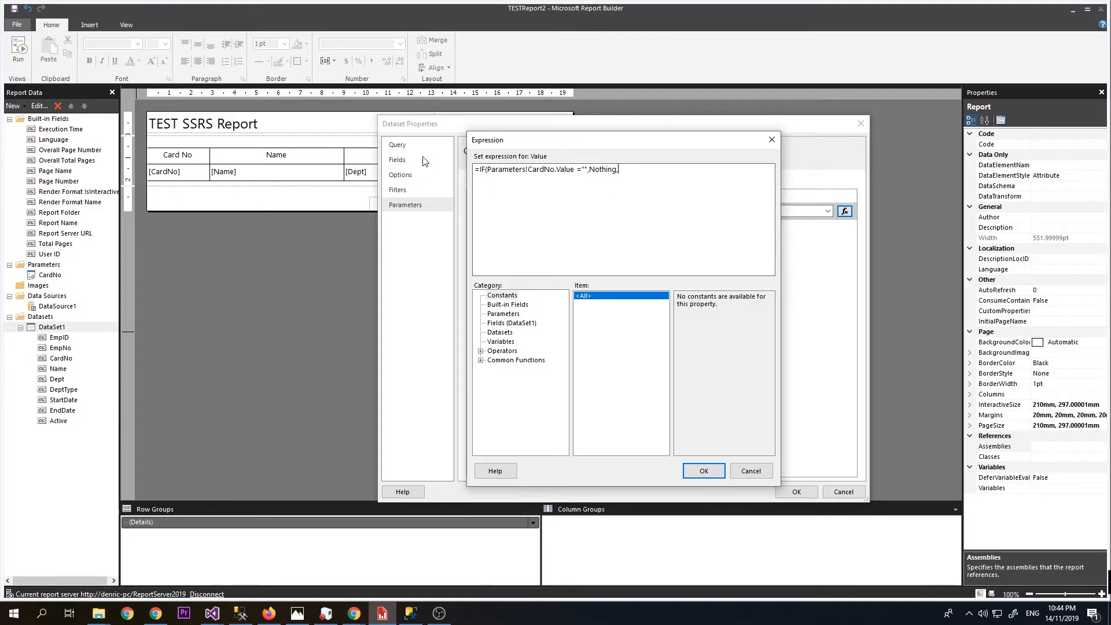
{"action": "double_click", "coordinate": [529, 169]}
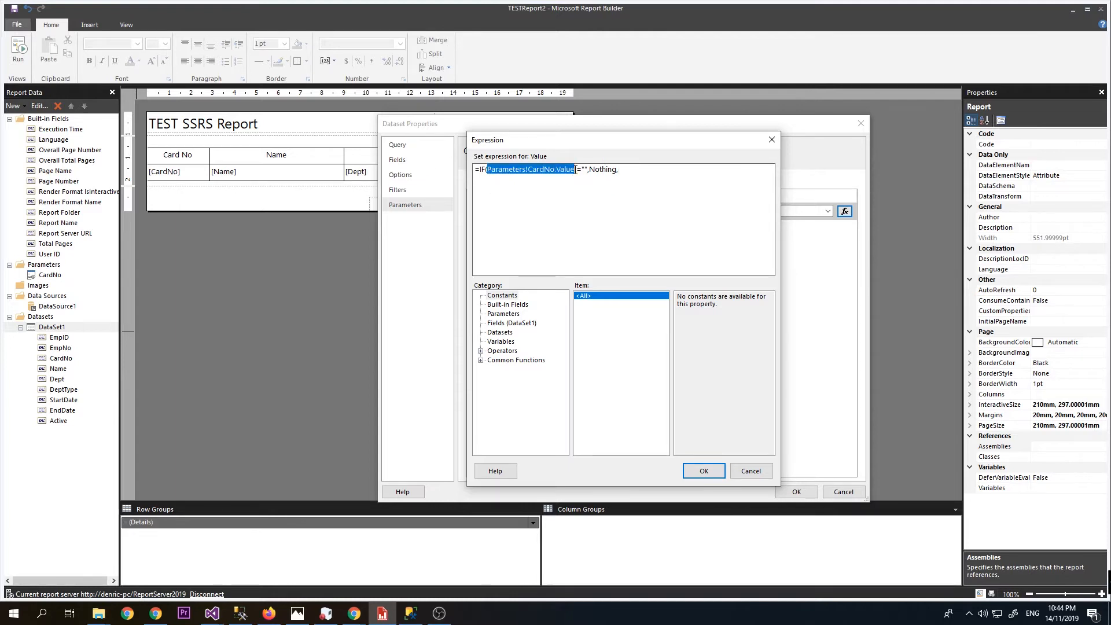
{"action": "type", "text": "Parameters!CardNo.Value"}
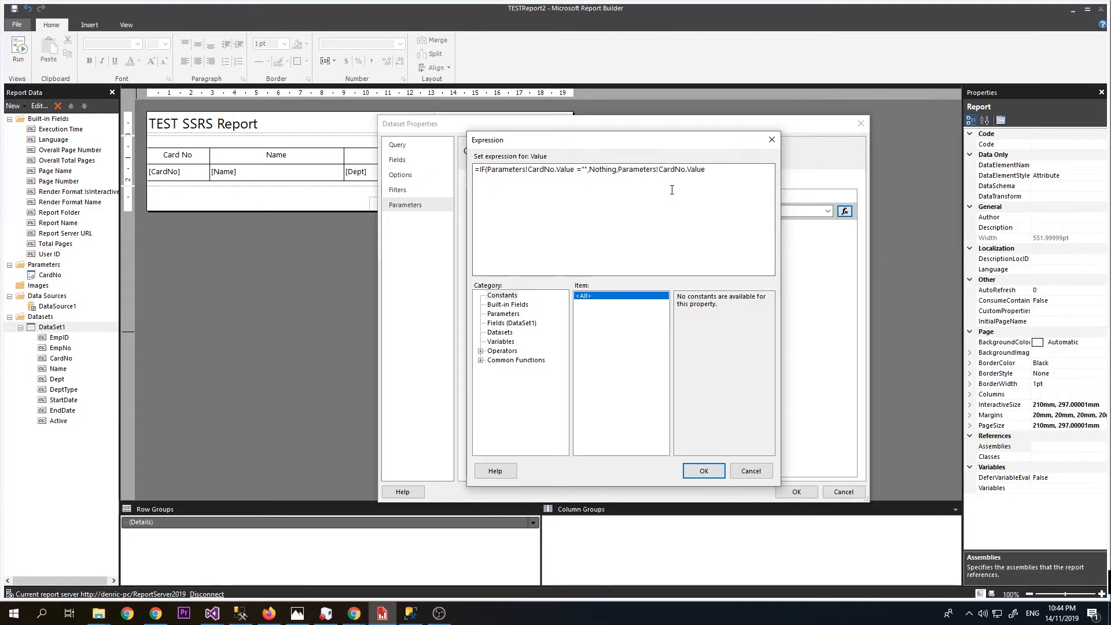
- Confirm the expression and apply the dataset parameter changes
{"action": "left_click", "coordinate": [703, 471]}
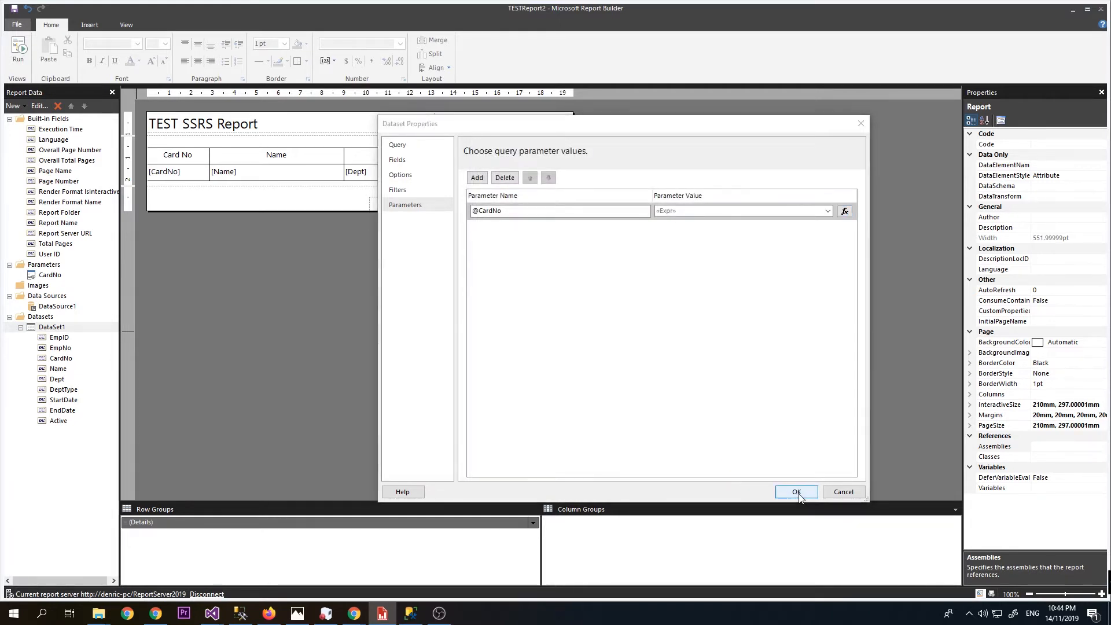
{"action": "left_click", "coordinate": [795, 492]}
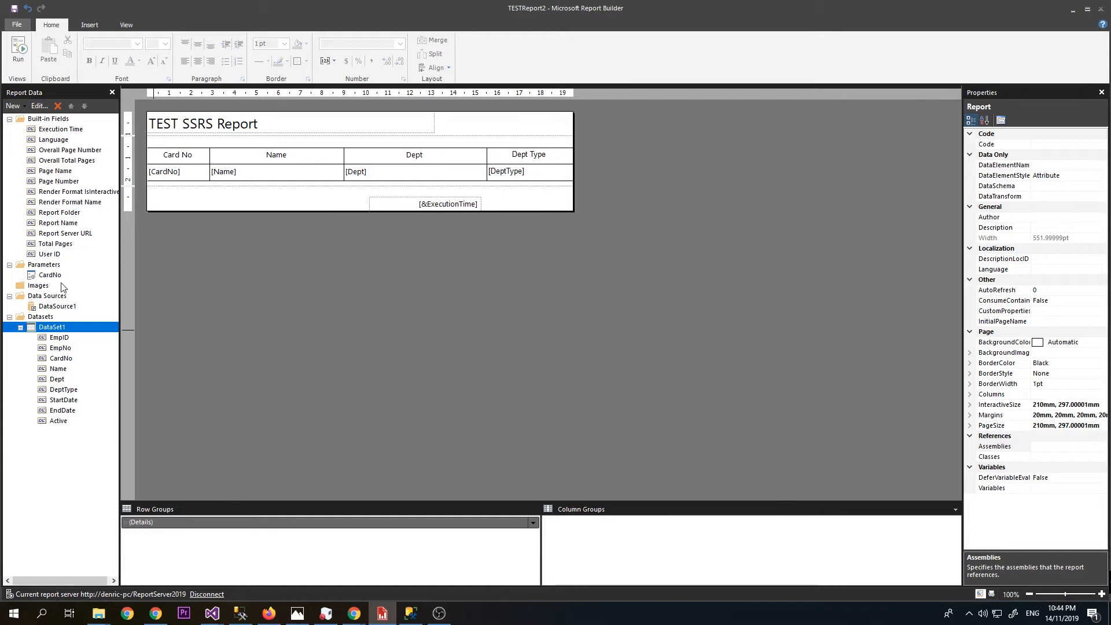
- Review the CardNo parameter properties, keeping blank and null values allowed, and confirm
{"action": "right_click", "coordinate": [49, 275]}
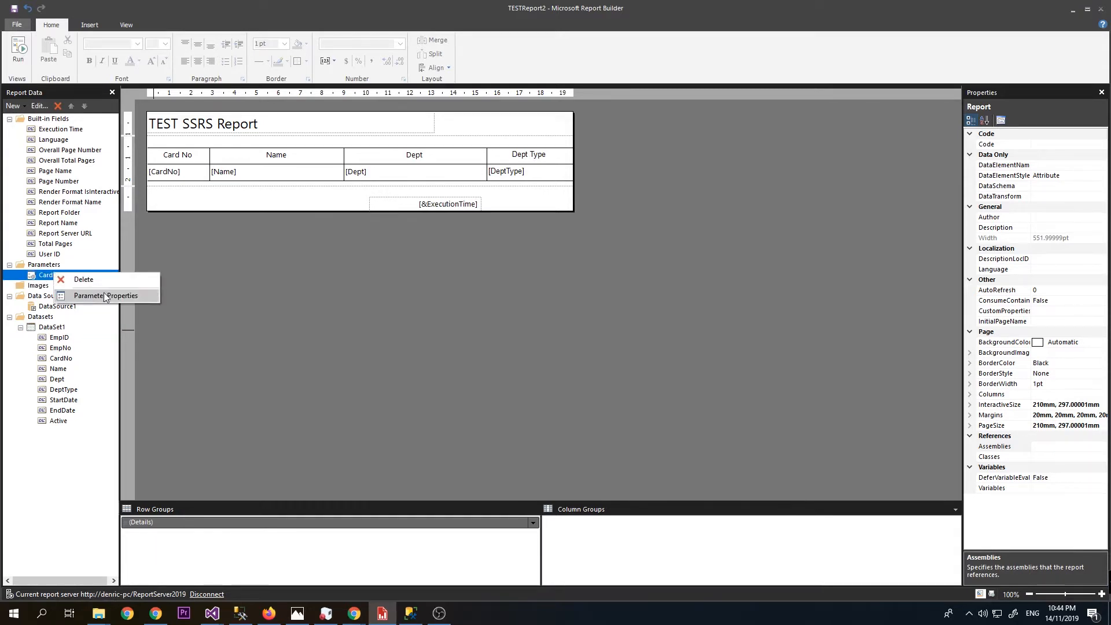
{"action": "left_click", "coordinate": [106, 295]}
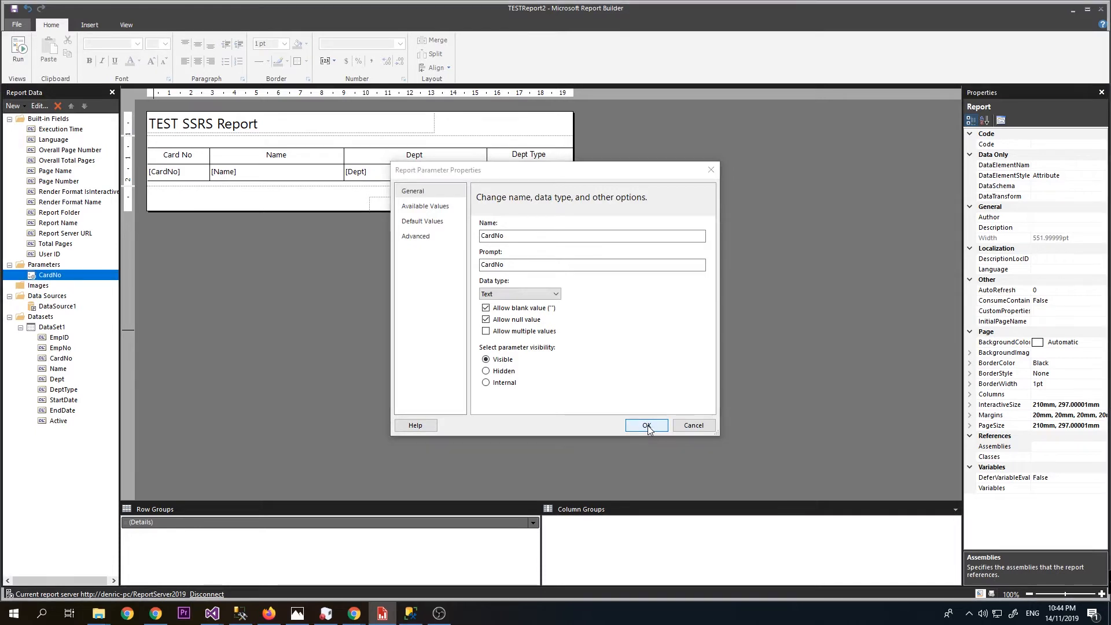
{"action": "left_click", "coordinate": [646, 425]}
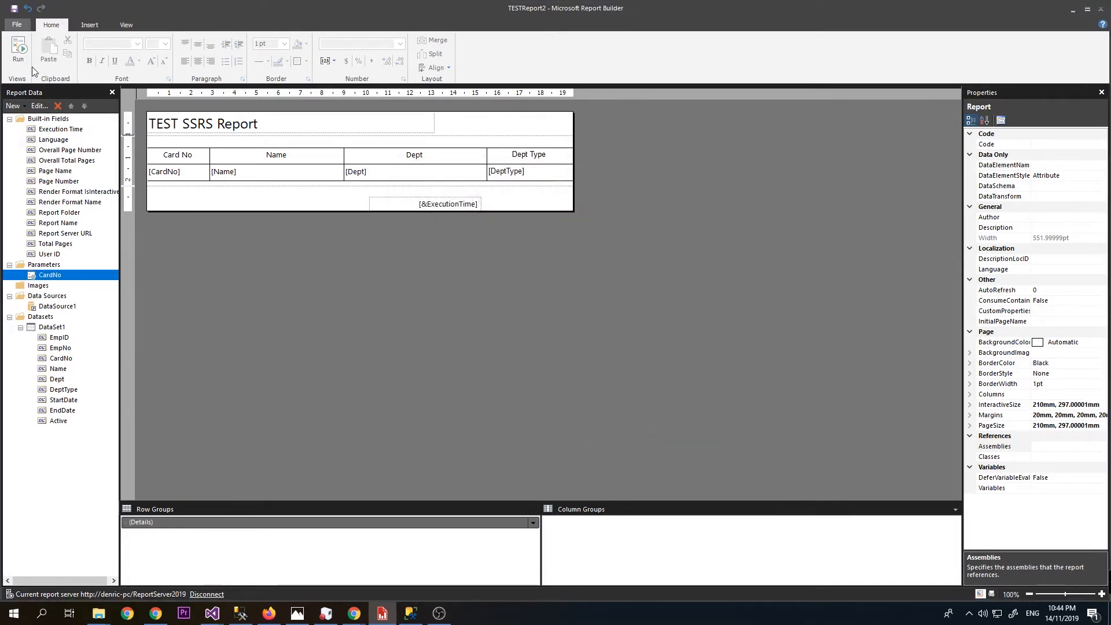
{"action": "left_click", "coordinate": [17, 53]}
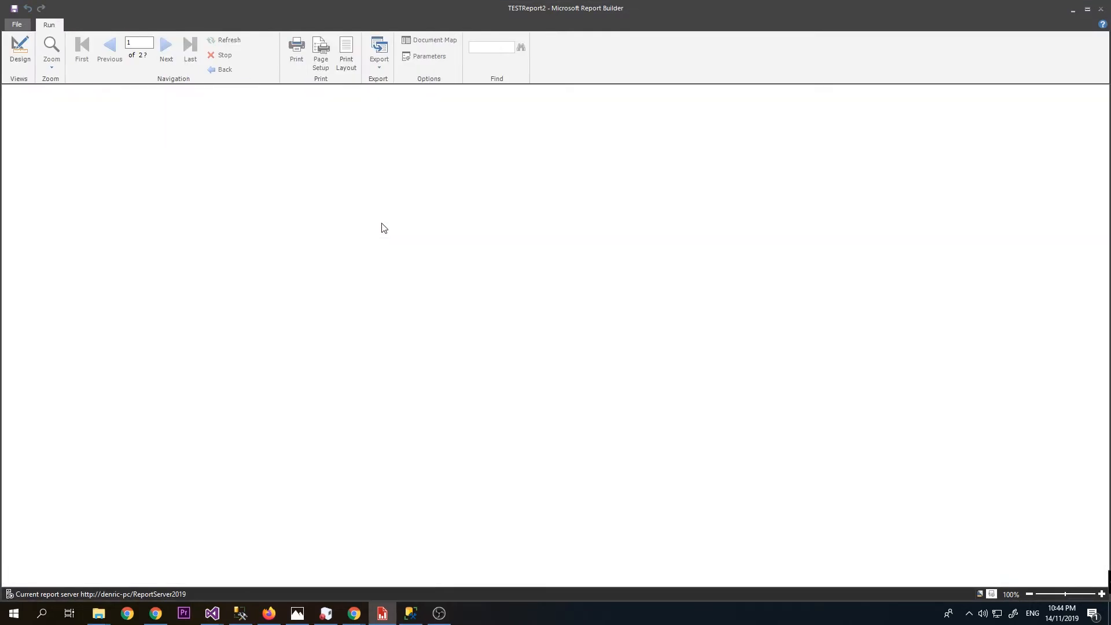
{"action": "left_click", "coordinate": [1083, 93]}
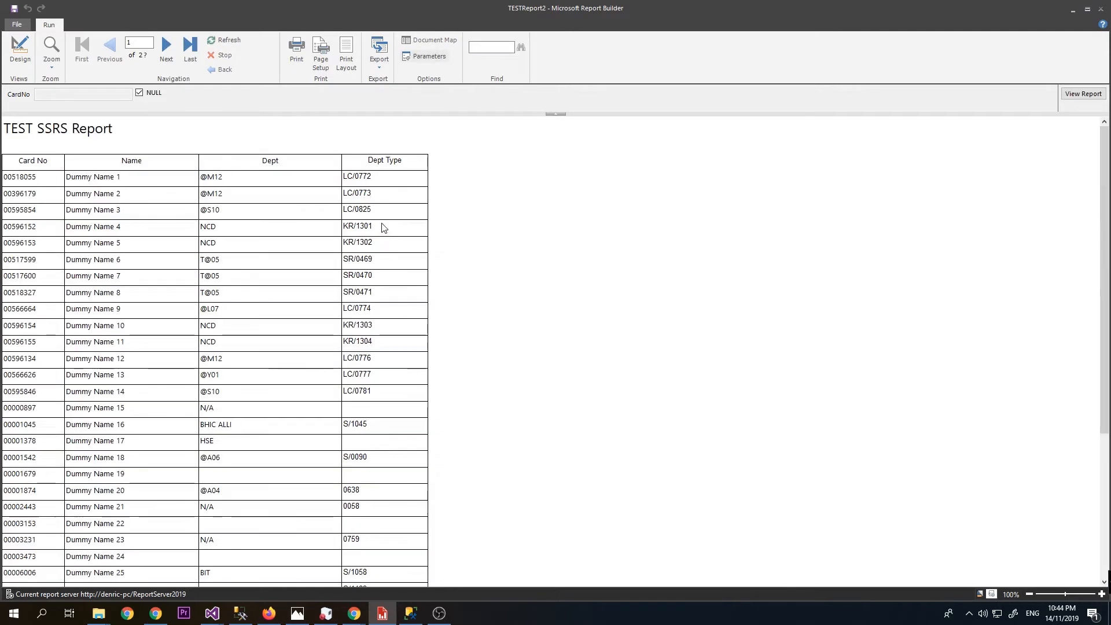
{"action": "mouse_move", "coordinate": [46, 319]}
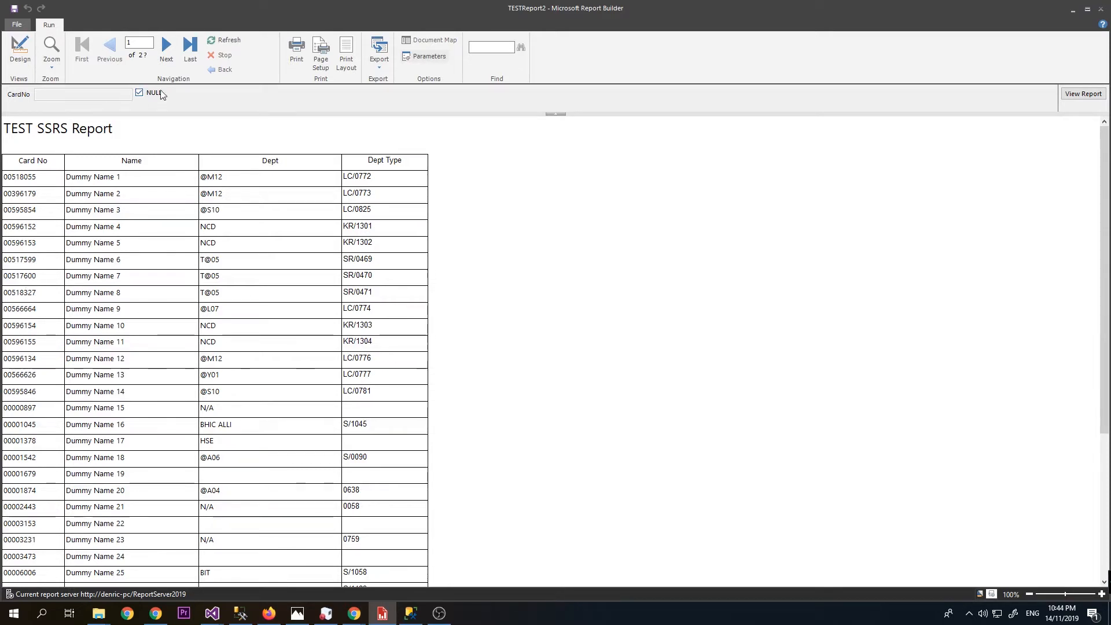
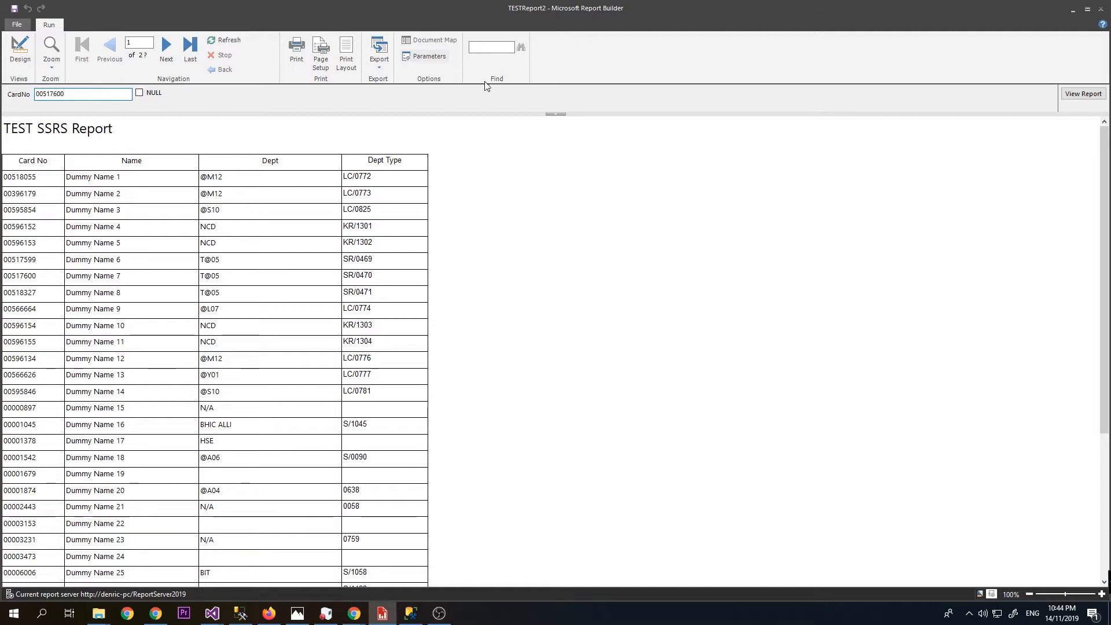
{"action": "left_click", "coordinate": [1084, 92]}
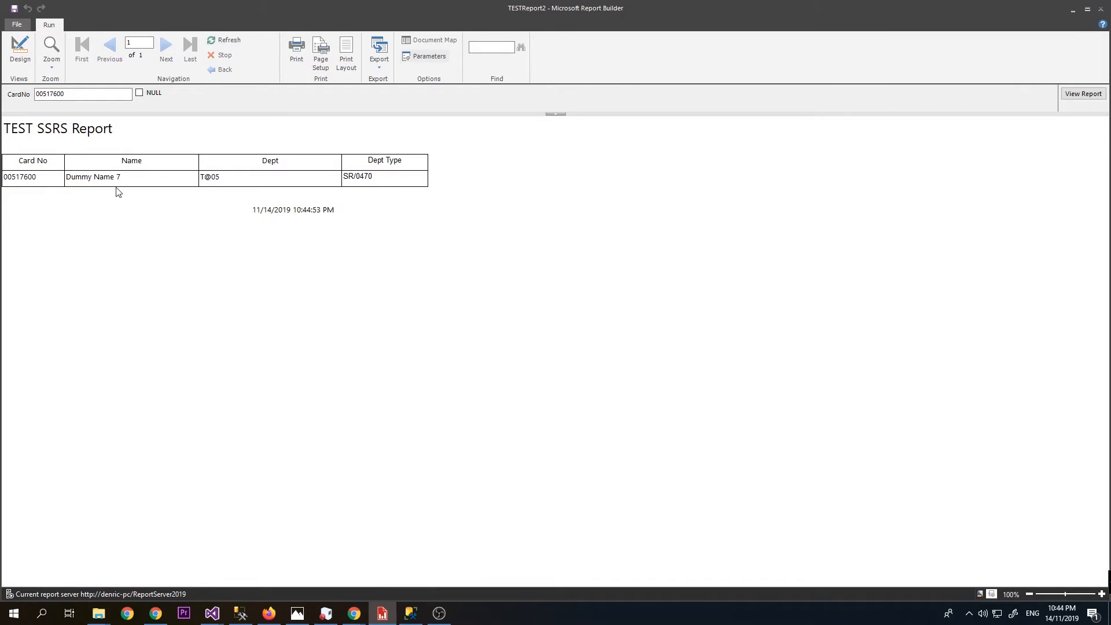
{"action": "mouse_move", "coordinate": [196, 76]}
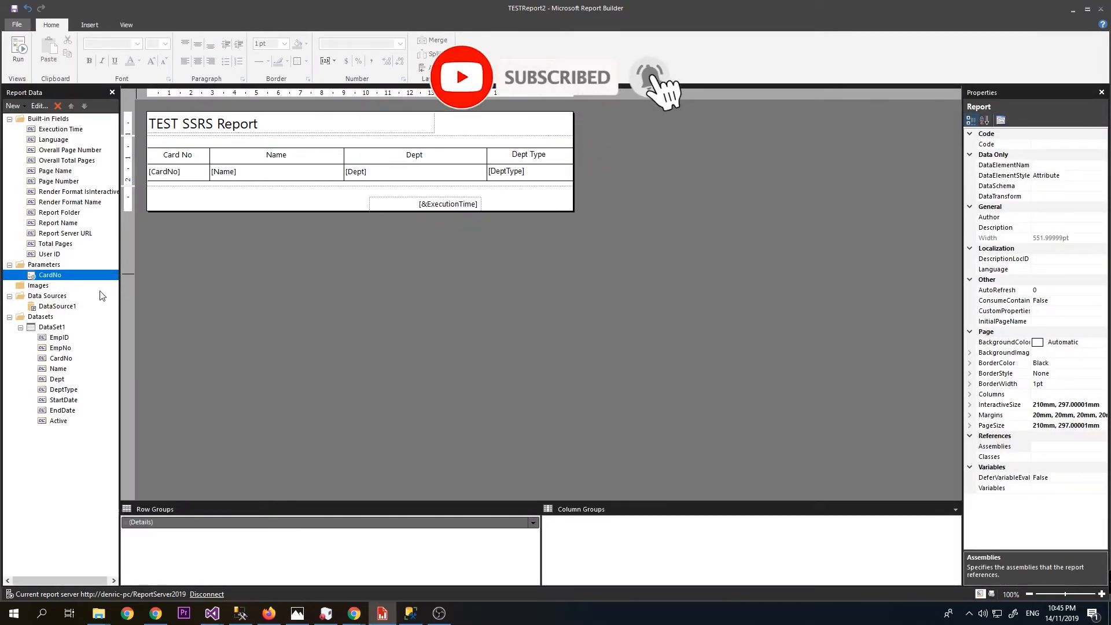
- Set the CardNo parameter back to Hidden and confirm its properties
{"action": "double_click", "coordinate": [49, 275]}
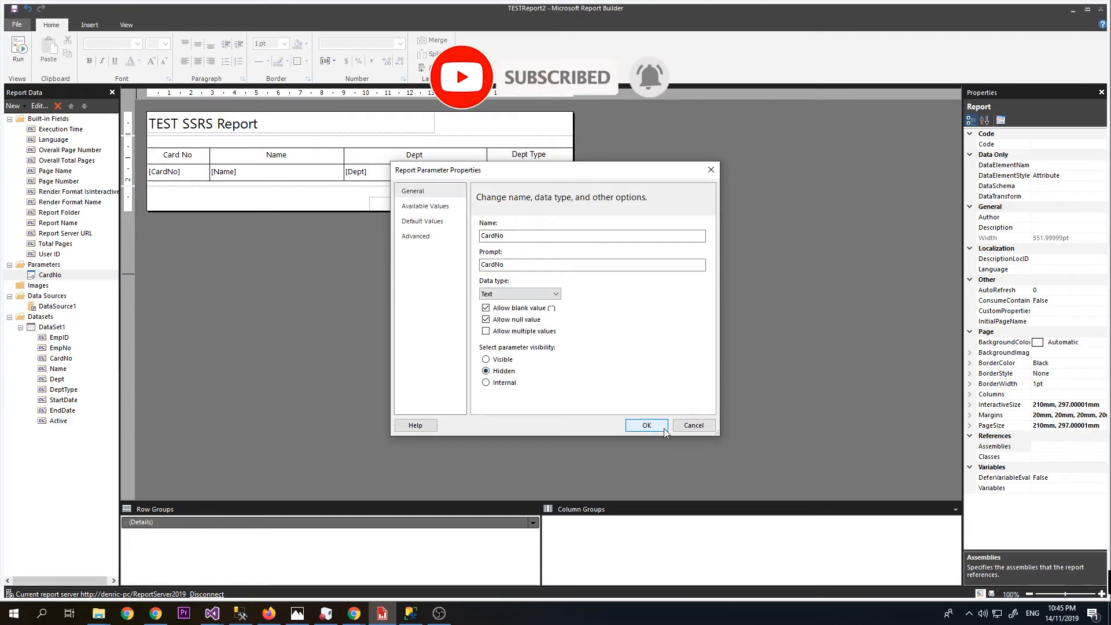
{"action": "left_click", "coordinate": [645, 425]}
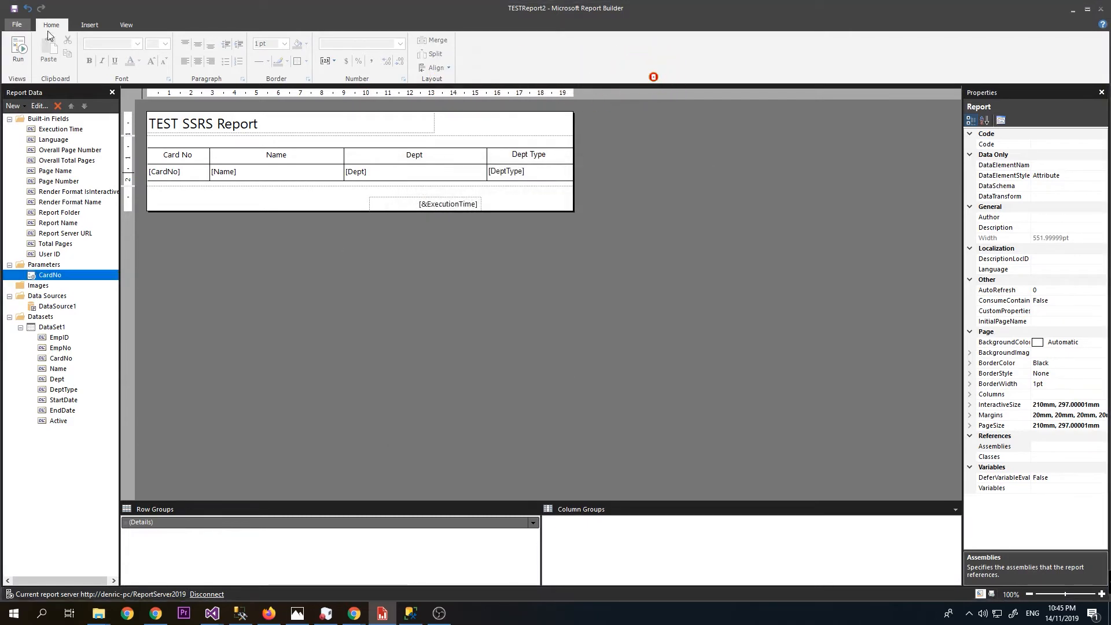
{"action": "mouse_move", "coordinate": [11, 10]}
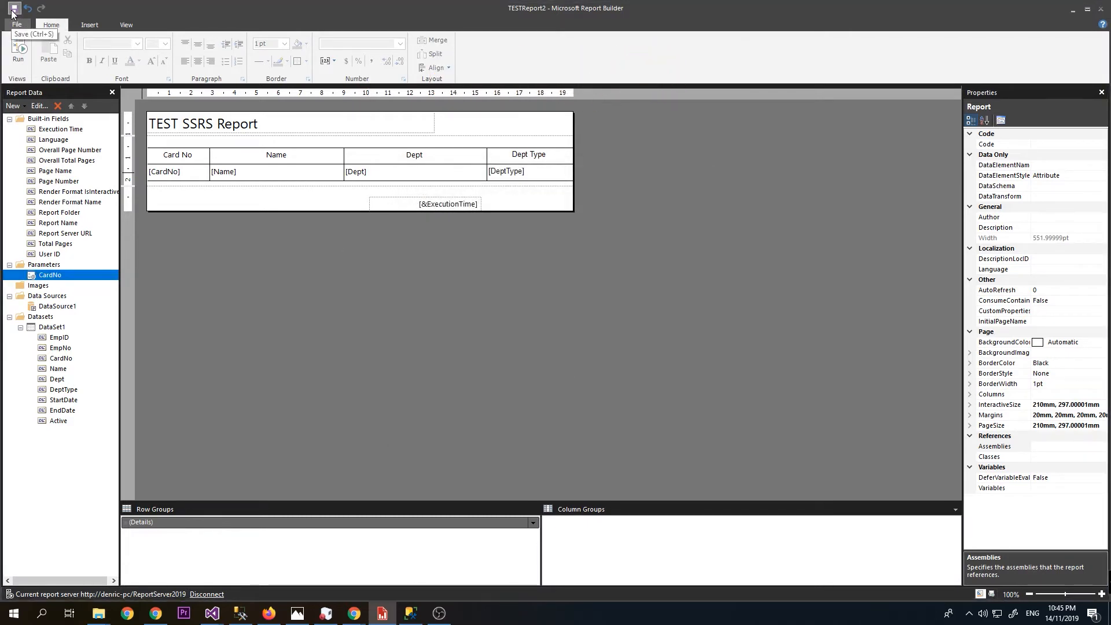
{"action": "mouse_move", "coordinate": [337, 535]}
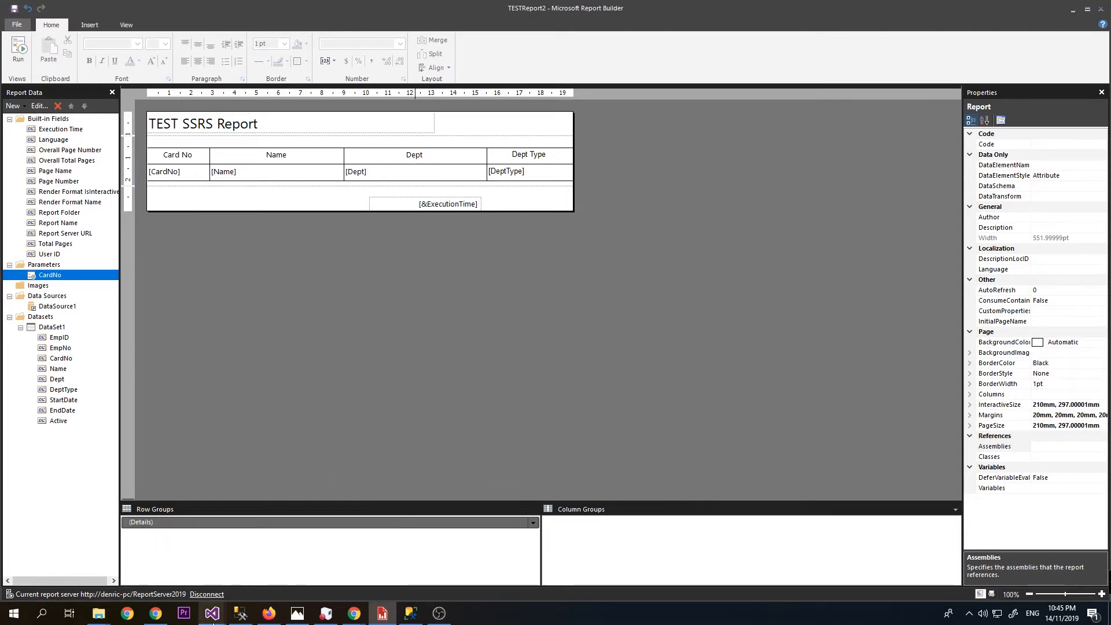
{"action": "left_click", "coordinate": [211, 614]}
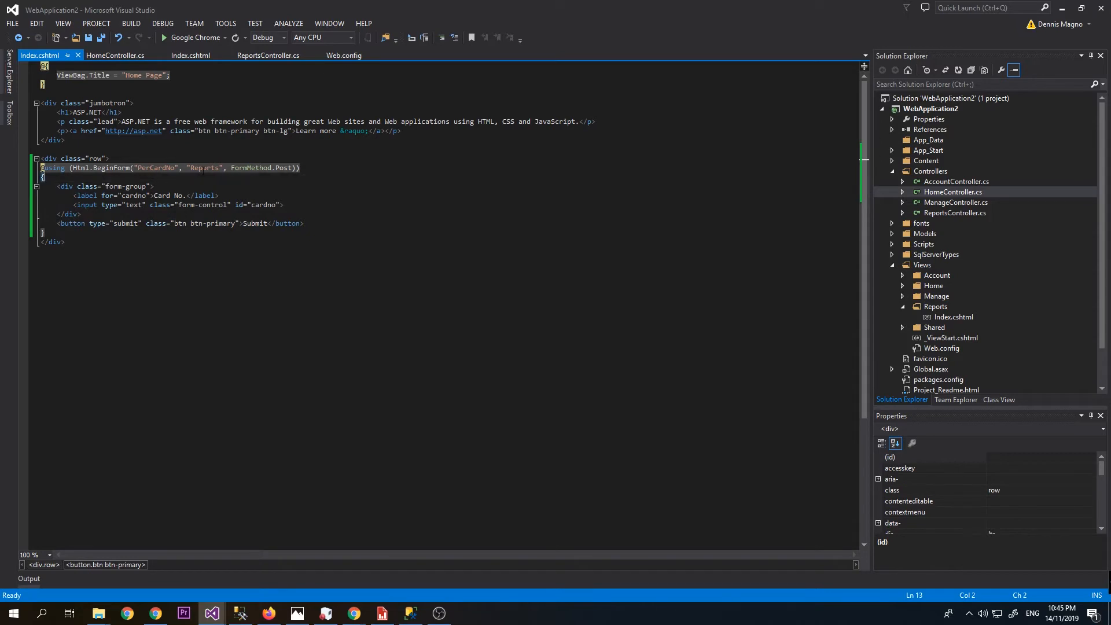
- Check the form's action name in Index.cshtml and return to ReportsController.cs
{"action": "double_click", "coordinate": [204, 168]}
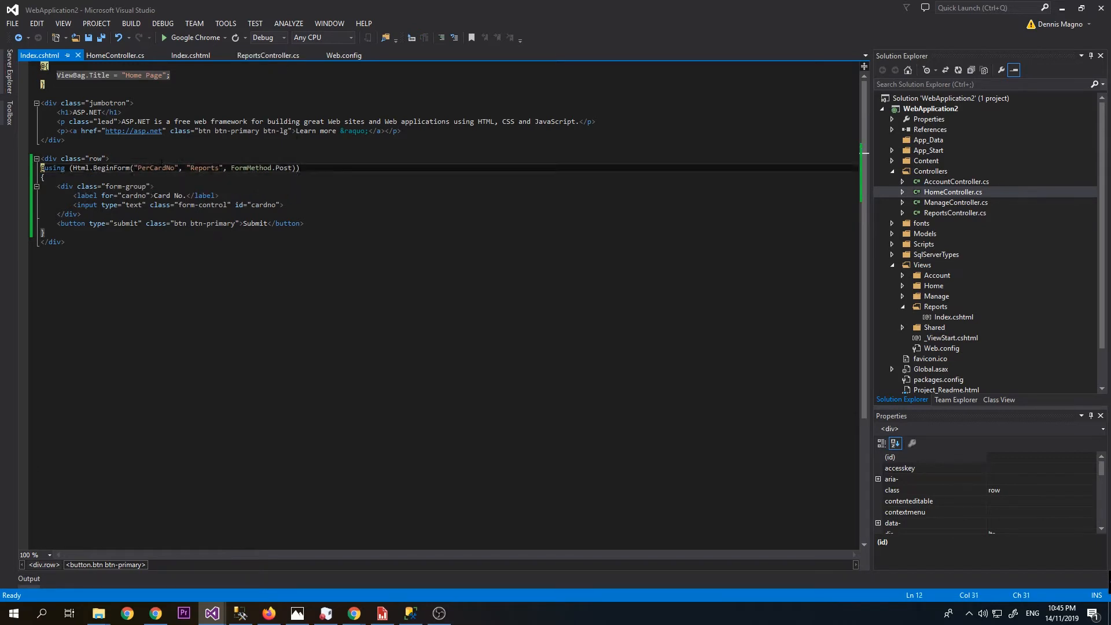
{"action": "left_click", "coordinate": [268, 56]}
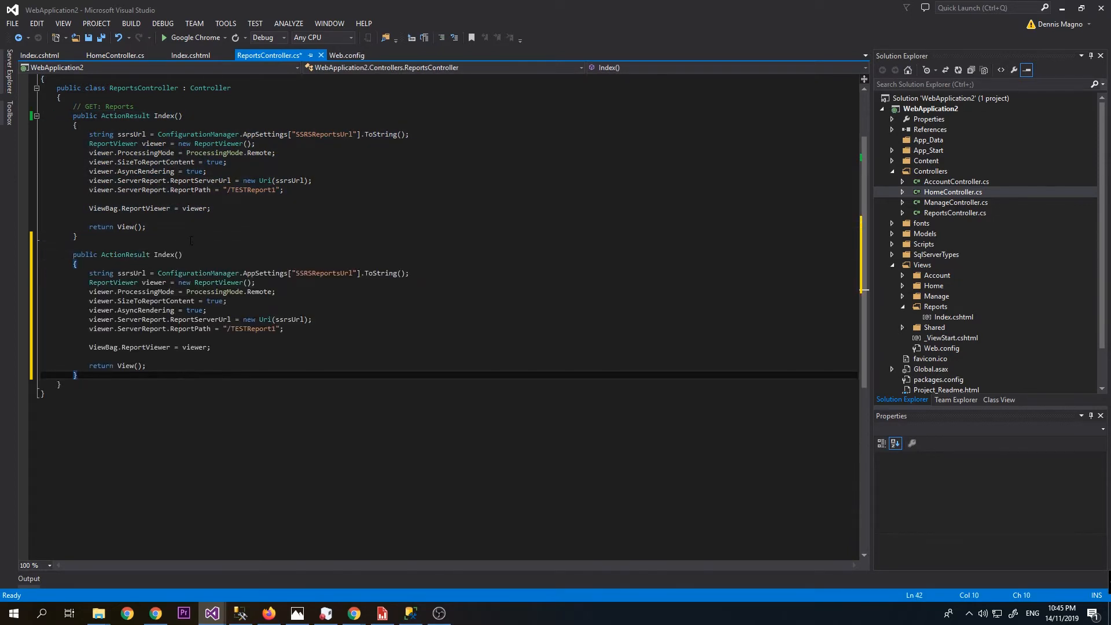
{"action": "left_click", "coordinate": [41, 55]}
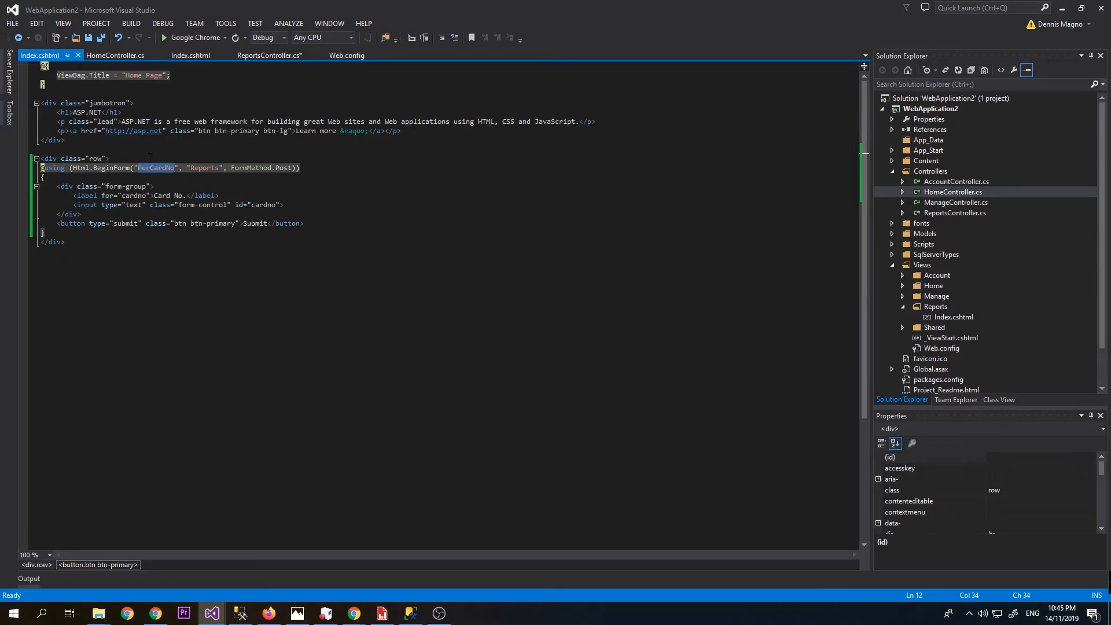
{"action": "left_click", "coordinate": [270, 56]}
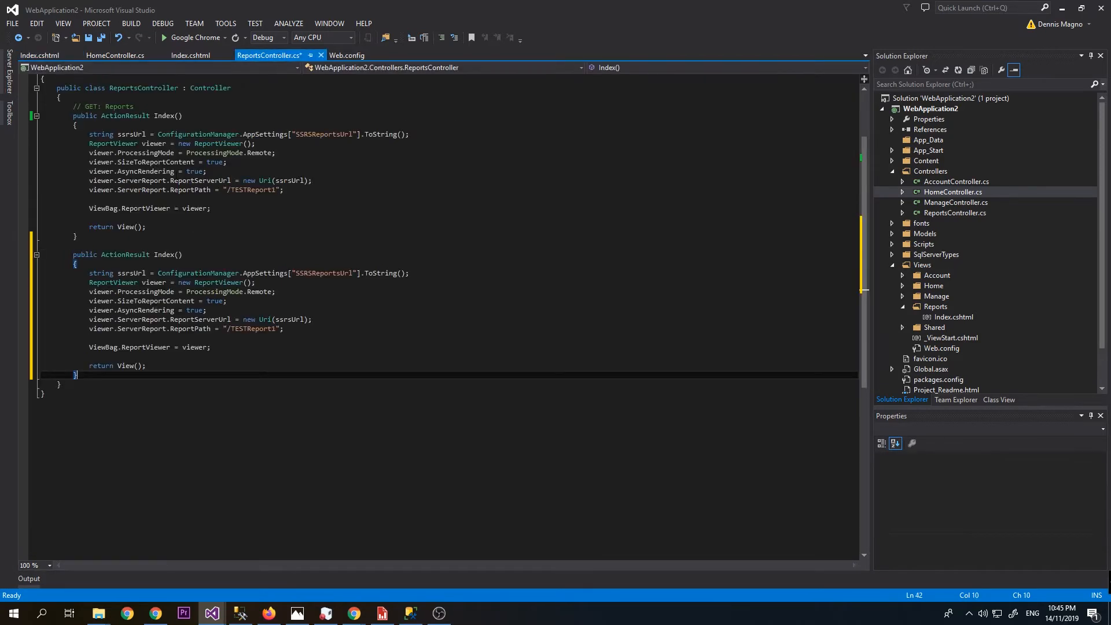
- Rename the duplicated Index action to PerCardNo(string cardno)
{"action": "type", "text": "PerCardNo"}
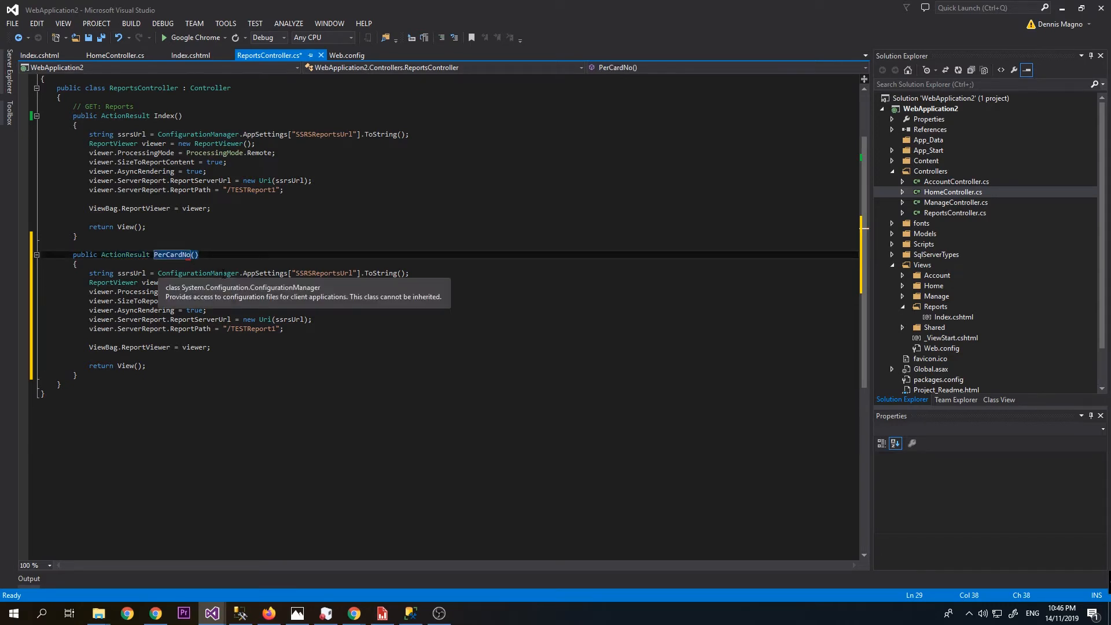
{"action": "type", "text": "string"}
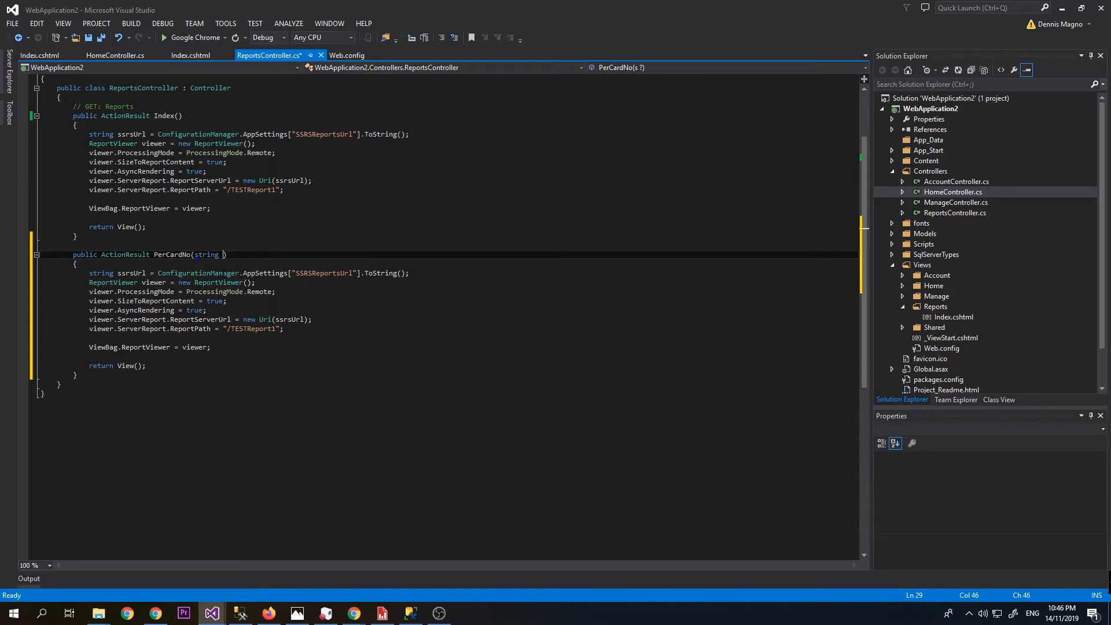
{"action": "type", "text": "cardno"}
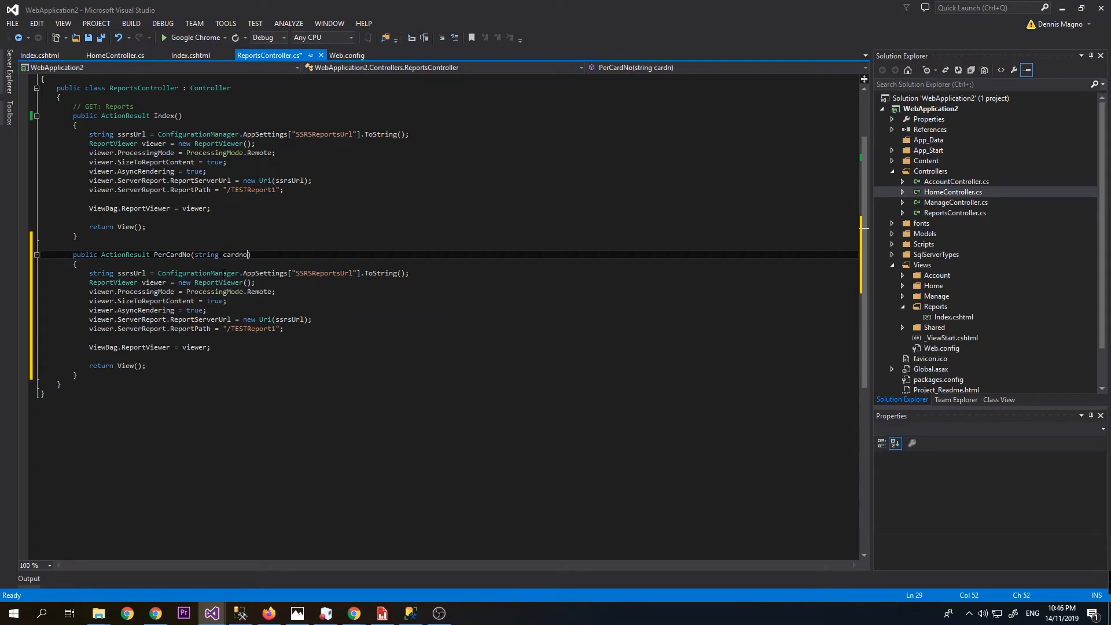
{"action": "double_click", "coordinate": [236, 254]}
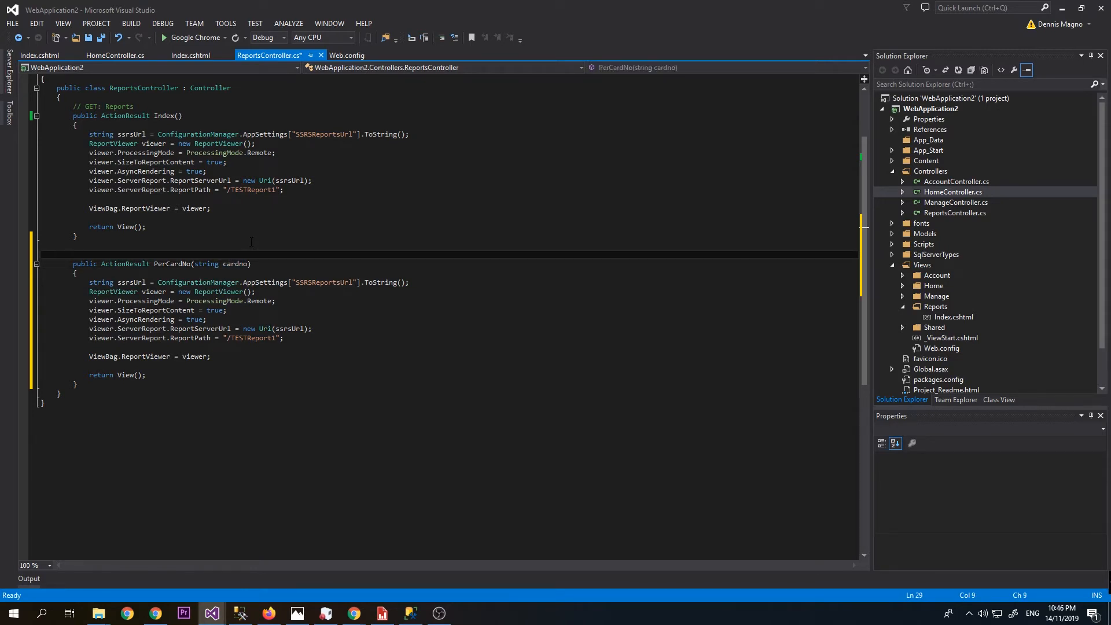
- Mark PerCardNo [HttpPost], point it to /TESTReport2, and add an if (cardno != null) block
{"action": "type", "text": "[HttpPost"}
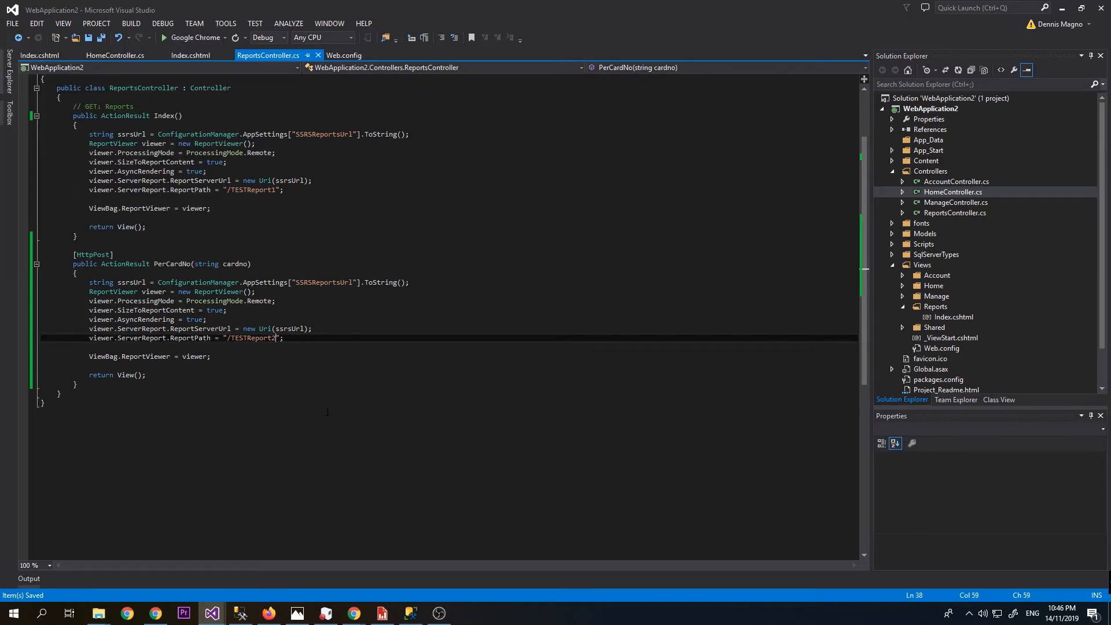
{"action": "key", "text": "enter"}
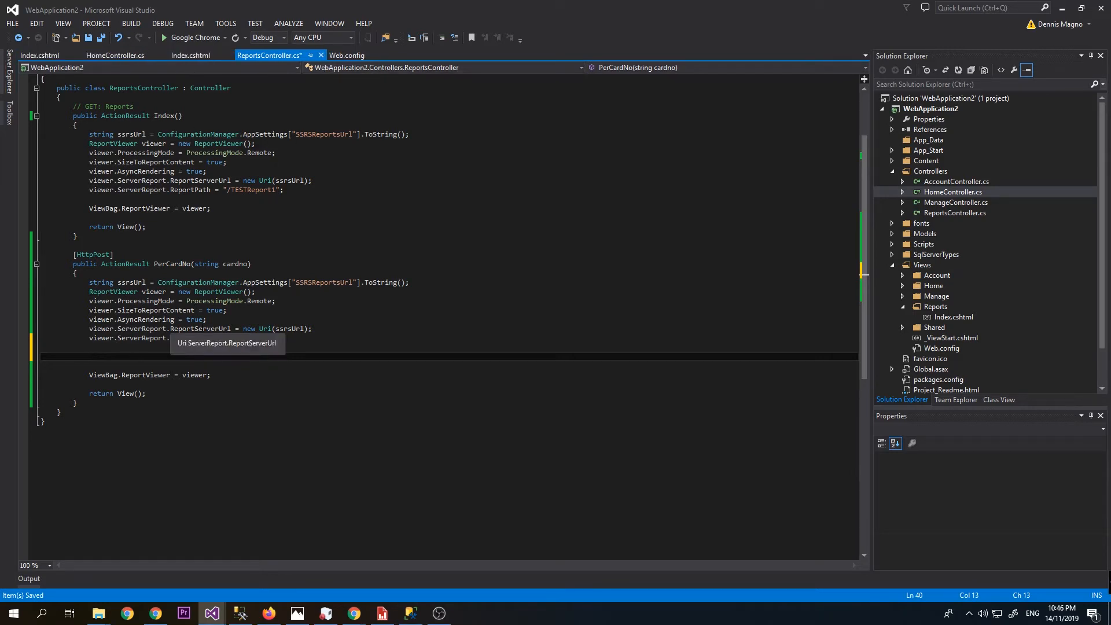
{"action": "type", "text": "if (cardno !="}
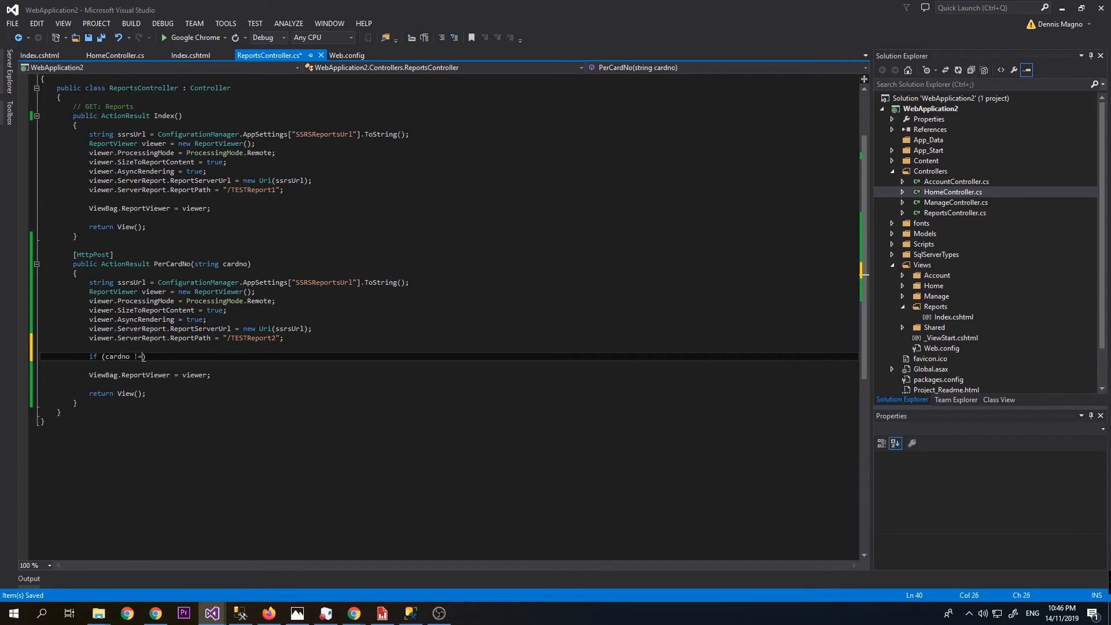
{"action": "type", "text": "null"}
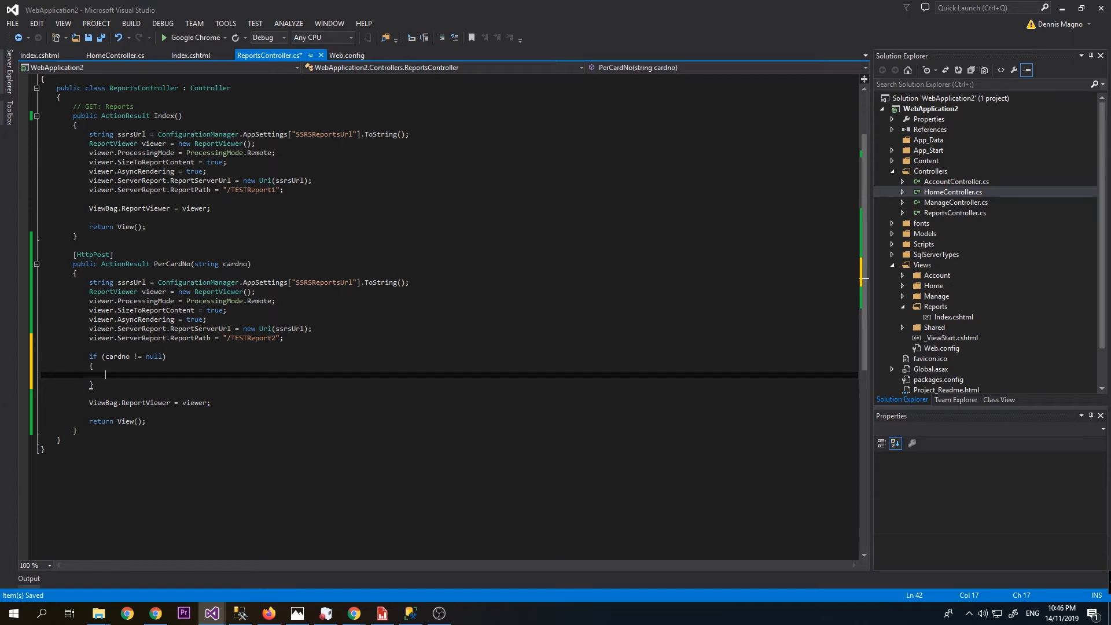
- Create a ReportParameter param and set param.Name = "CardNo" inside the null check
{"action": "type", "text": "report"}
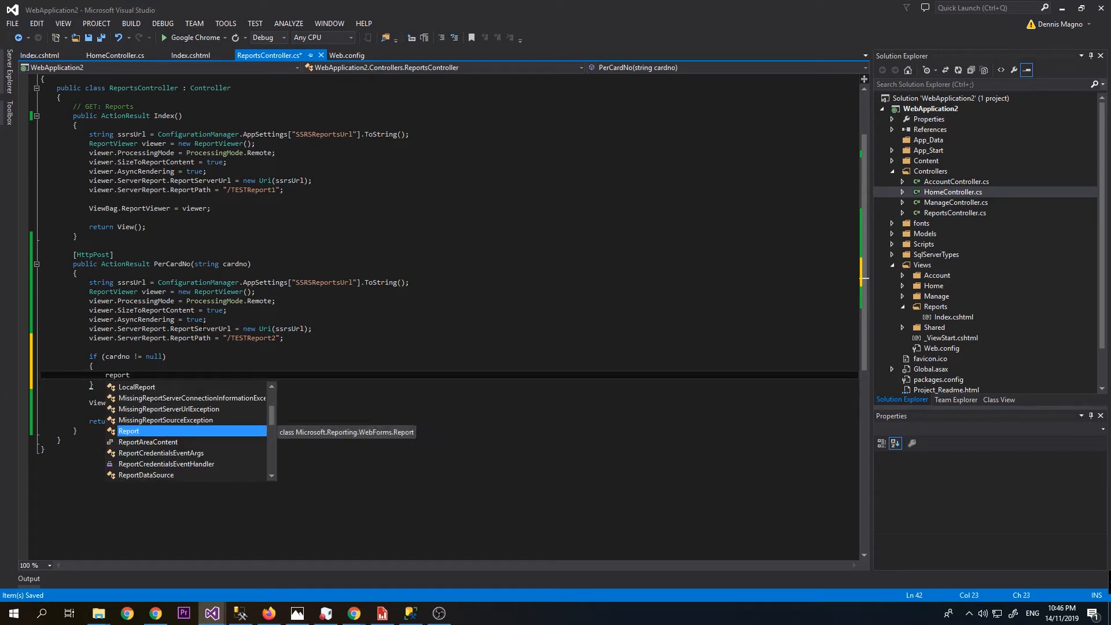
{"action": "type", "text": "ReportParameter"}
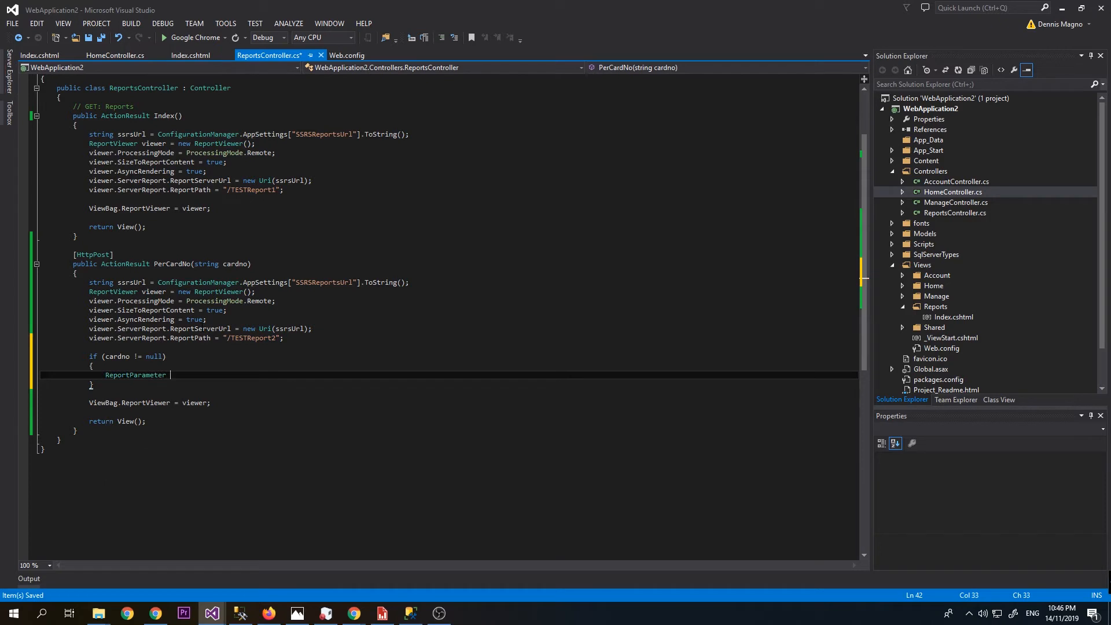
{"action": "type", "text": "param ="}
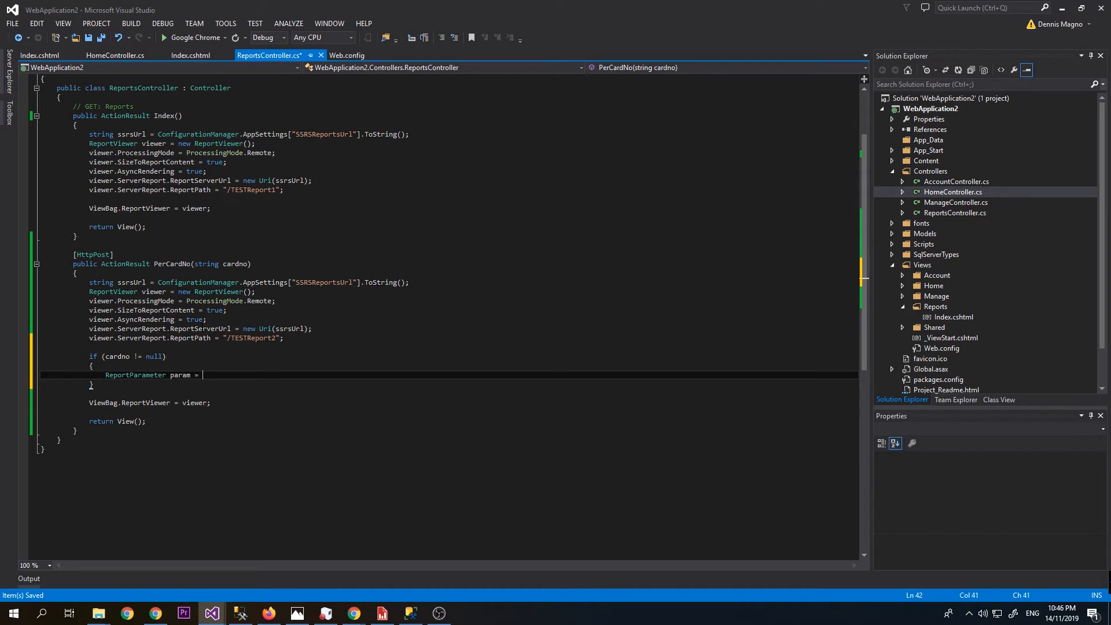
{"action": "type", "text": "new ReportParameter("}
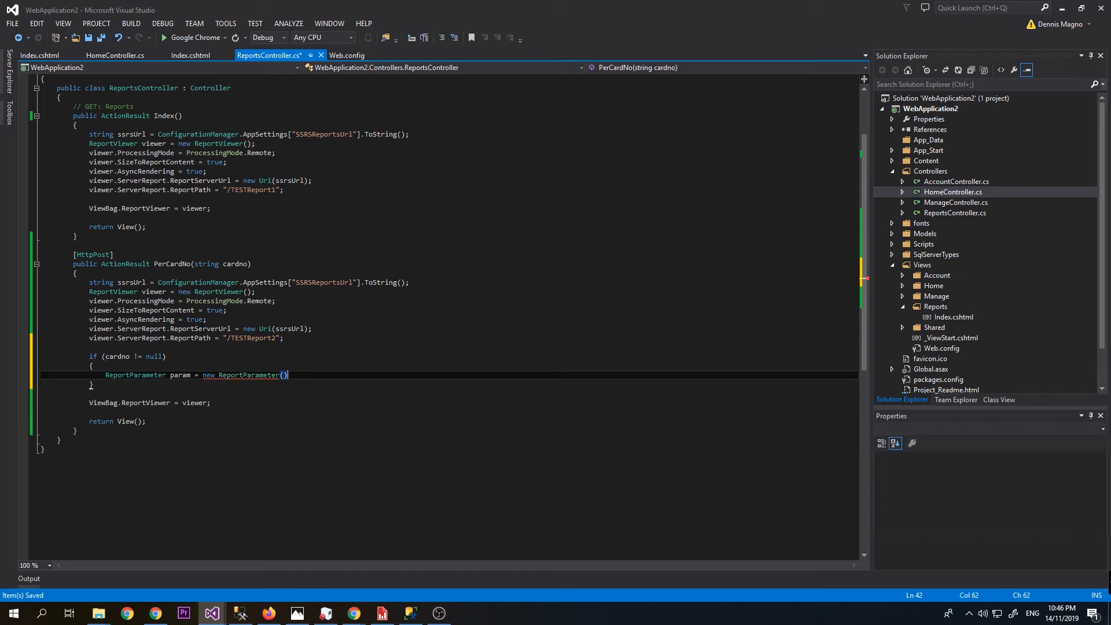
{"action": "type", "text": ";"}
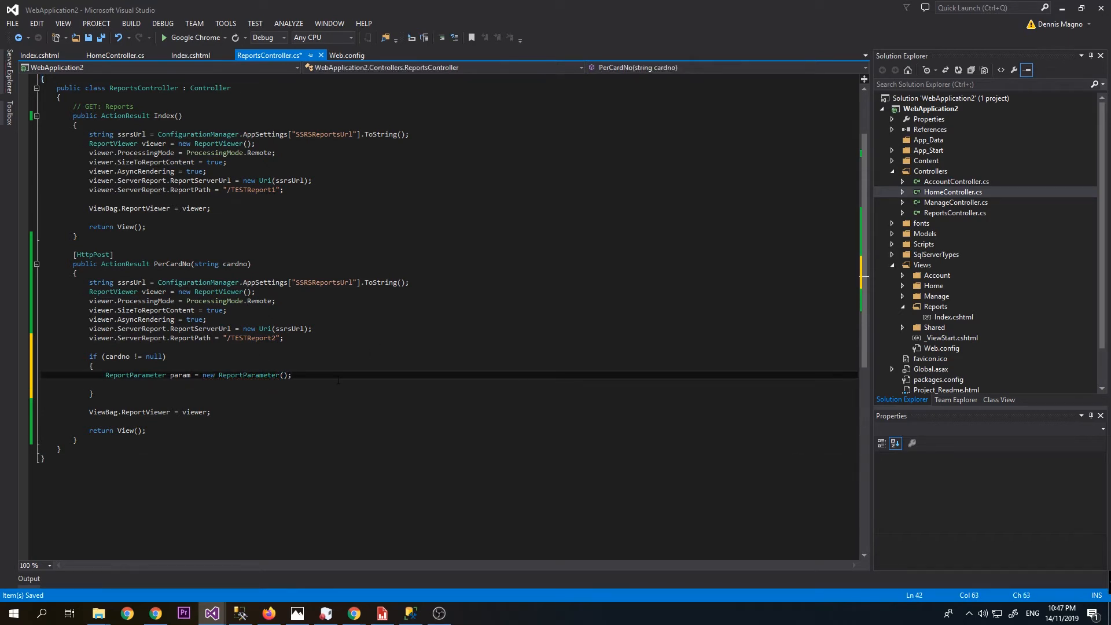
{"action": "type", "text": "par"}
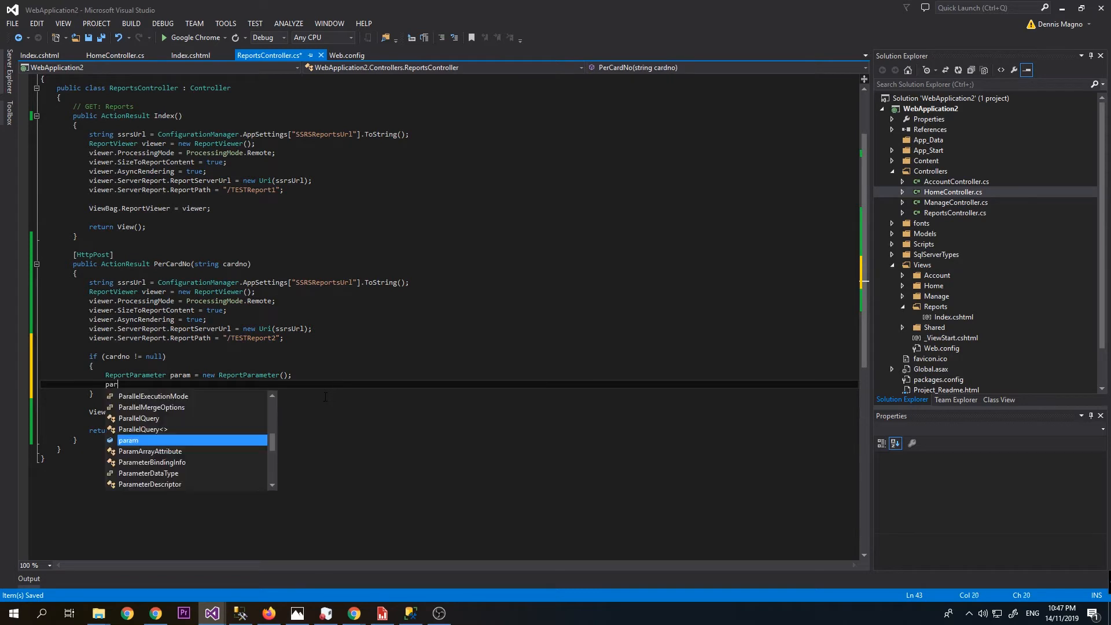
{"action": "type", "text": "."}
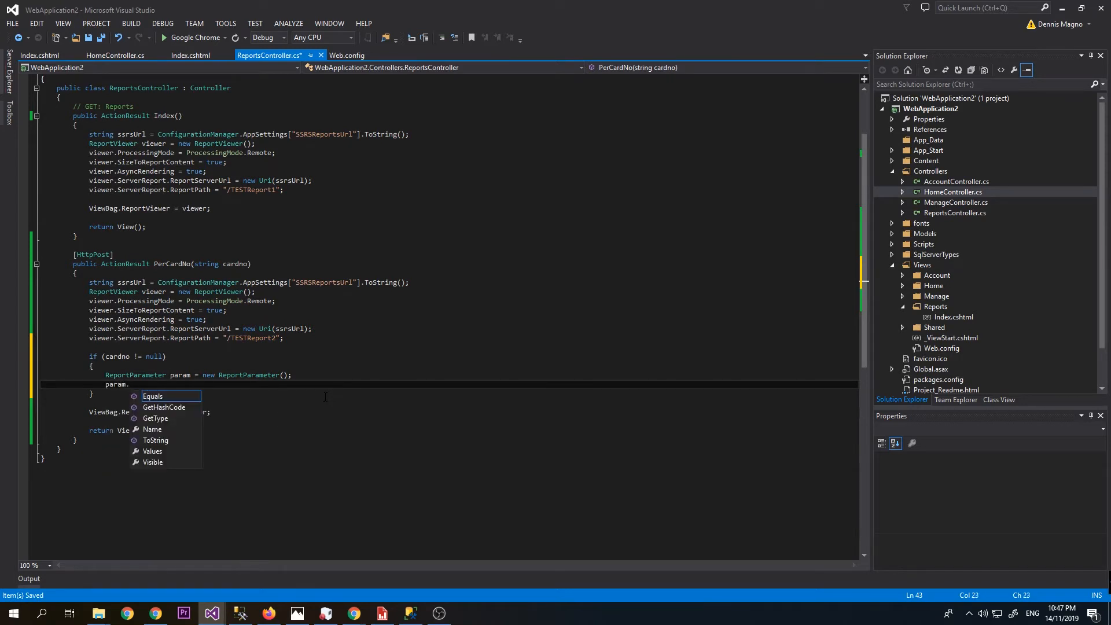
{"action": "type", "text": "Name="}
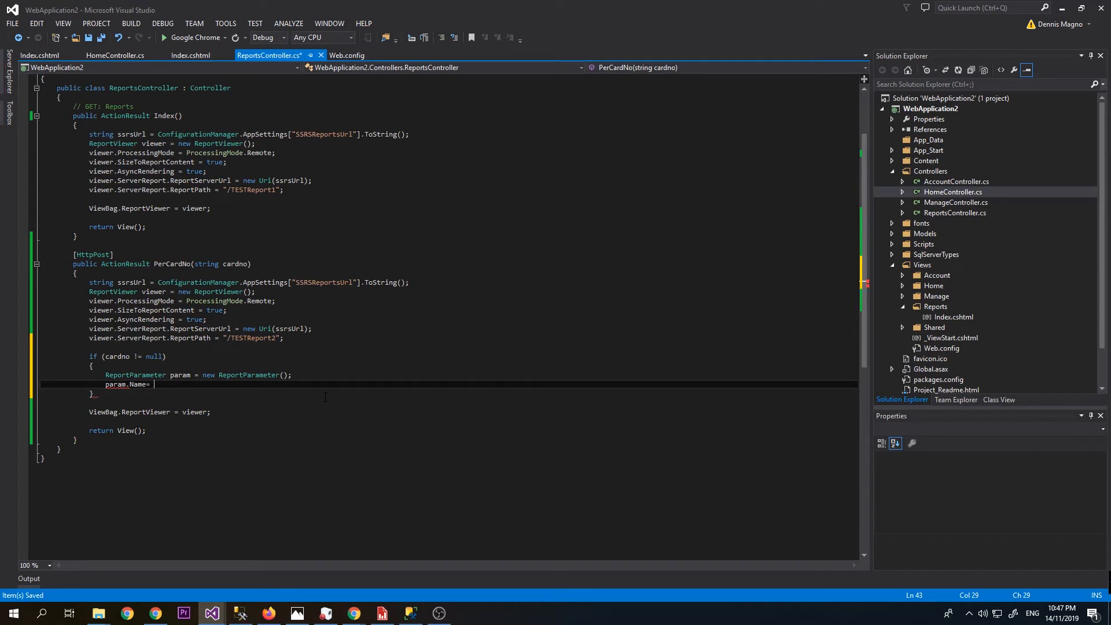
{"action": "type", "text": "\"Car\""}
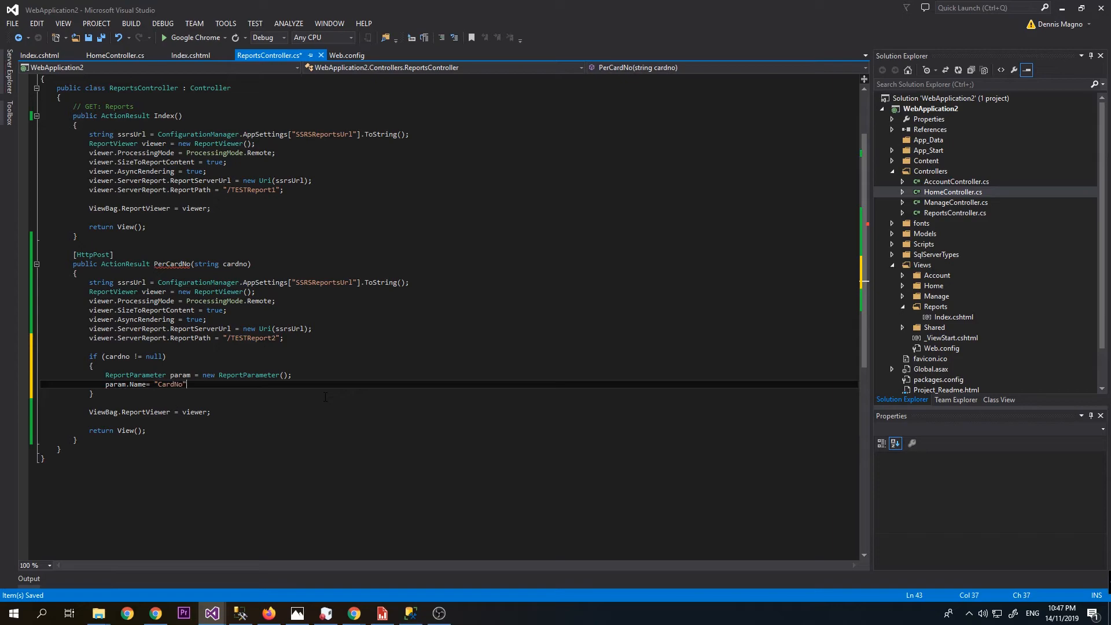
{"action": "type", "text": ";"}
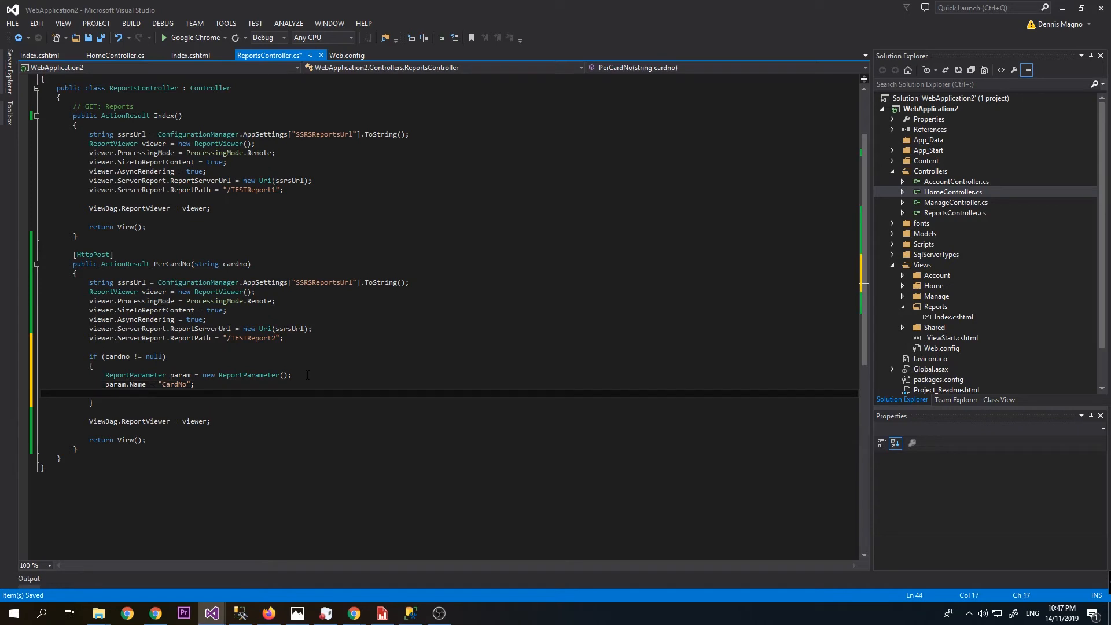
- Add cardno to param.Values and call viewer.ServerReport.SetParameters(param)
{"action": "type", "text": "paramm"}
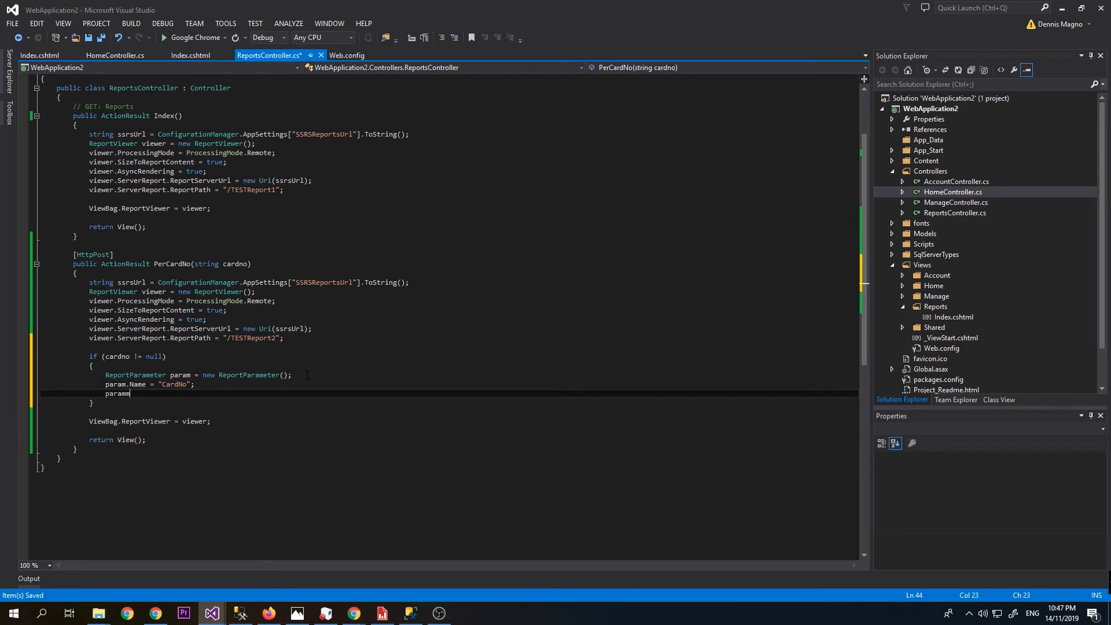
{"action": "type", "text": ".va"}
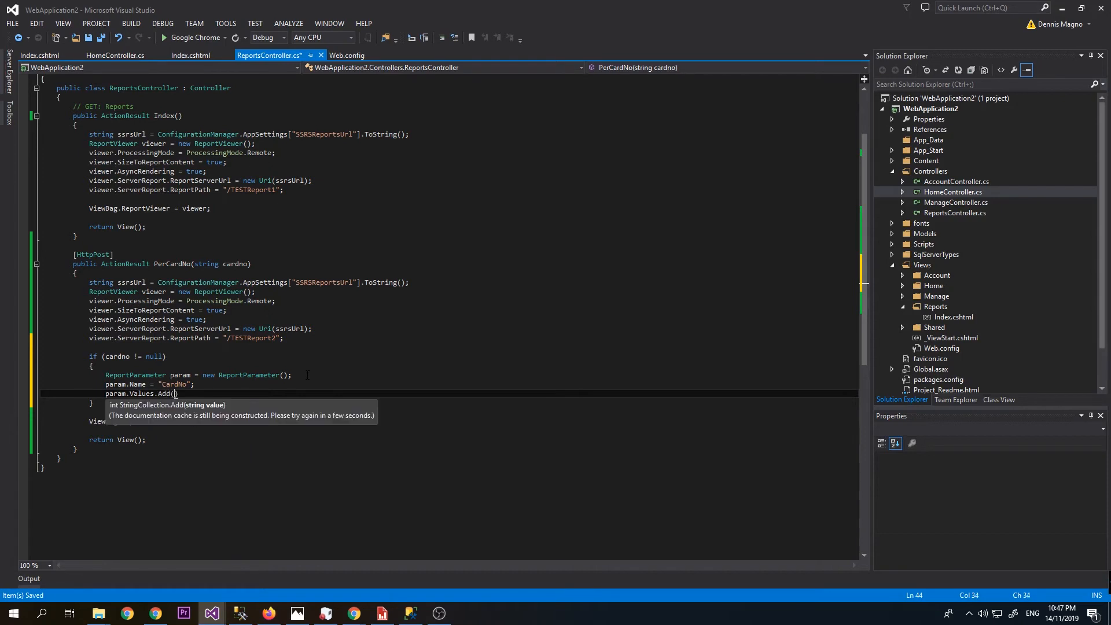
{"action": "type", "text": "car"}
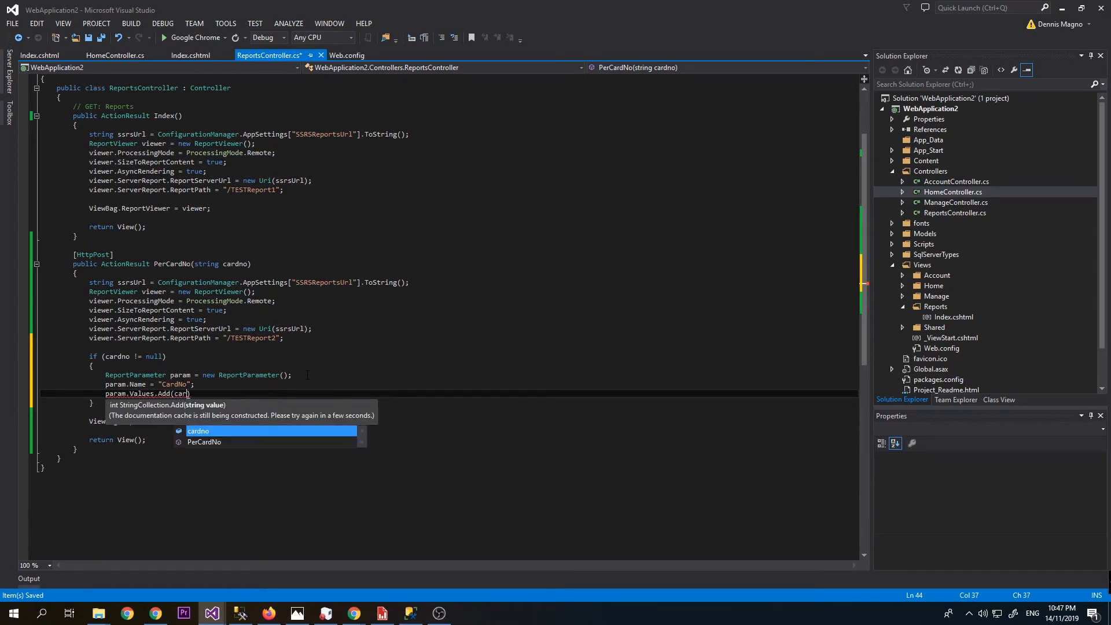
{"action": "type", "text": "no);"}
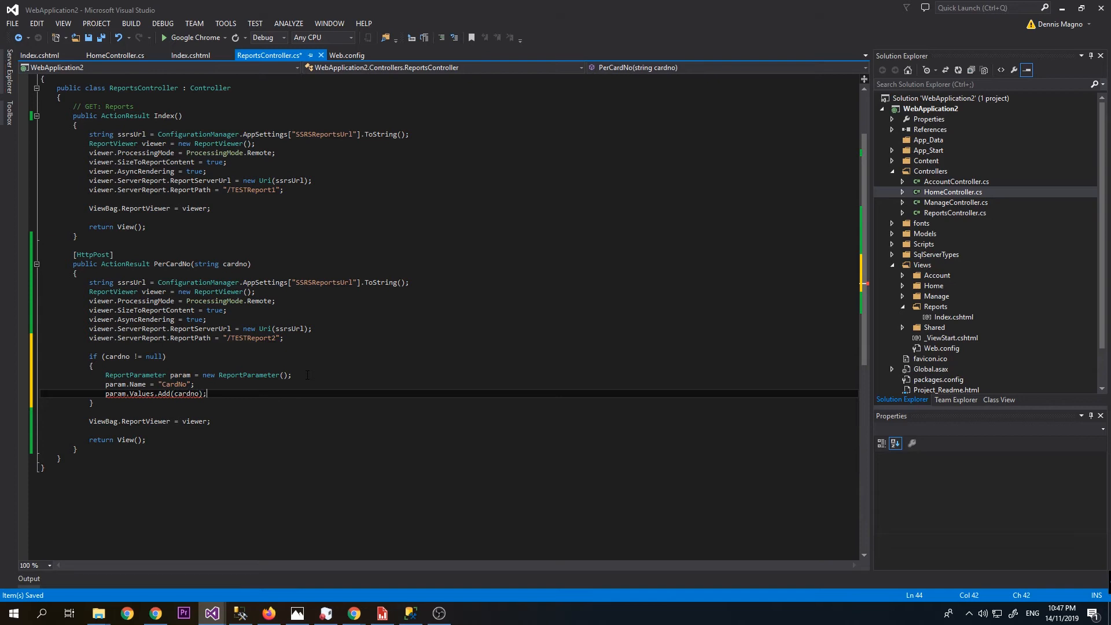
{"action": "key", "text": "enter"}
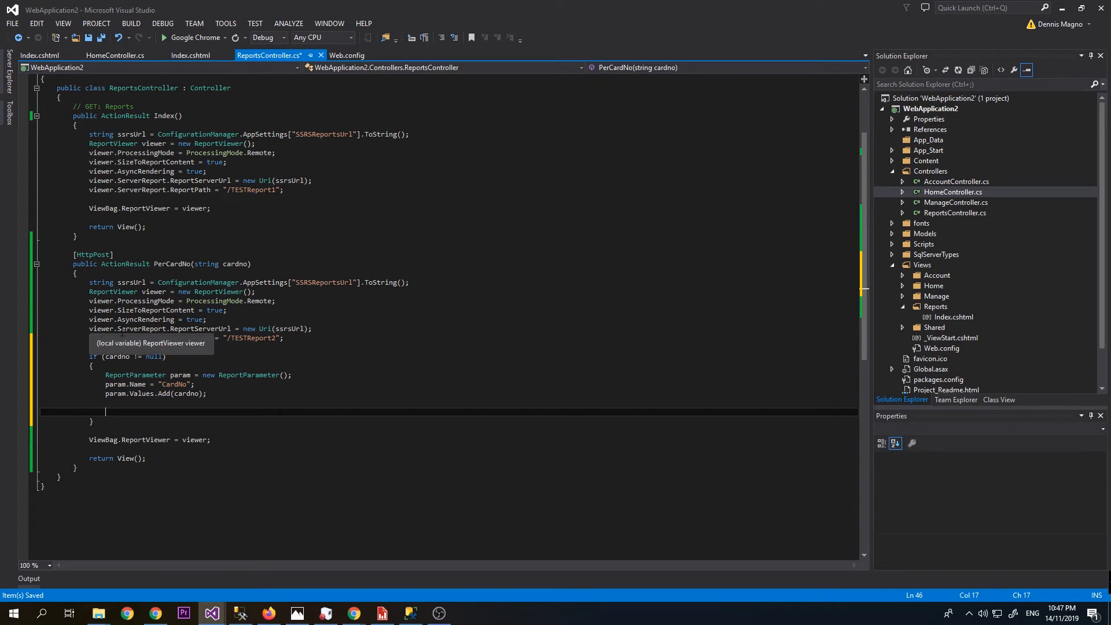
{"action": "type", "text": "viewer.ServerReport"}
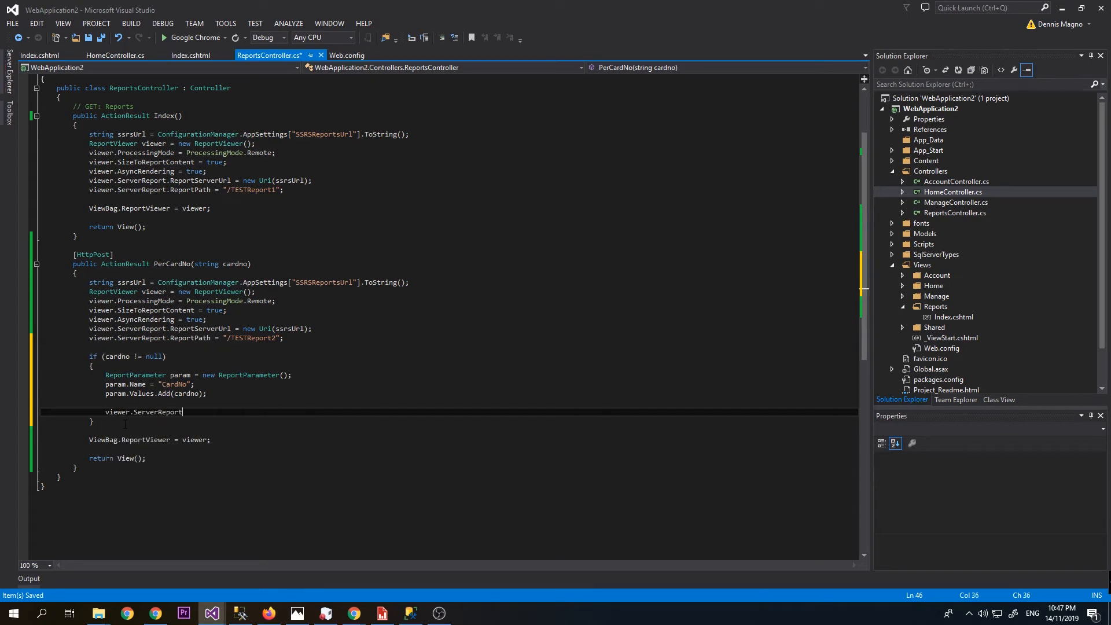
{"action": "type", "text": ".SetParameters"}
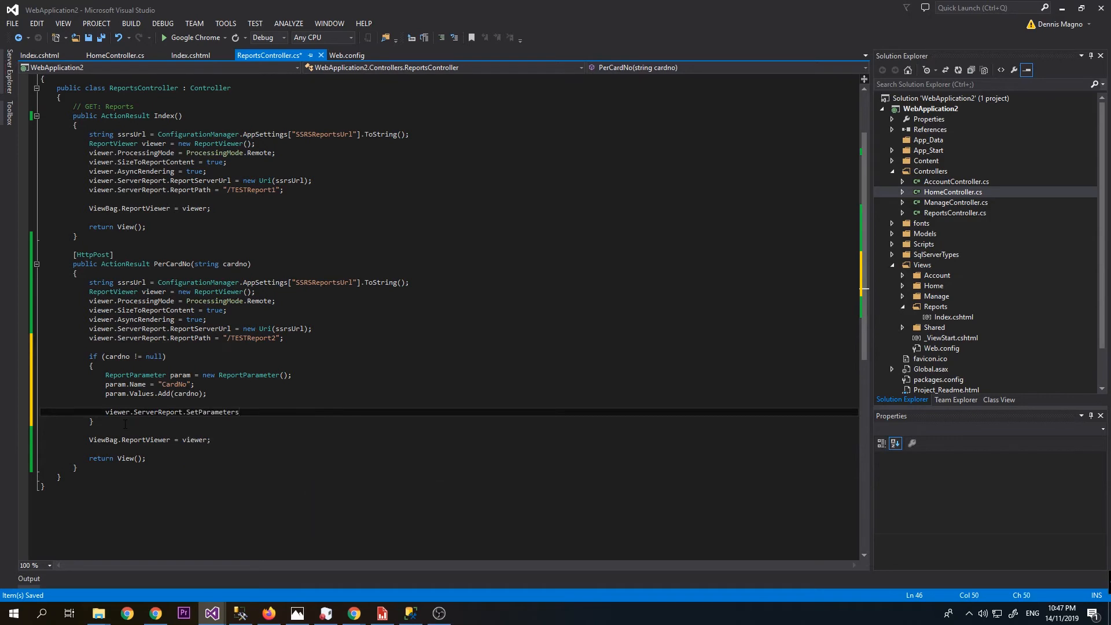
{"action": "type", "text": "(p"}
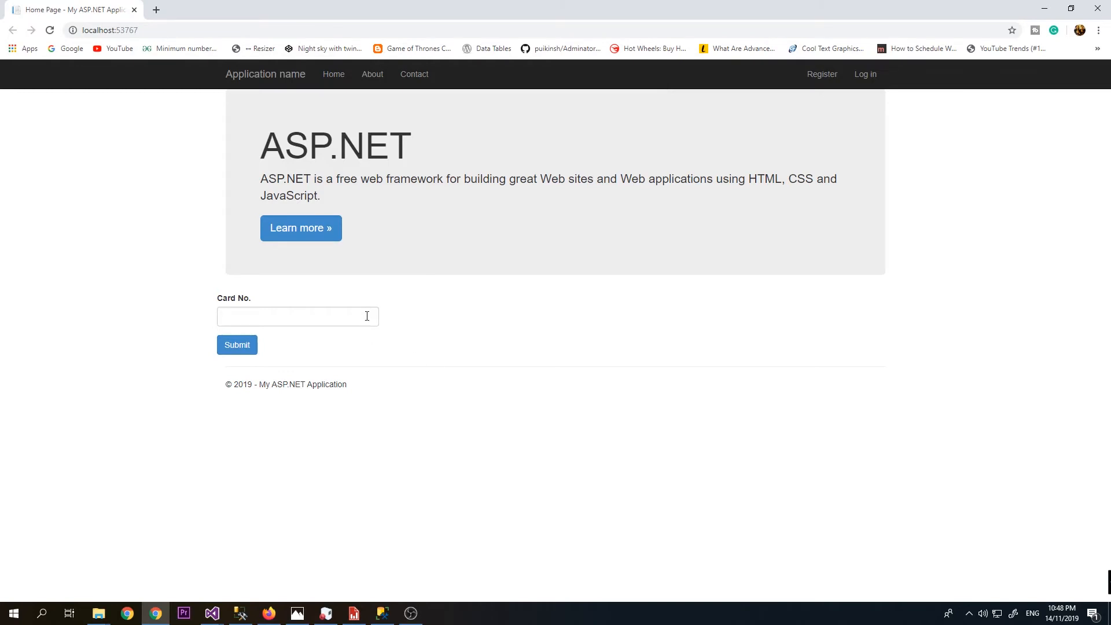
- Submit the empty Card No form, reaching the missing PerCardNo view server error
{"action": "left_click", "coordinate": [237, 345]}
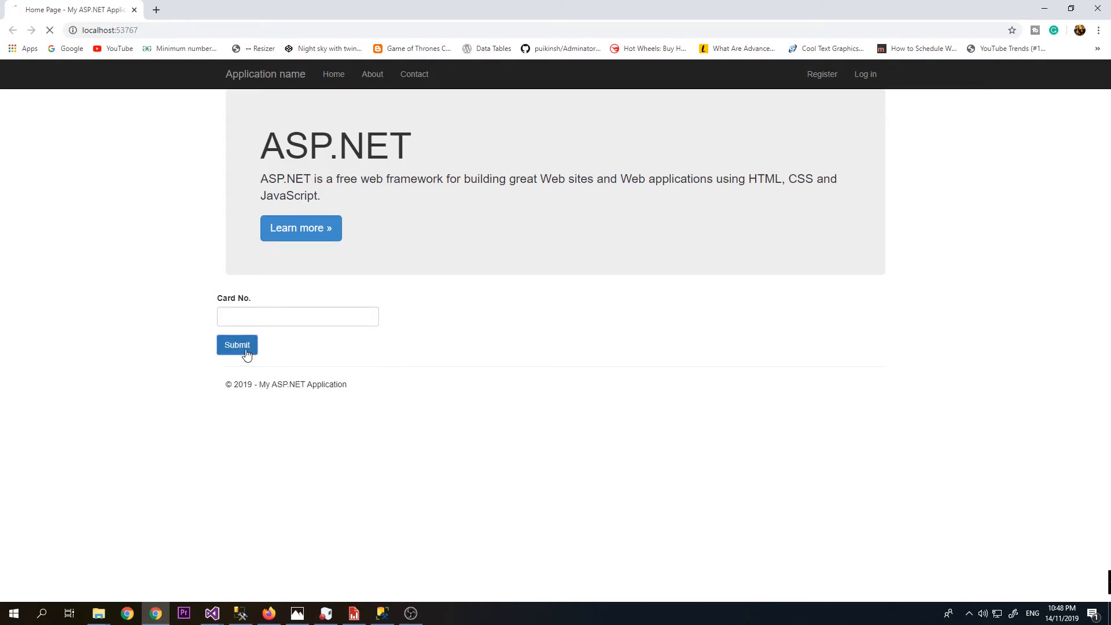
{"action": "left_click", "coordinate": [237, 345]}
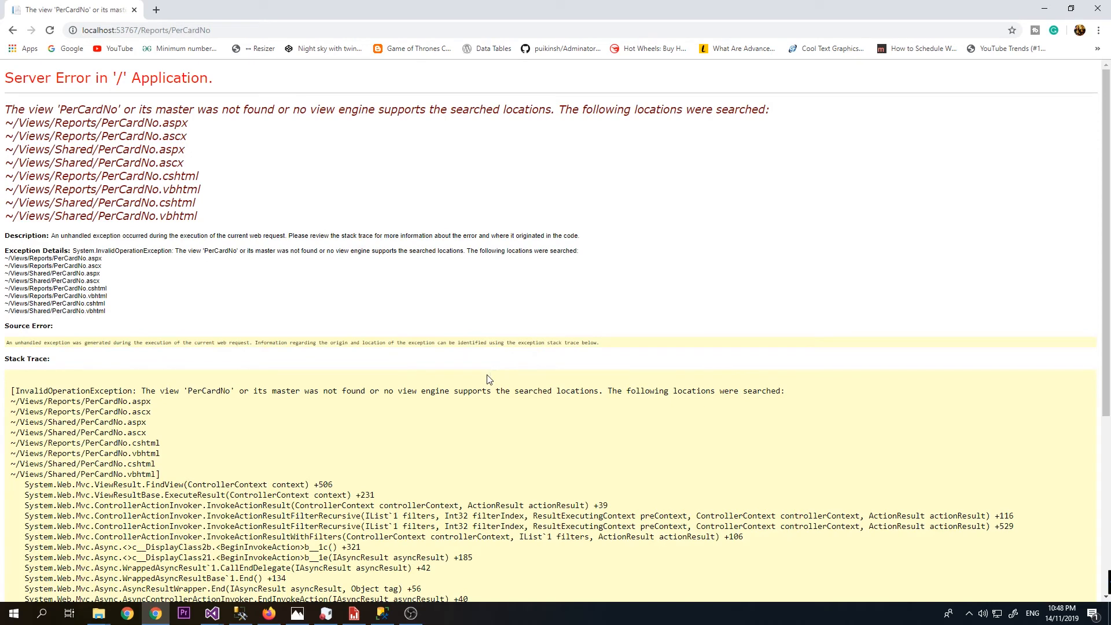
{"action": "mouse_move", "coordinate": [244, 183]}
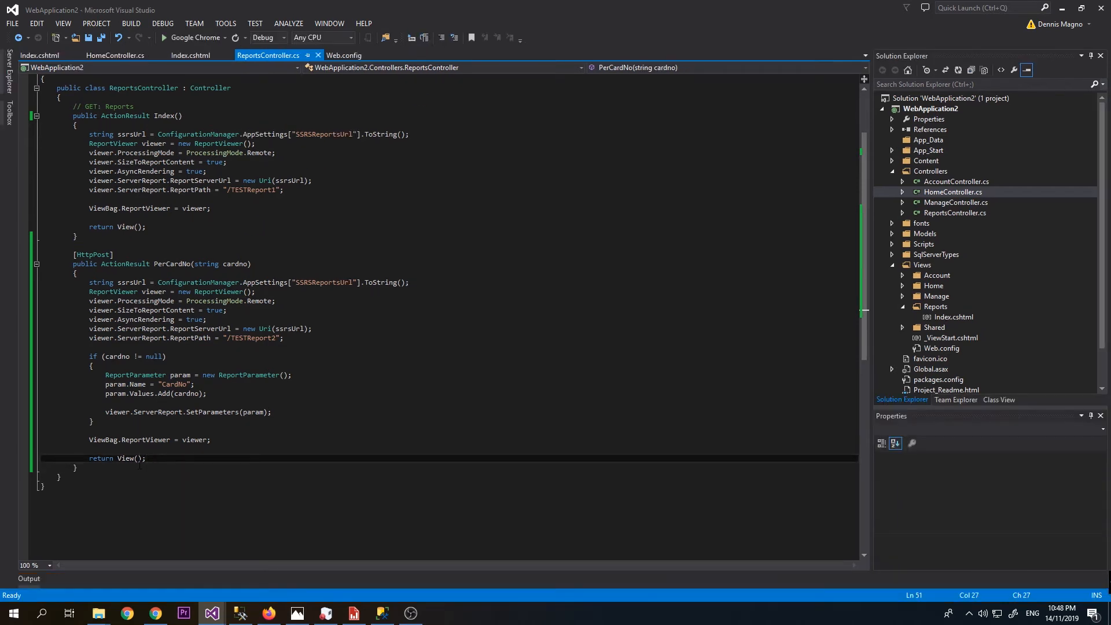
- Change the PerCardNo action to return View("Index") instead of its own view
{"action": "type", "text": "\""}
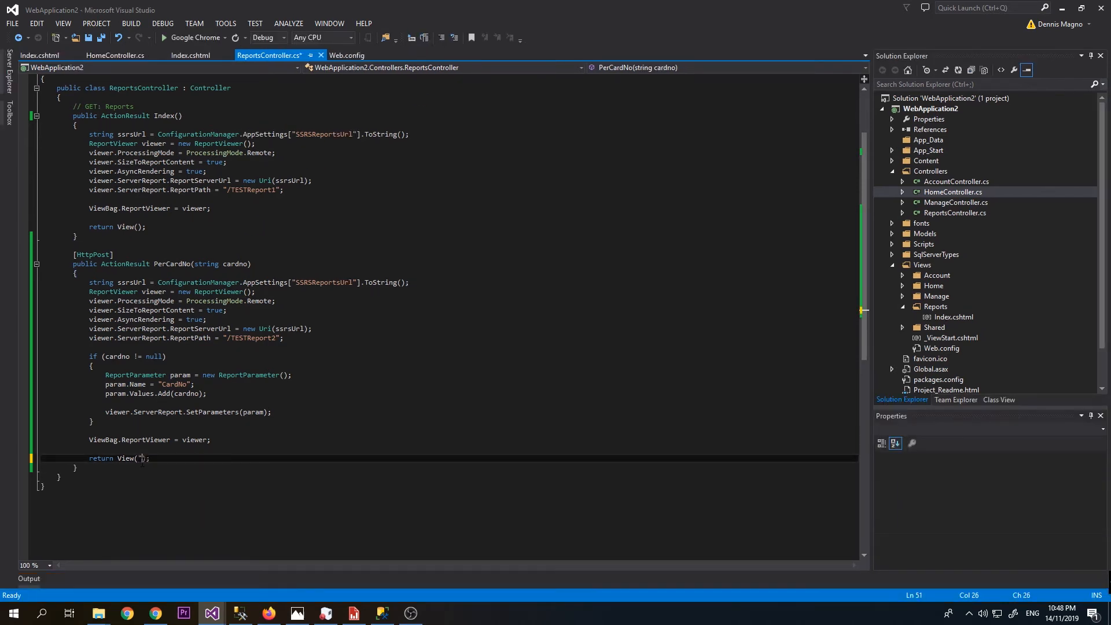
{"action": "type", "text": "Index"}
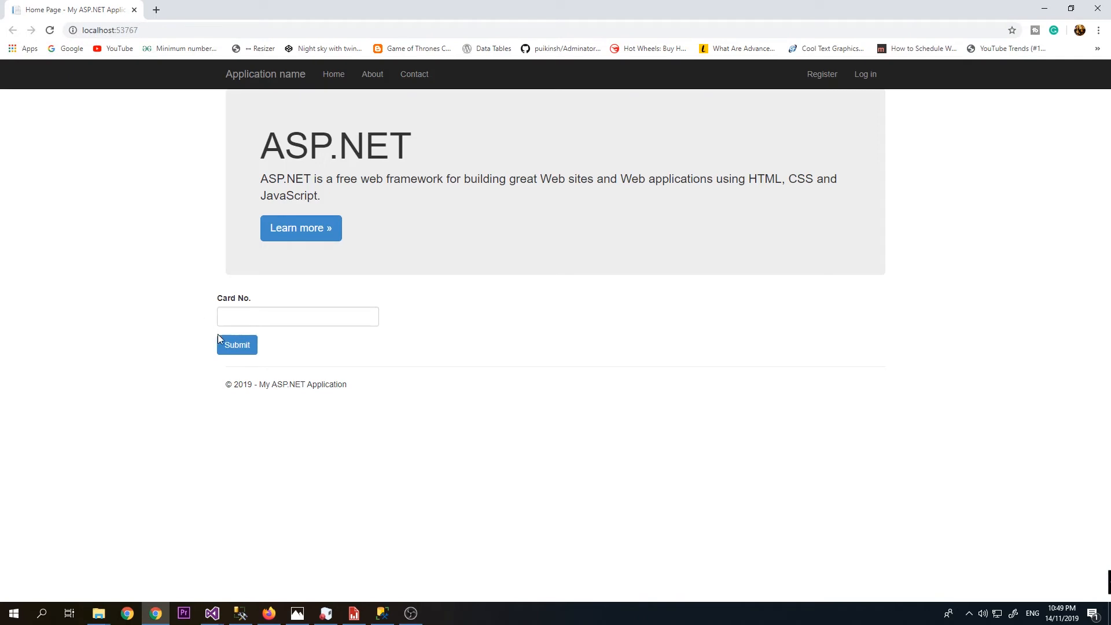
- Resubmit the Card No form in Chrome to test the changed action
{"action": "left_click", "coordinate": [237, 345]}
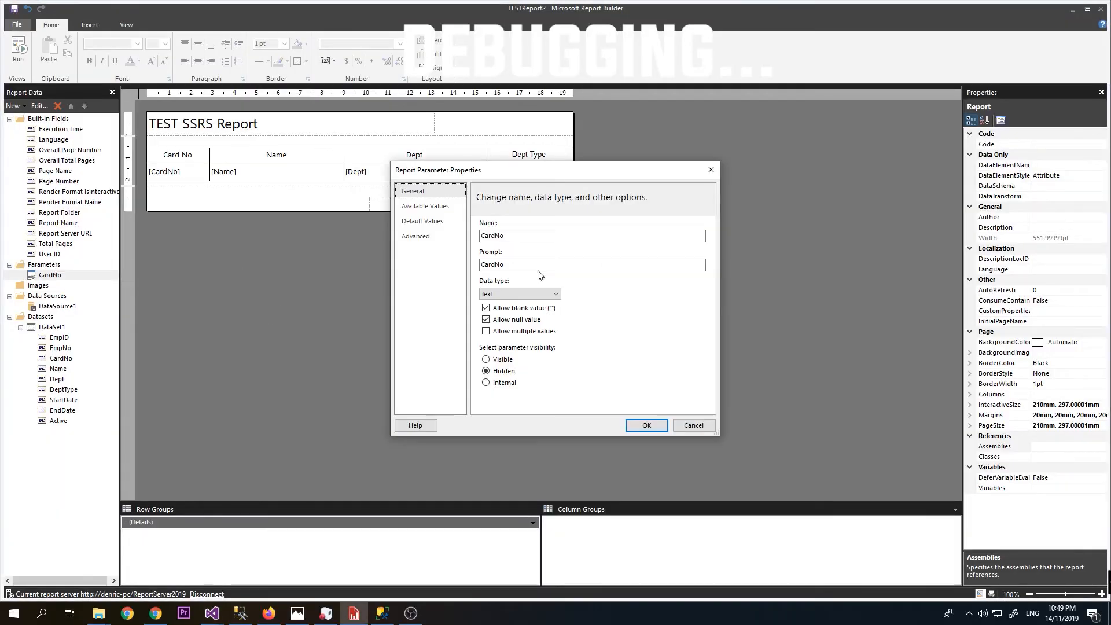
- Reopen the CardNo parameter's properties and check its General and Advanced pages
{"action": "left_click", "coordinate": [645, 425]}
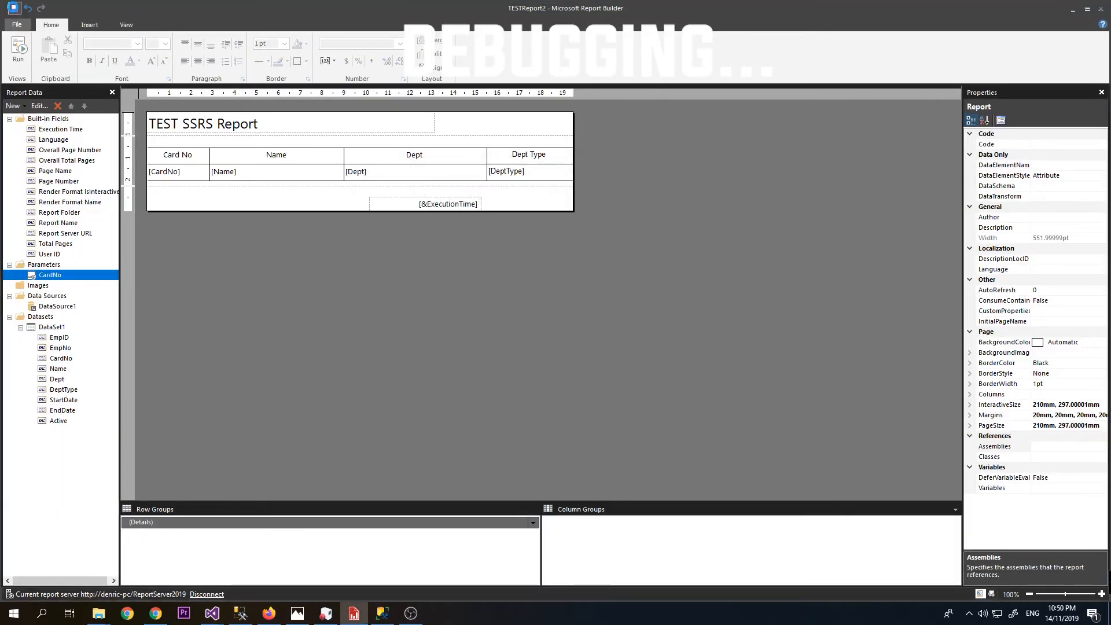
{"action": "double_click", "coordinate": [50, 275]}
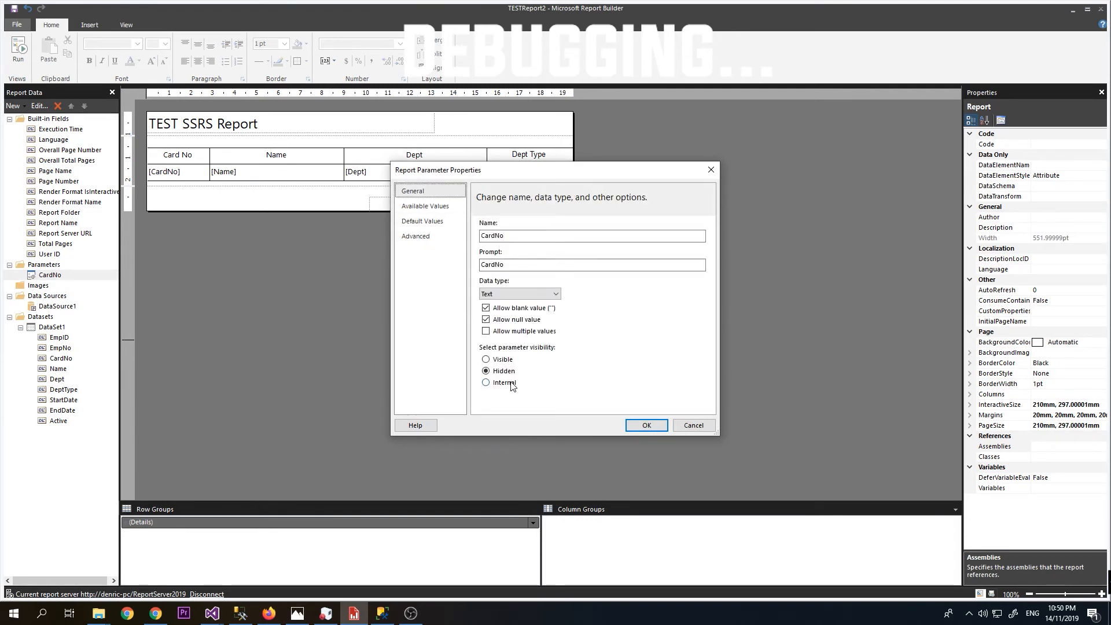
{"action": "left_click", "coordinate": [127, 614]}
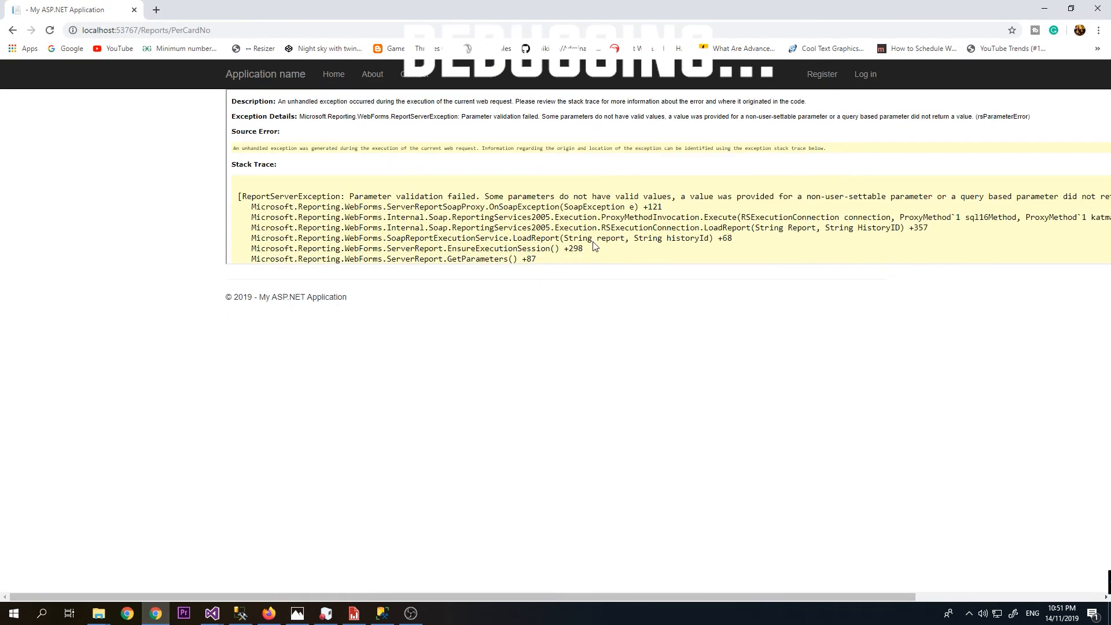
- Open Parameter Properties again from the CardNo context menu and review the Advanced page
{"action": "right_click", "coordinate": [50, 276]}
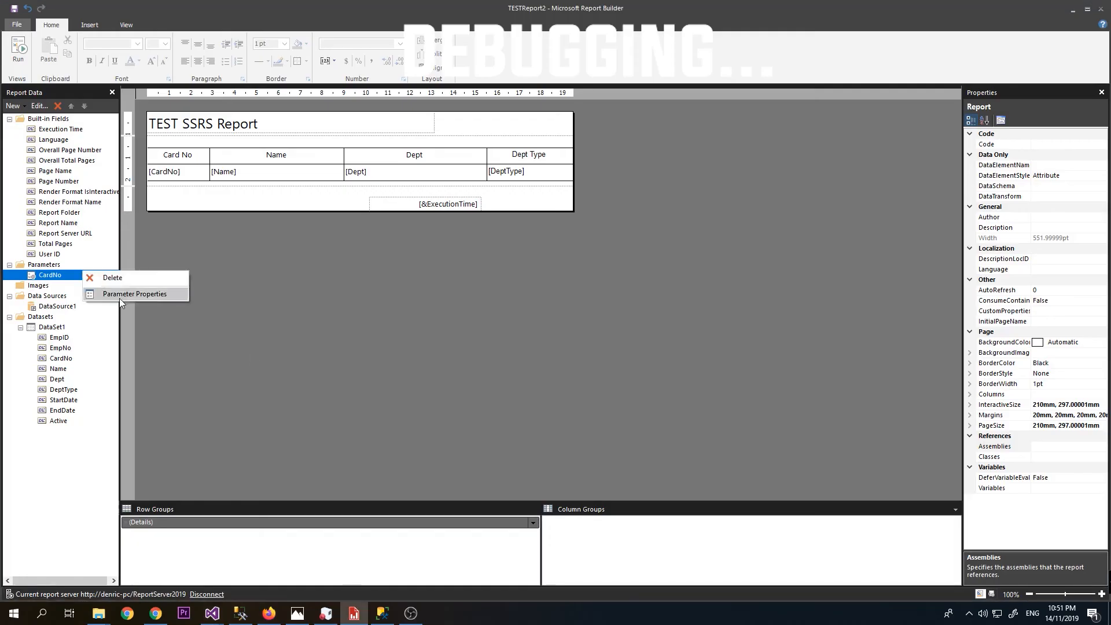
{"action": "left_click", "coordinate": [135, 293]}
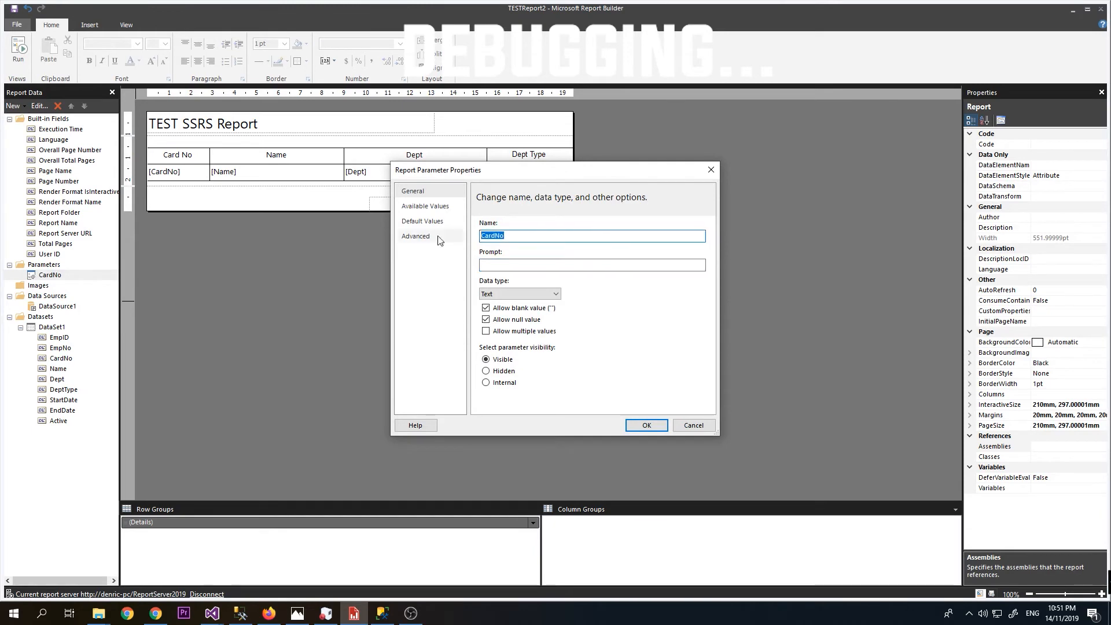
{"action": "left_click", "coordinate": [126, 614]}
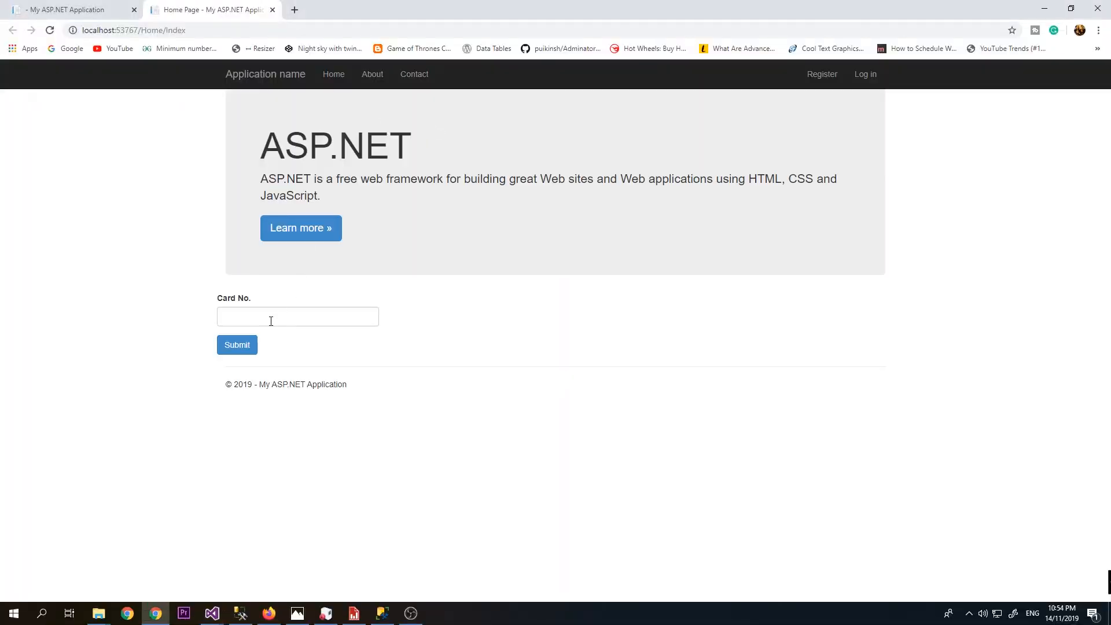
{"action": "left_click", "coordinate": [211, 613]}
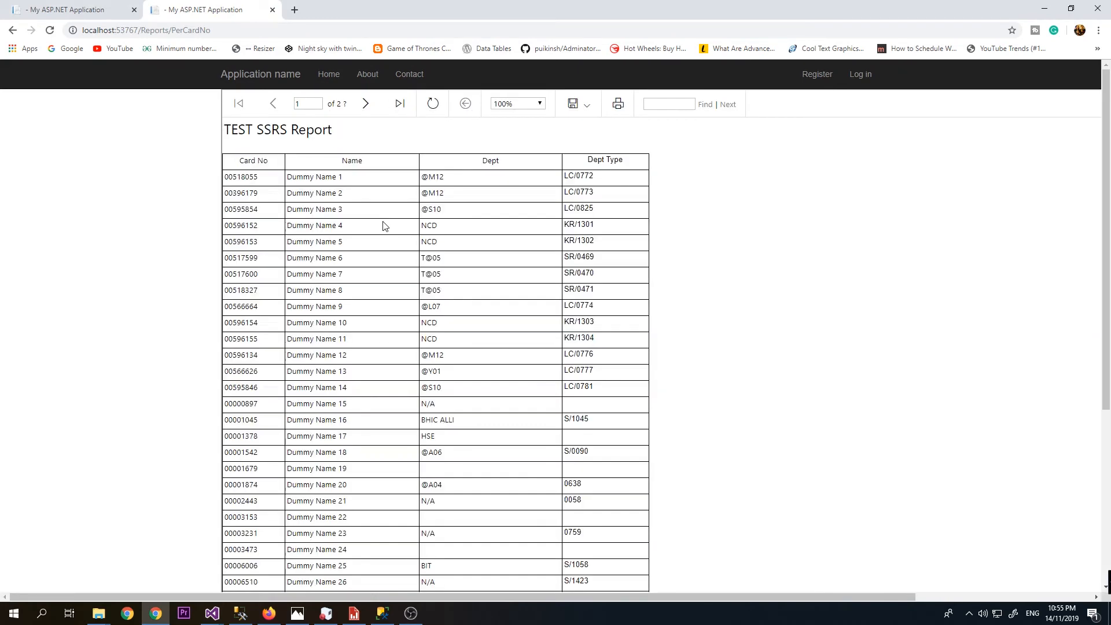
{"action": "double_click", "coordinate": [240, 274]}
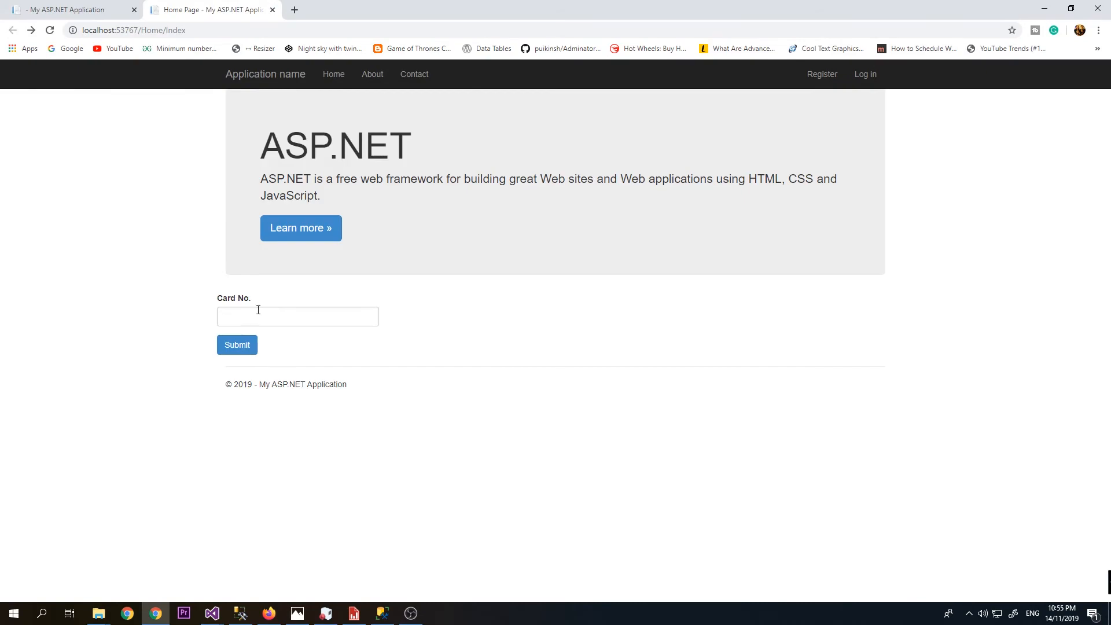
{"action": "left_click", "coordinate": [211, 614]}
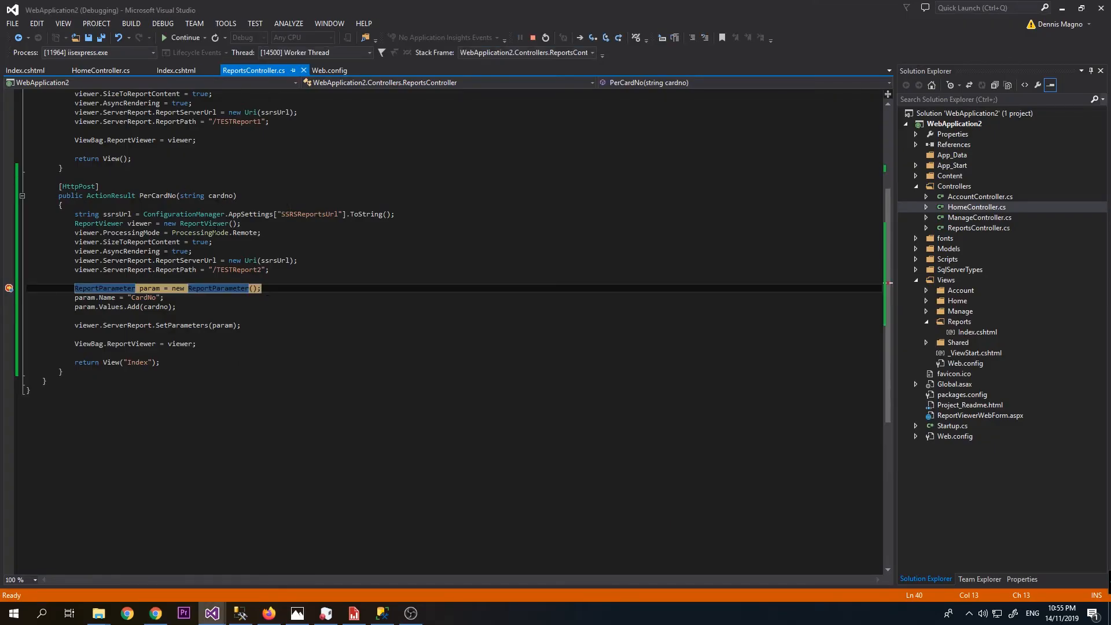
{"action": "mouse_move", "coordinate": [183, 37]}
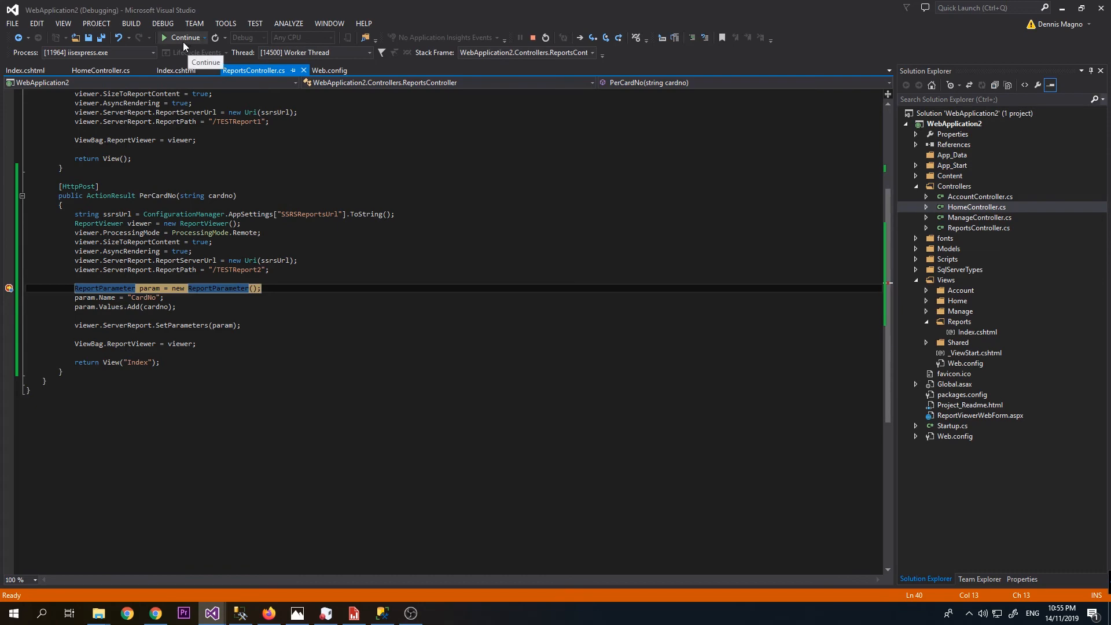
- Resume the app, add name="cardno" to the Index view's input and save
{"action": "left_click", "coordinate": [183, 37]}
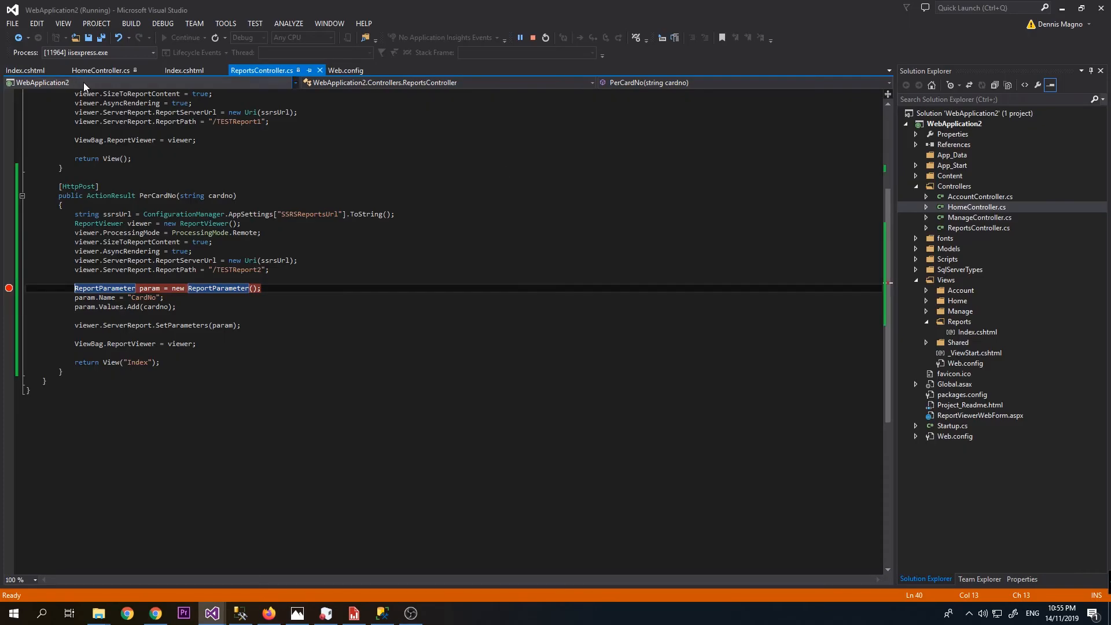
{"action": "left_click", "coordinate": [24, 71]}
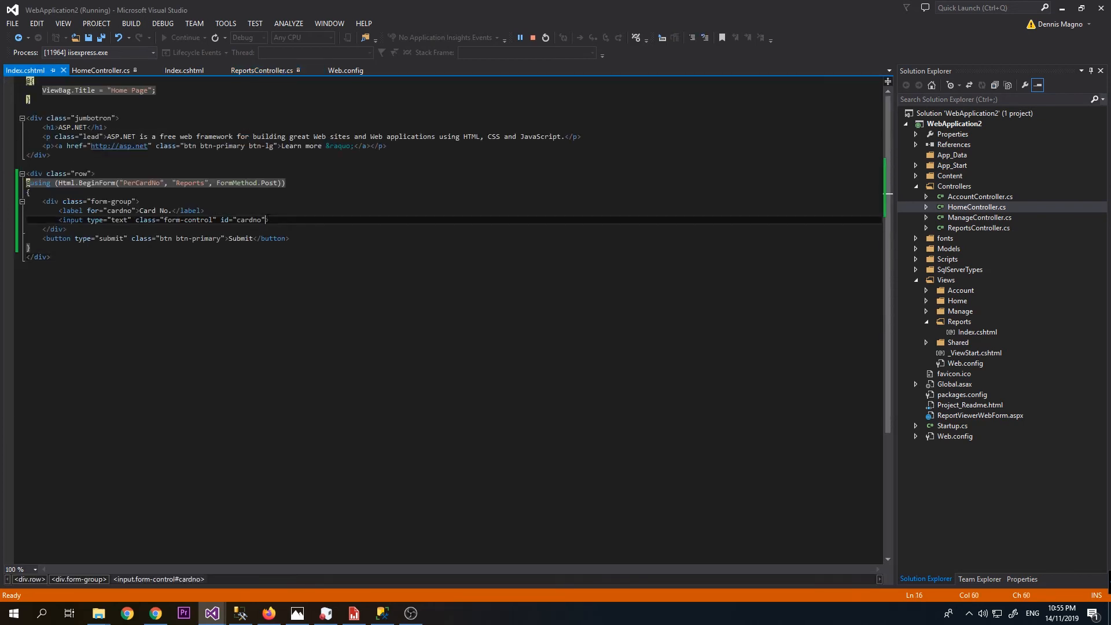
{"action": "type", "text": "name=\"\""}
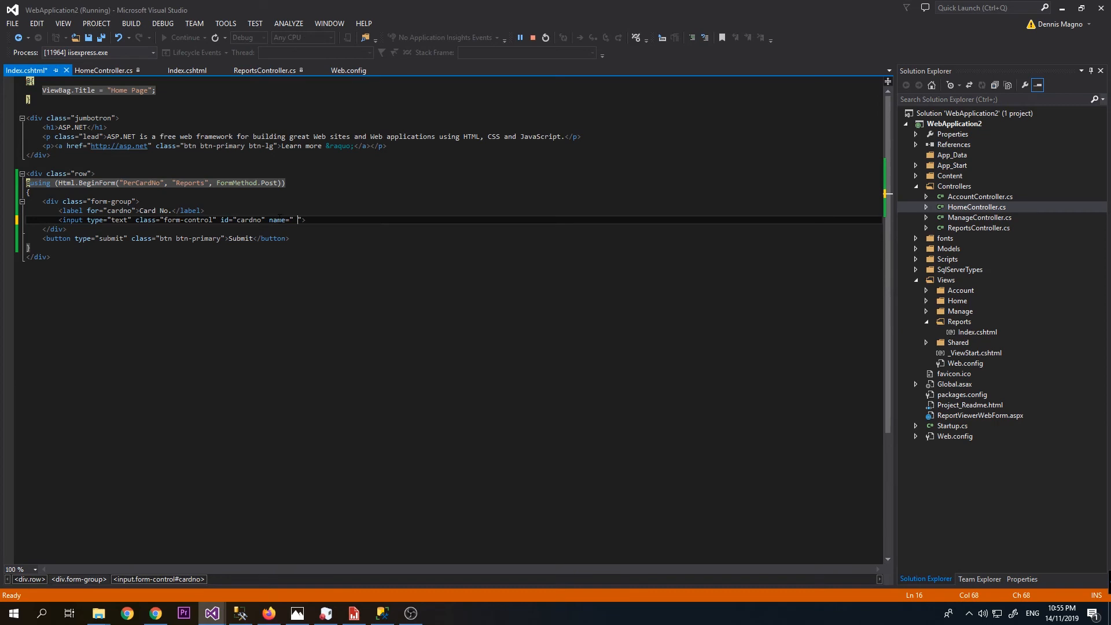
{"action": "type", "text": "cardno"}
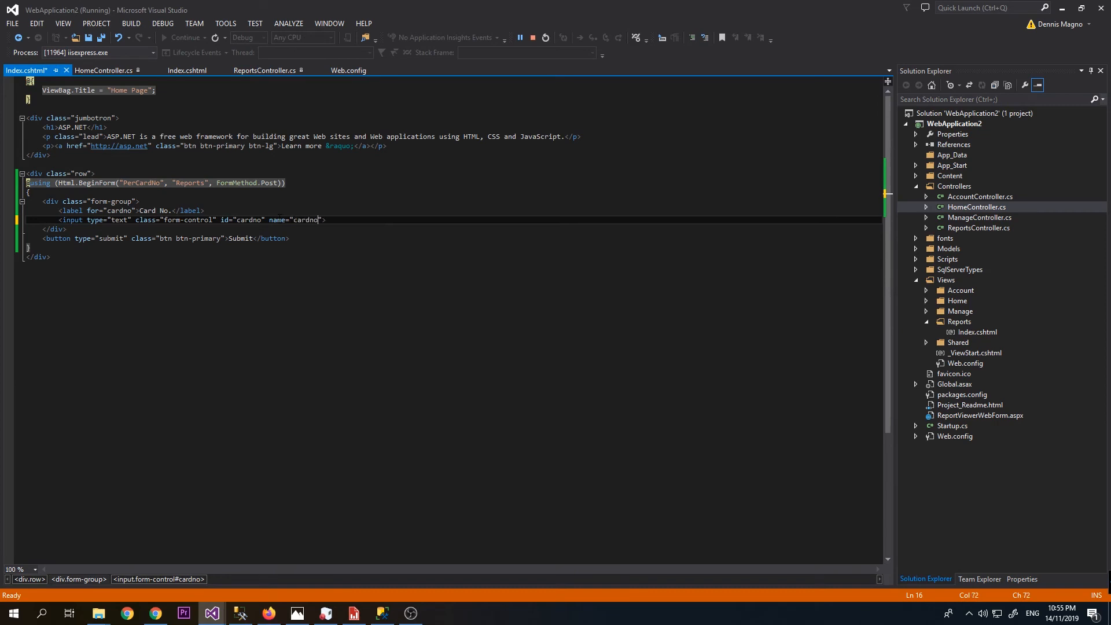
{"action": "key", "text": "ctrl+s"}
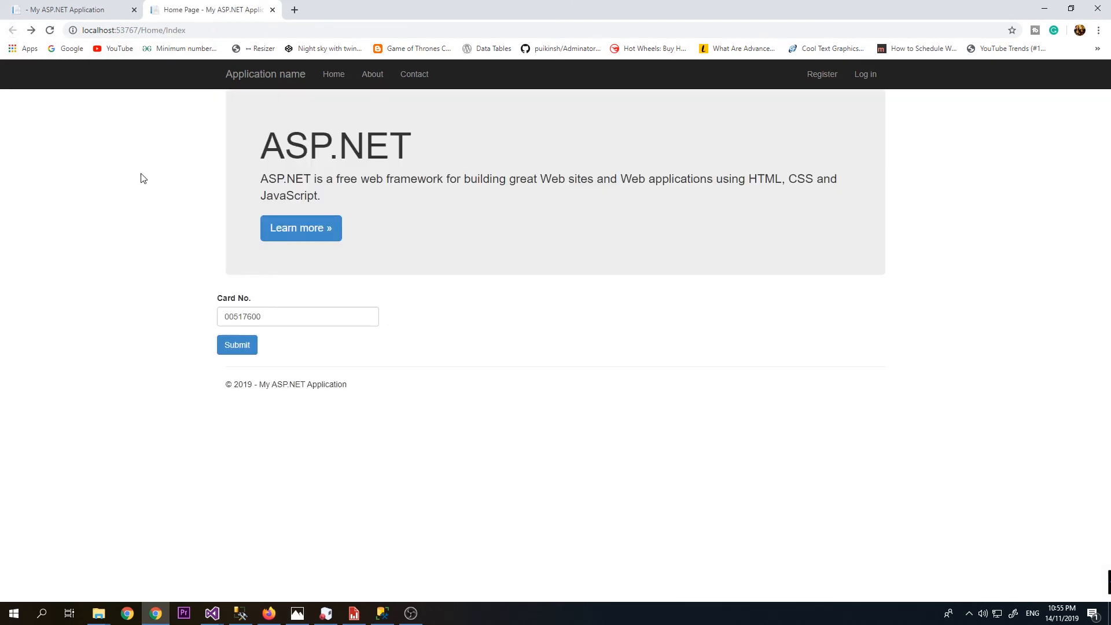
- Submit card 00517600, continue past the breakpoint and view the single-row report for Dummy Name 7
{"action": "left_click", "coordinate": [298, 316]}
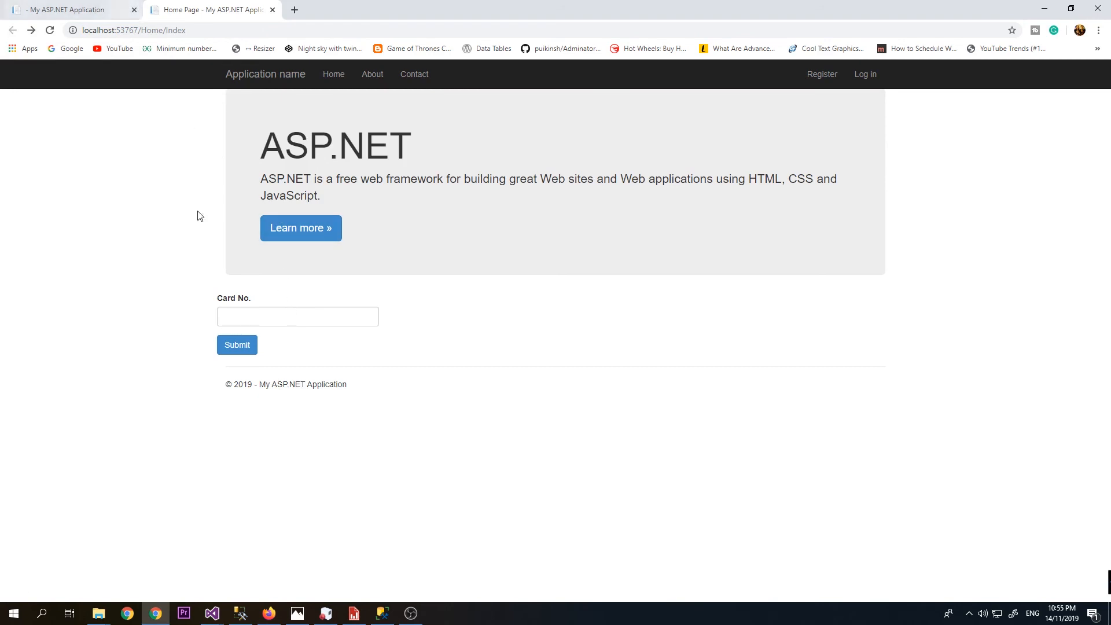
{"action": "left_click", "coordinate": [211, 613]}
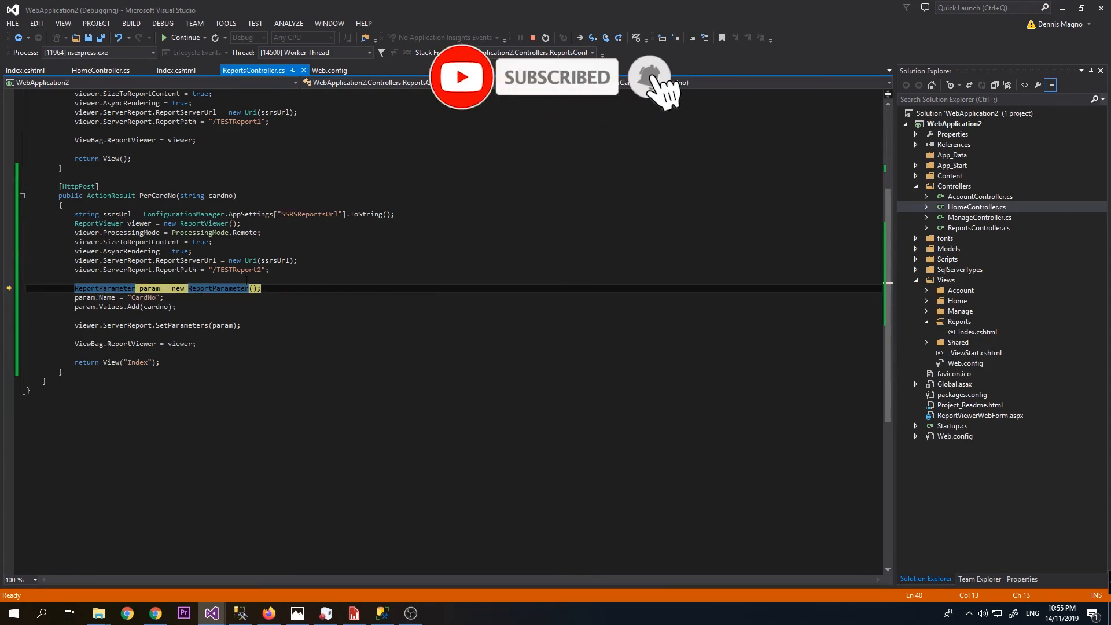
{"action": "key", "text": "F10"}
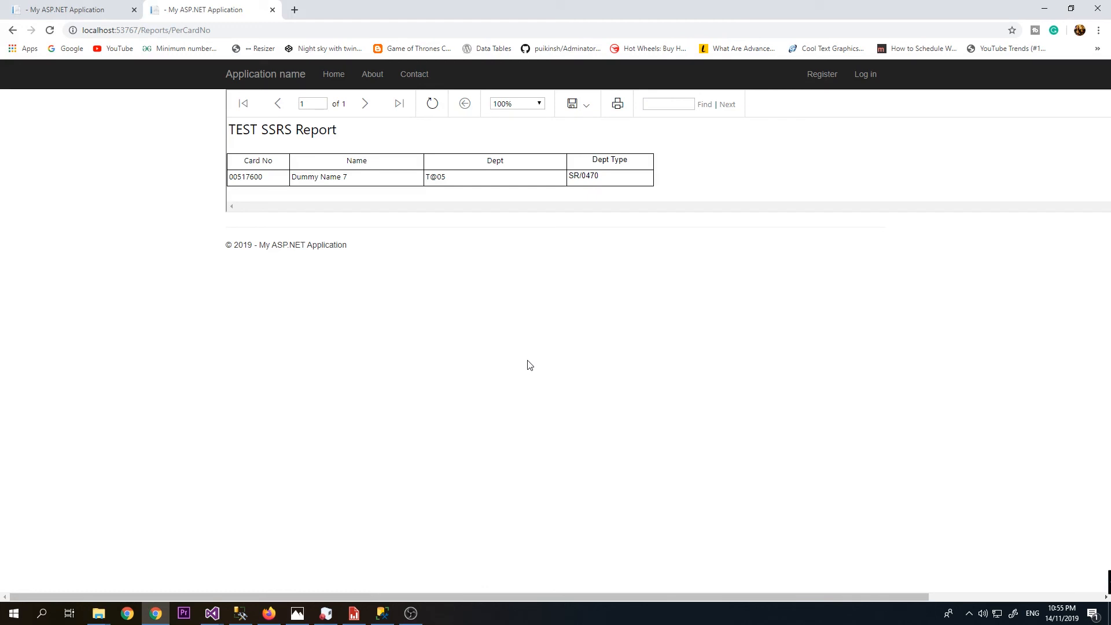
{"action": "mouse_move", "coordinate": [548, 191]}
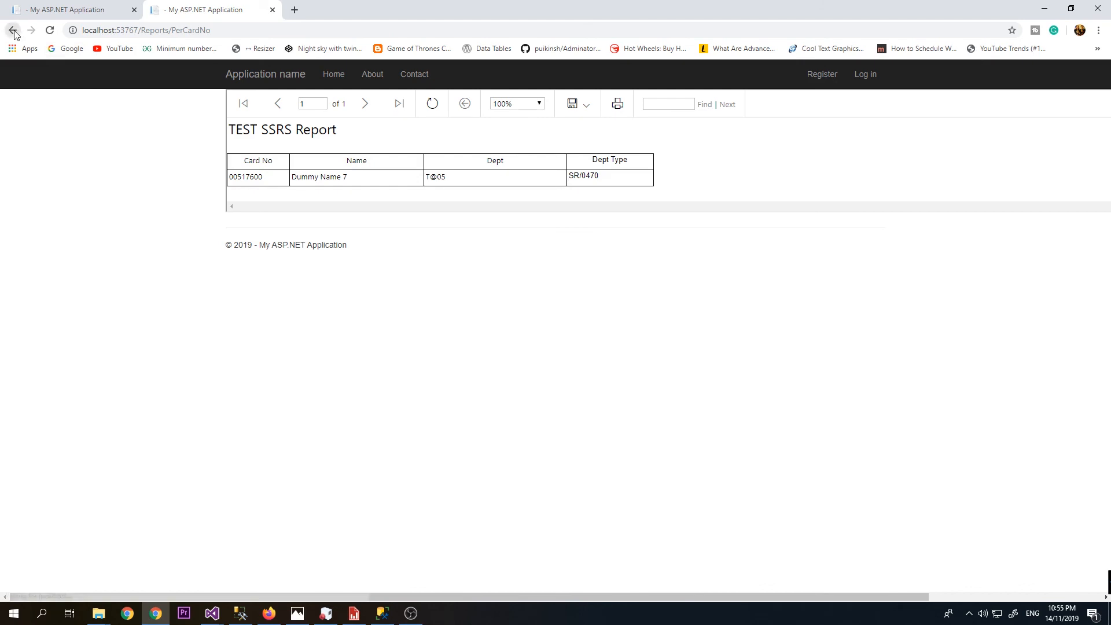
{"action": "left_click", "coordinate": [13, 30]}
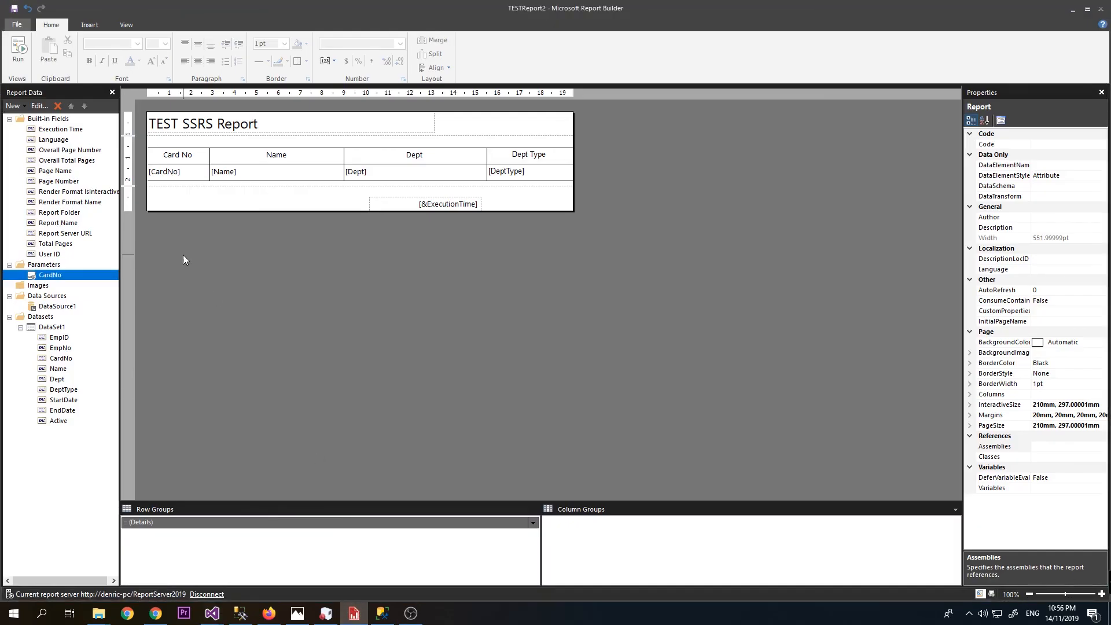
{"action": "mouse_move", "coordinate": [189, 317]}
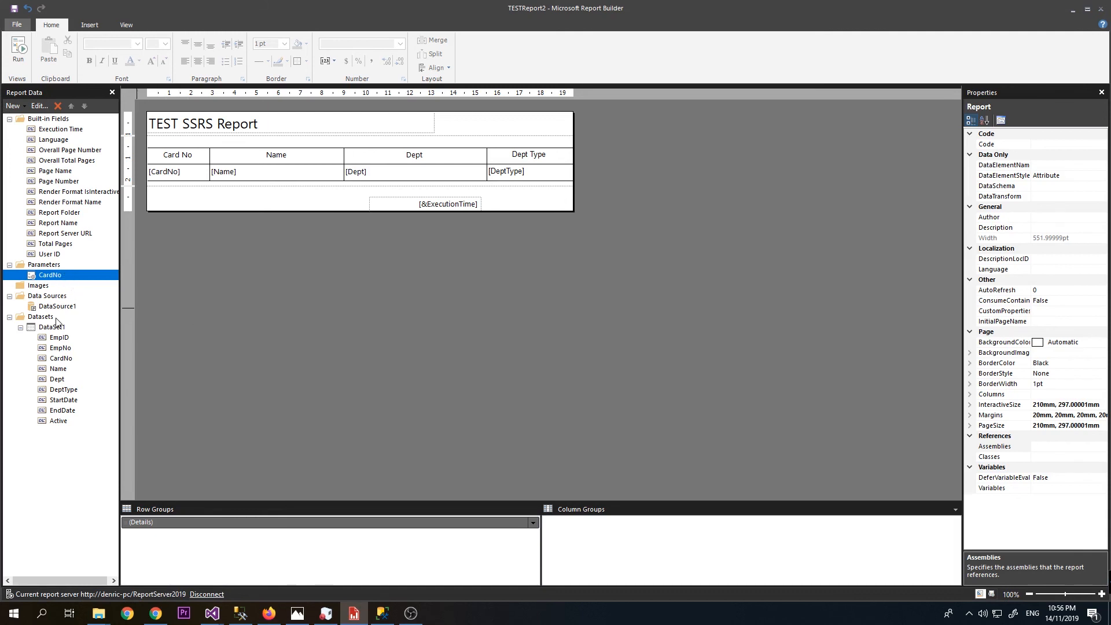
- Open DataSet1's Dataset Properties from the Report Data pane to see its query
{"action": "right_click", "coordinate": [51, 327]}
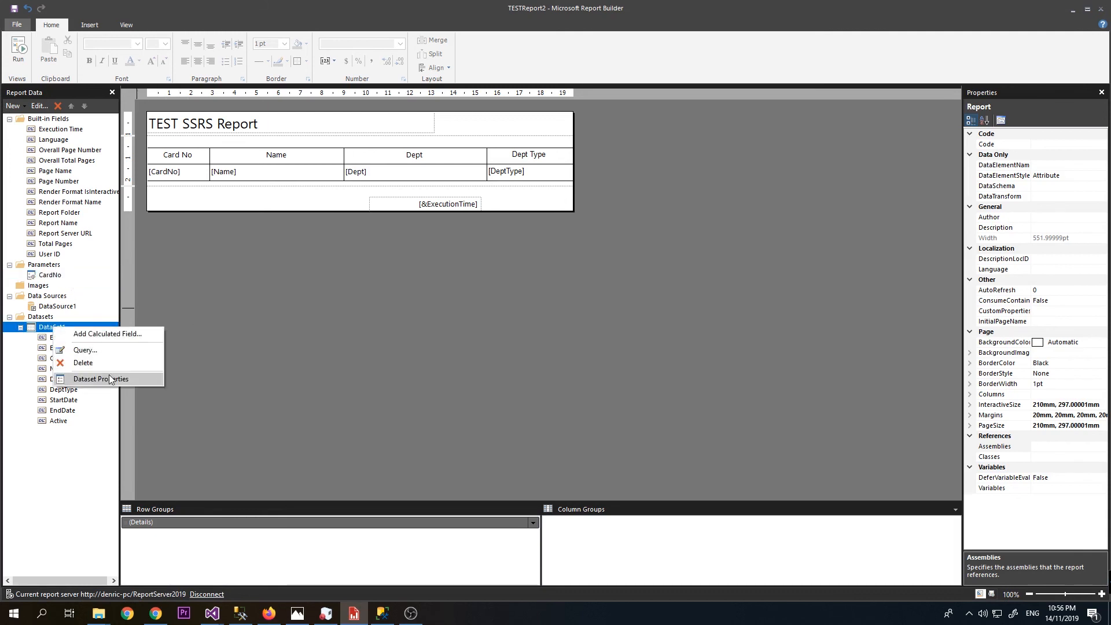
{"action": "left_click", "coordinate": [101, 379]}
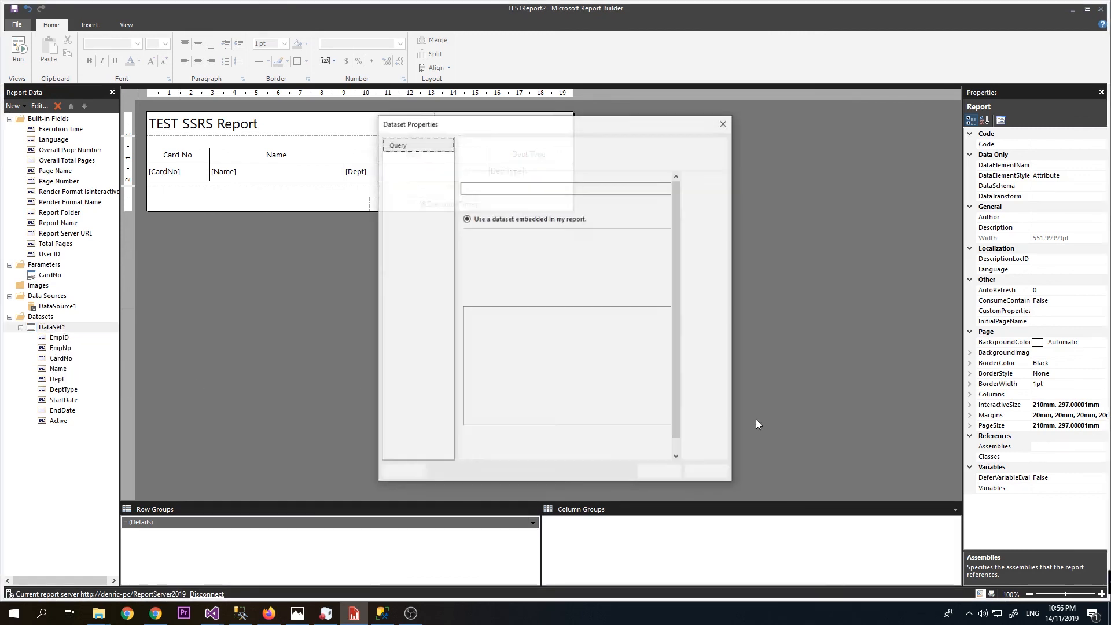